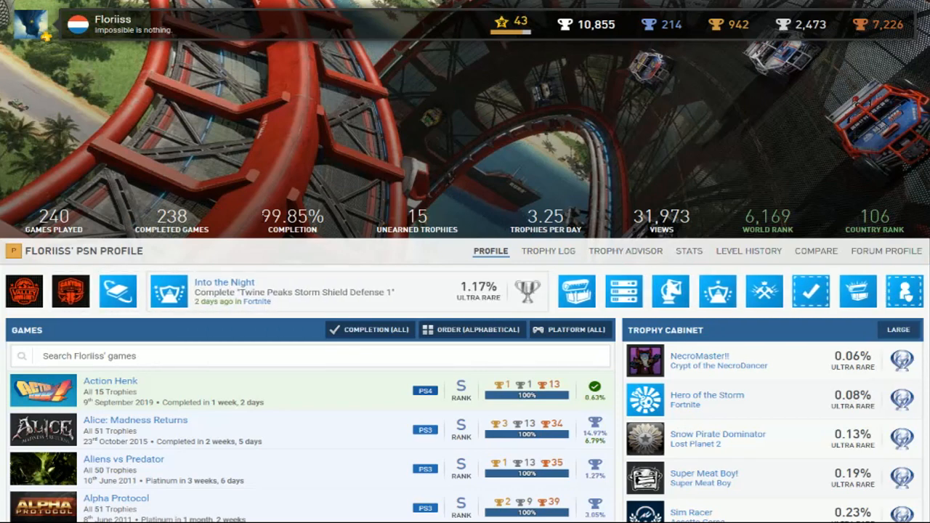
mouse_move(285, 141)
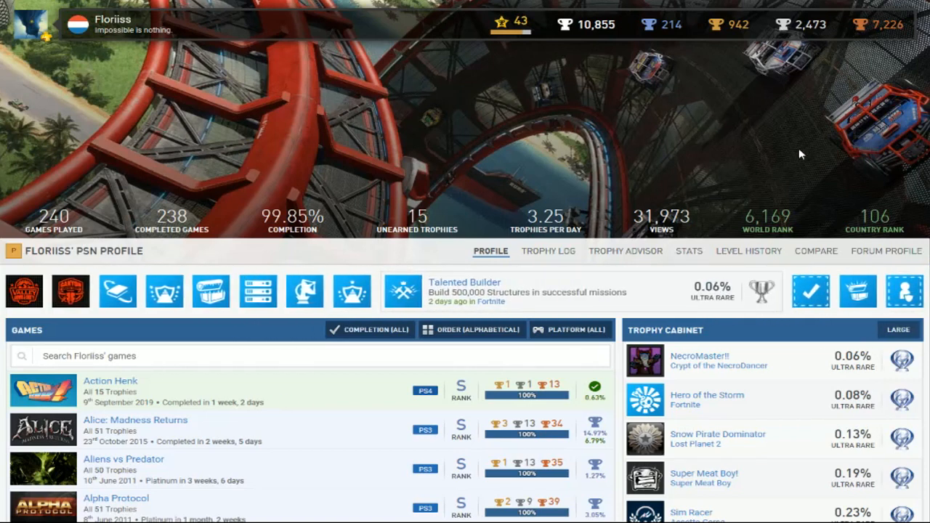
scroll(down, 3)
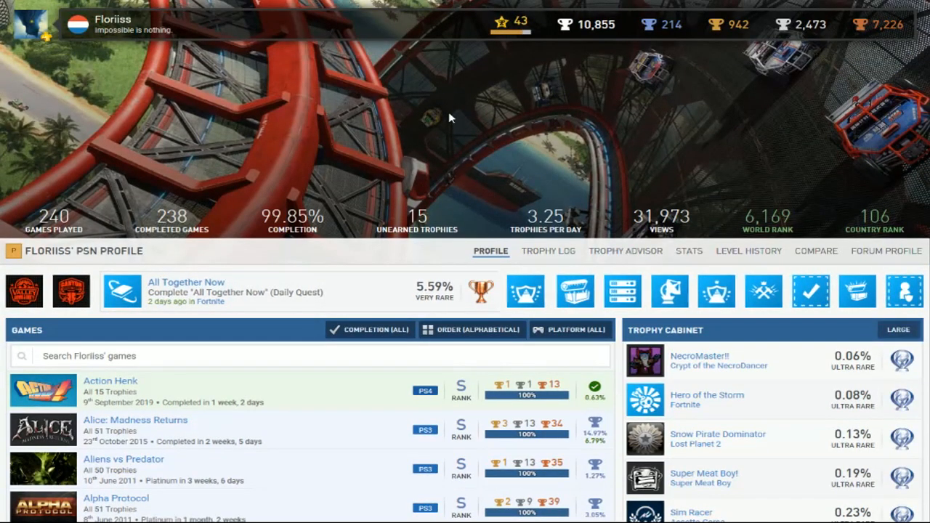
scroll(down, 3)
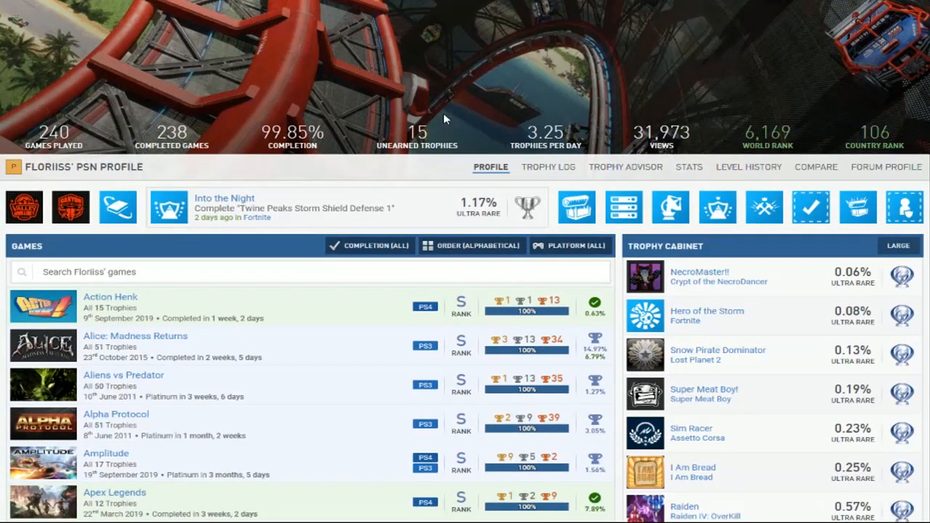
scroll(down, 3)
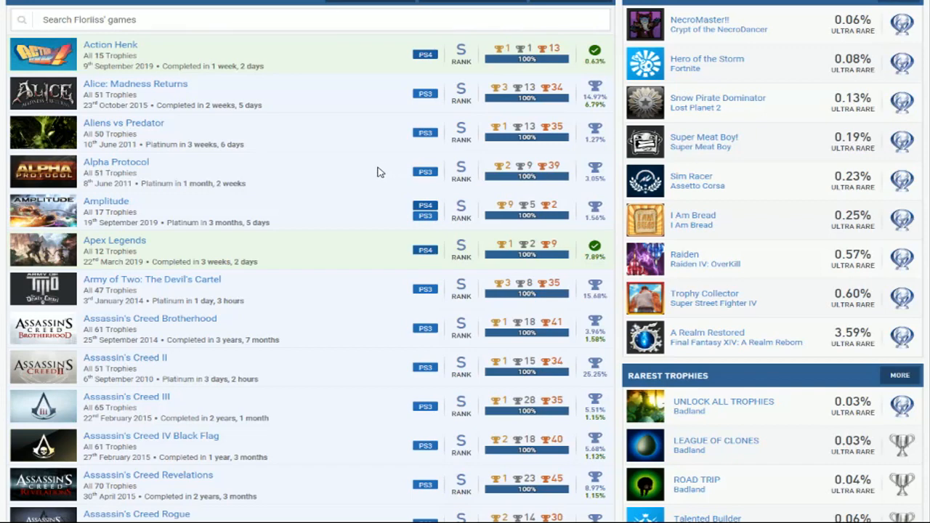
mouse_move(369, 174)
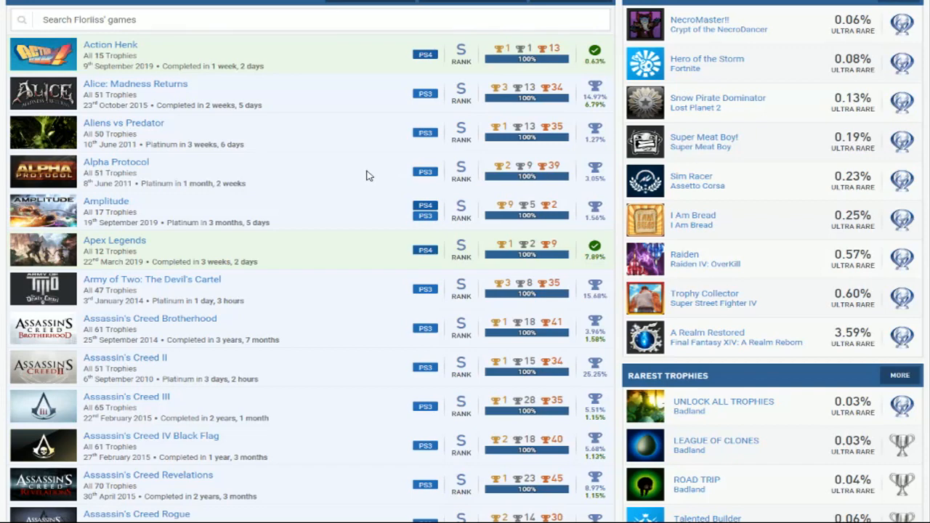
mouse_move(372, 163)
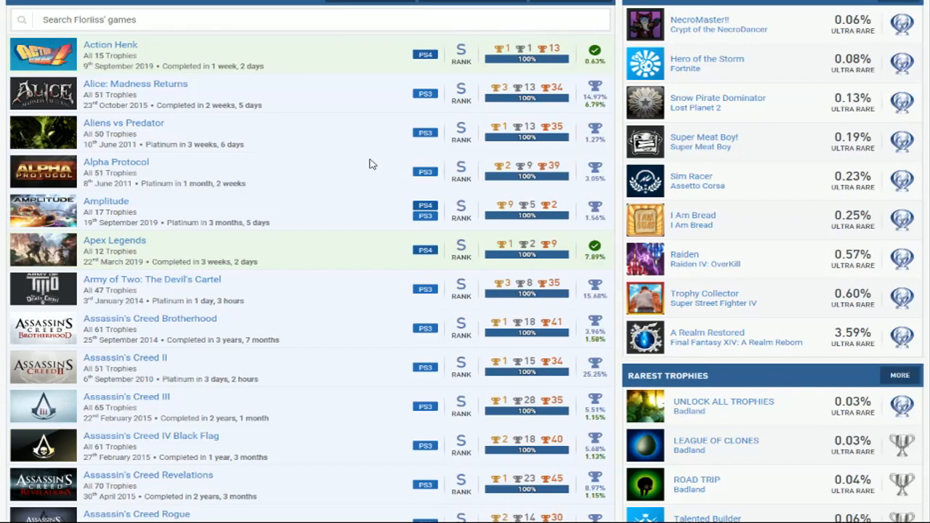
mouse_move(366, 153)
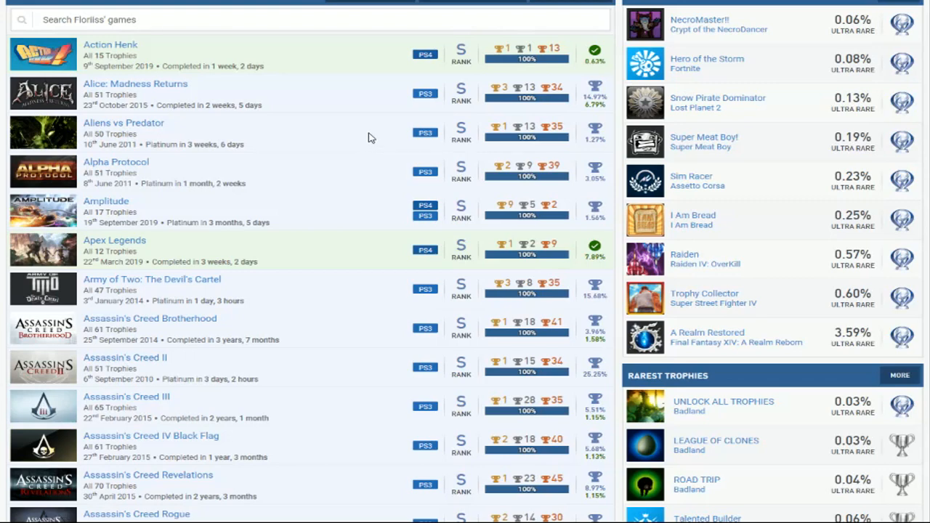
mouse_move(377, 123)
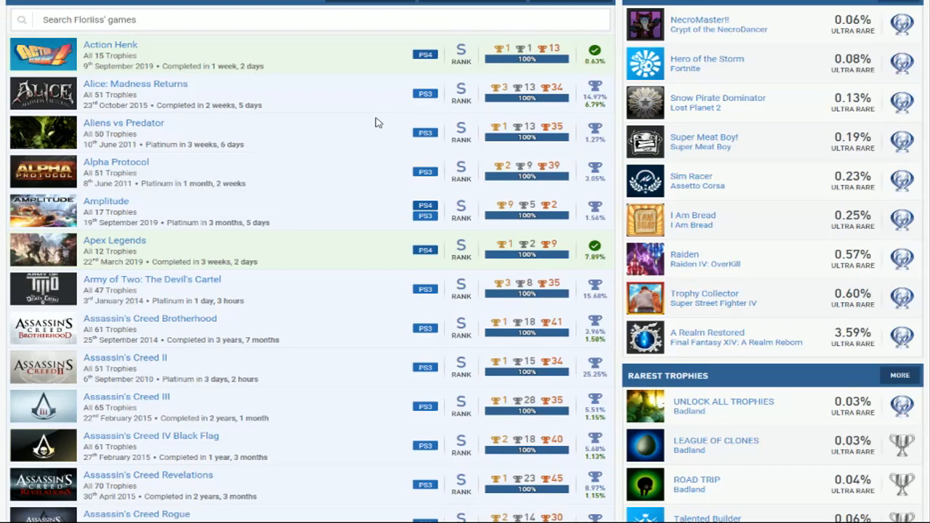
scroll(down, 3)
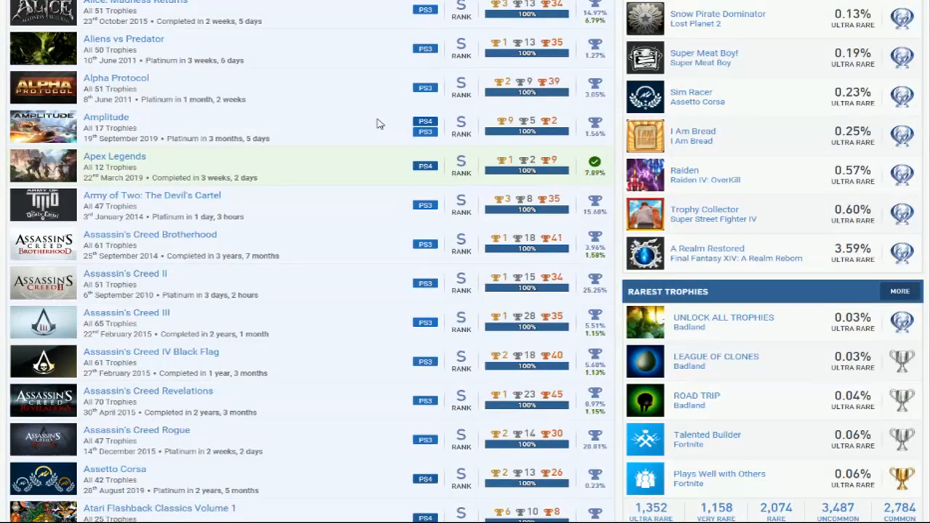
scroll(down, 3)
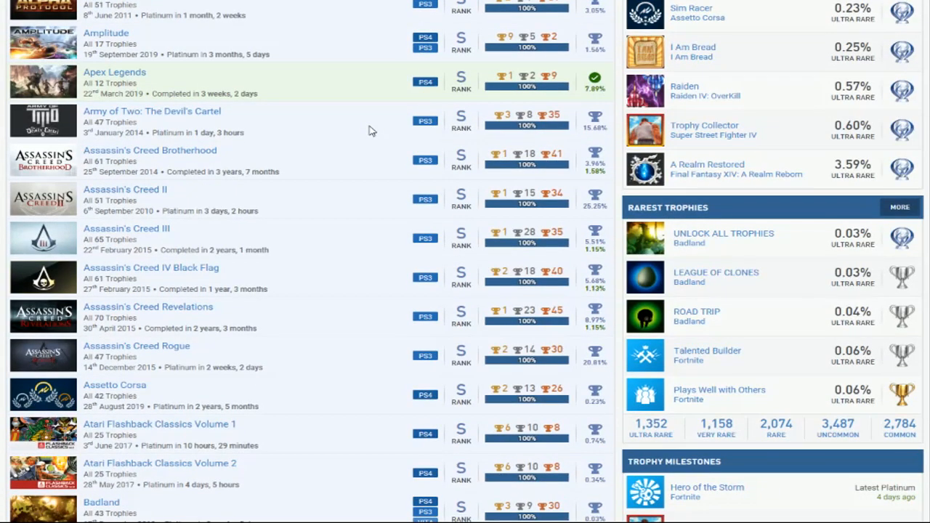
mouse_move(336, 363)
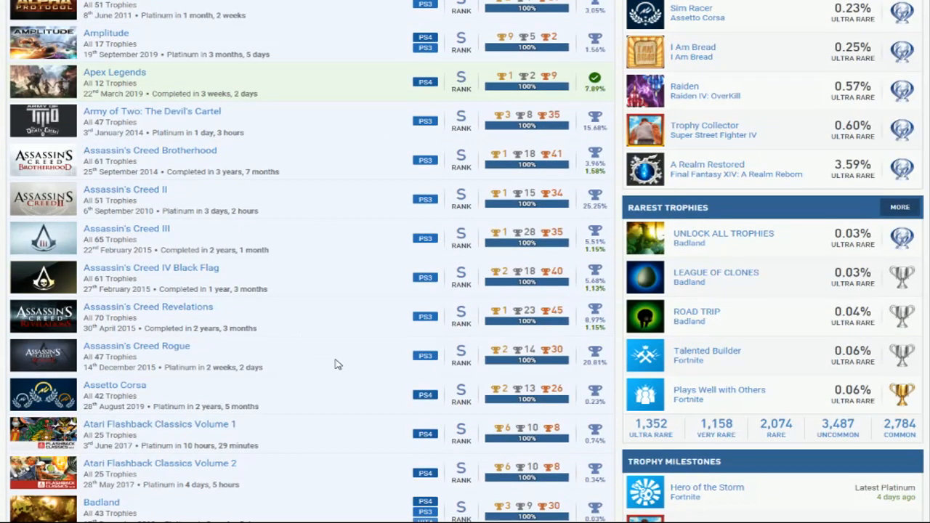
mouse_move(341, 157)
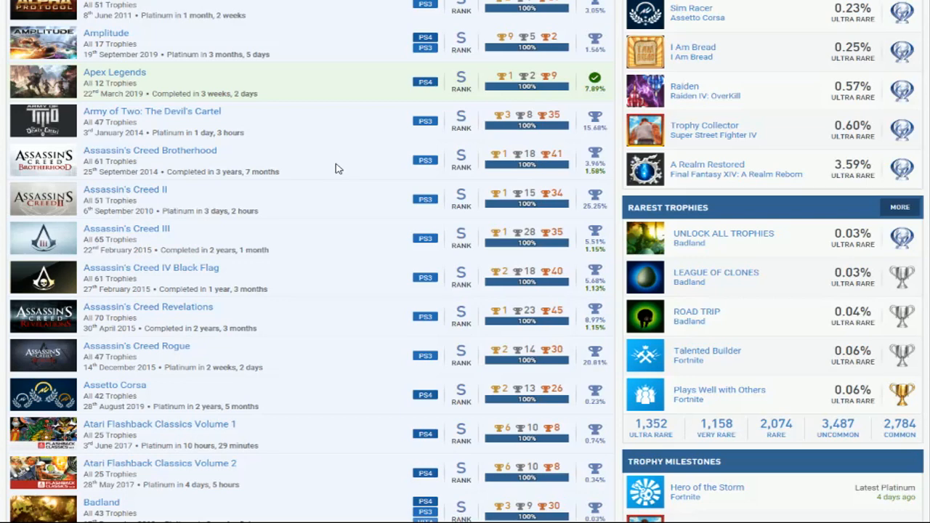
mouse_move(398, 360)
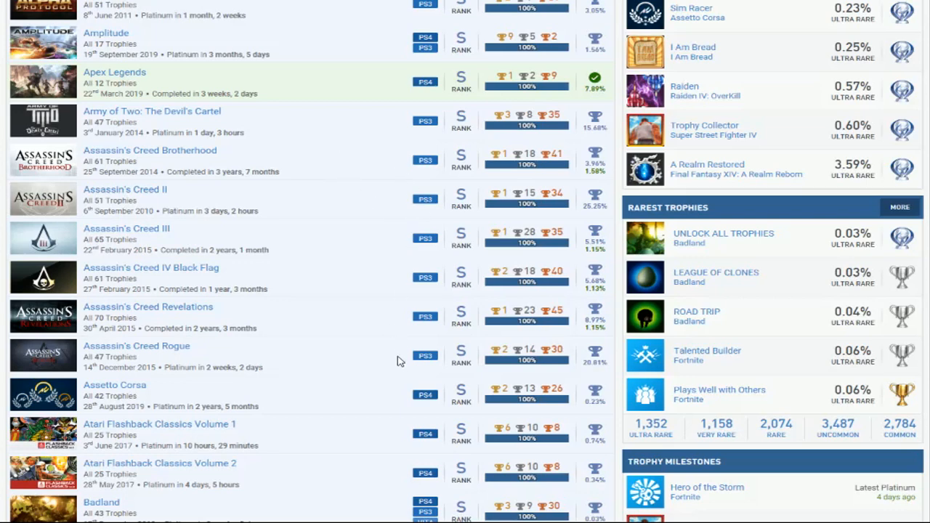
mouse_move(410, 144)
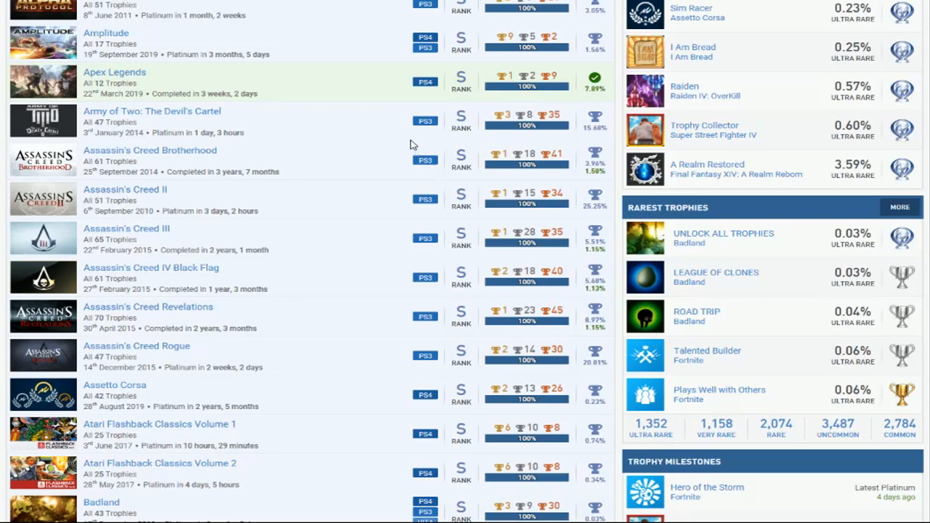
mouse_move(346, 366)
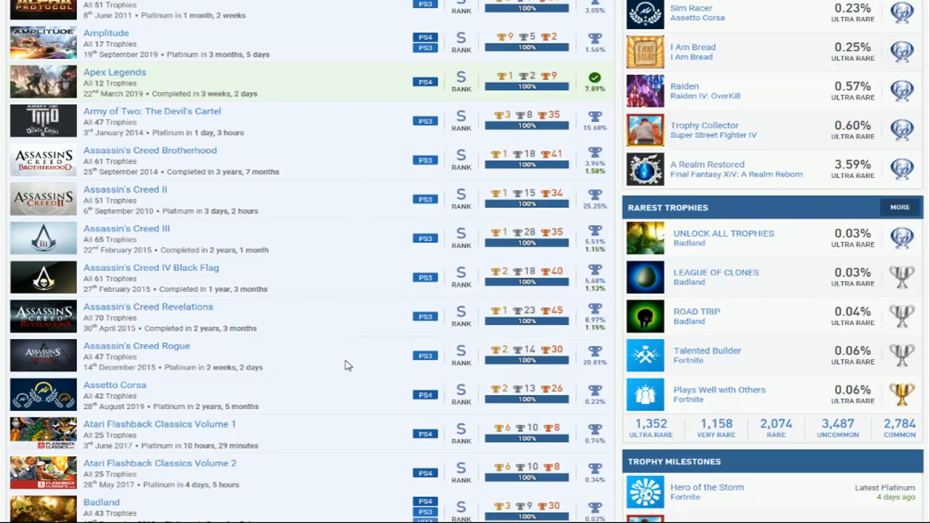
mouse_move(326, 363)
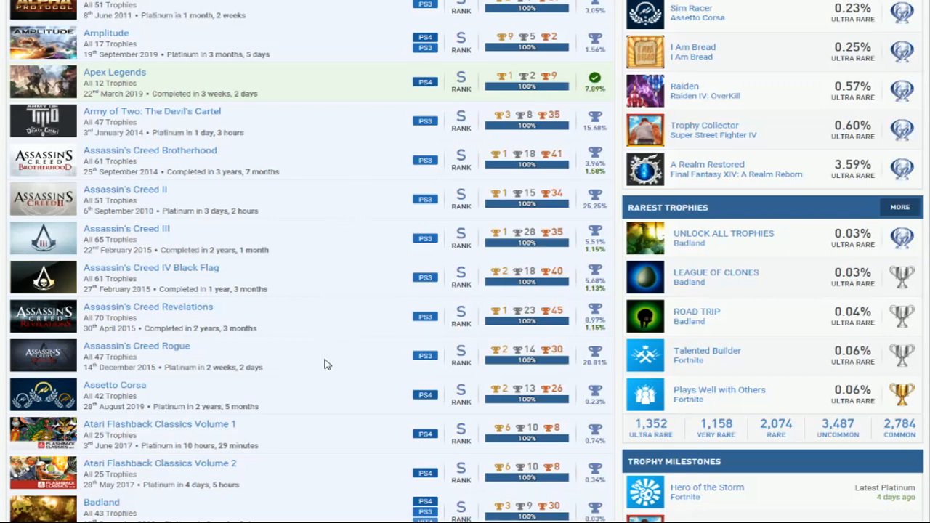
mouse_move(332, 357)
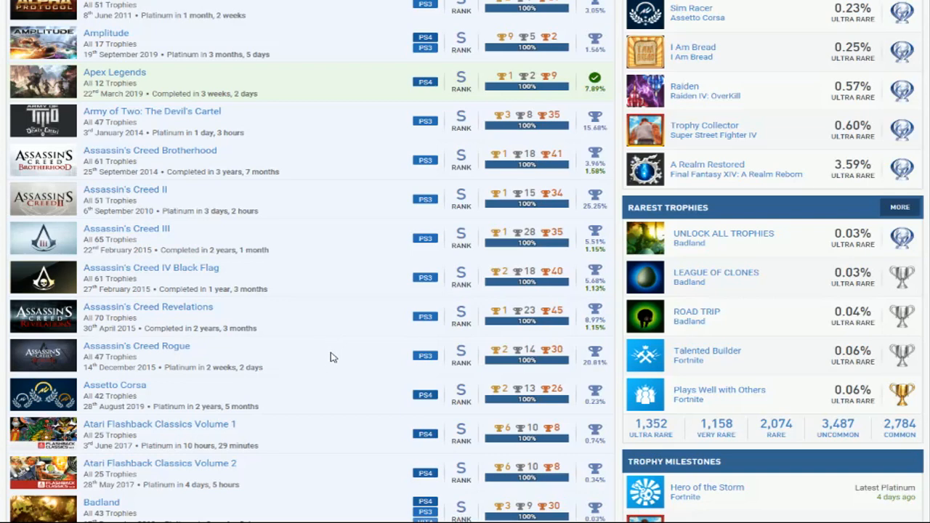
scroll(up, 3)
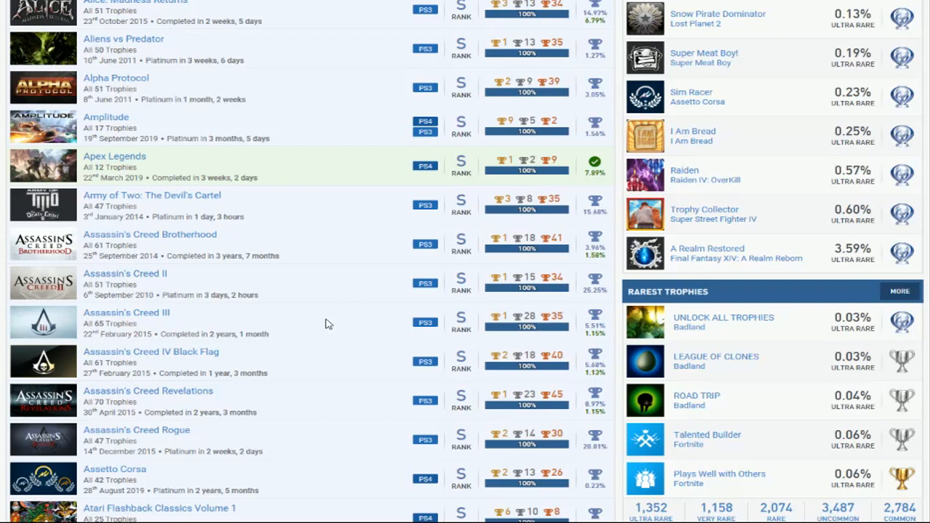
mouse_move(332, 321)
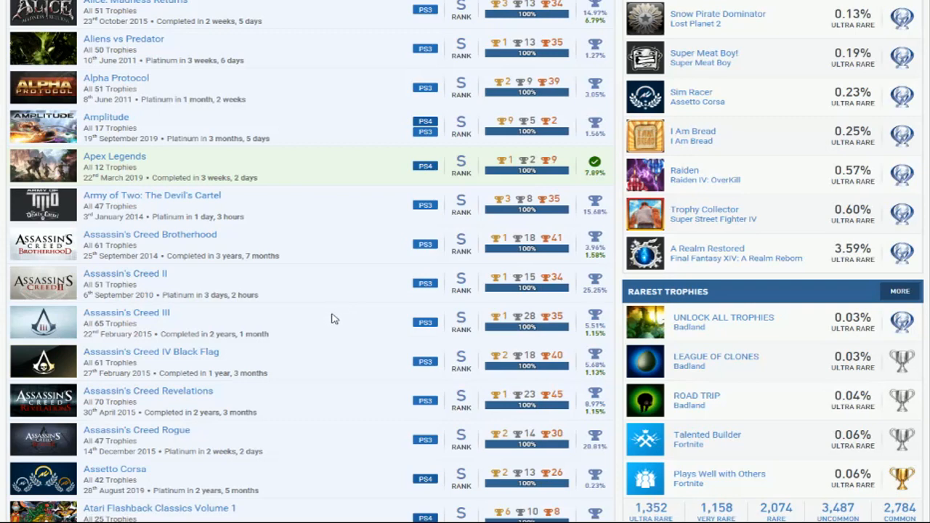
mouse_move(356, 297)
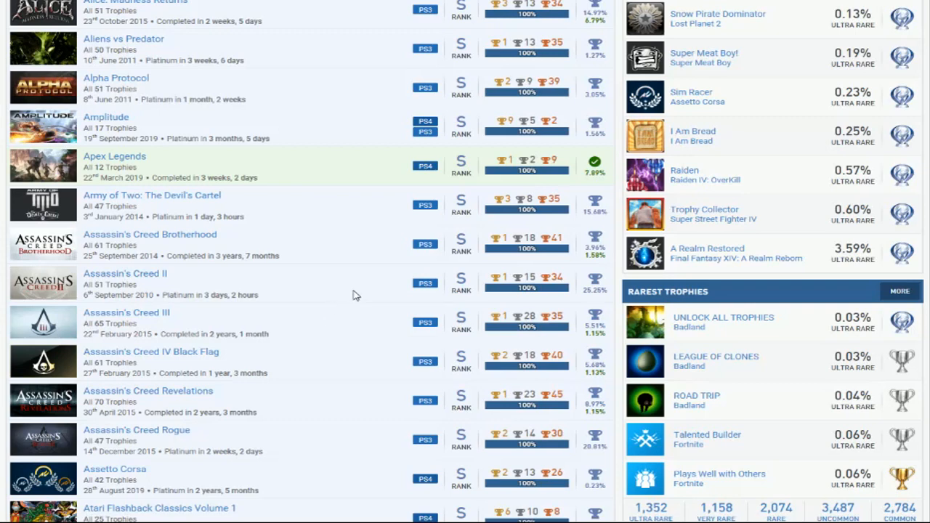
mouse_move(363, 288)
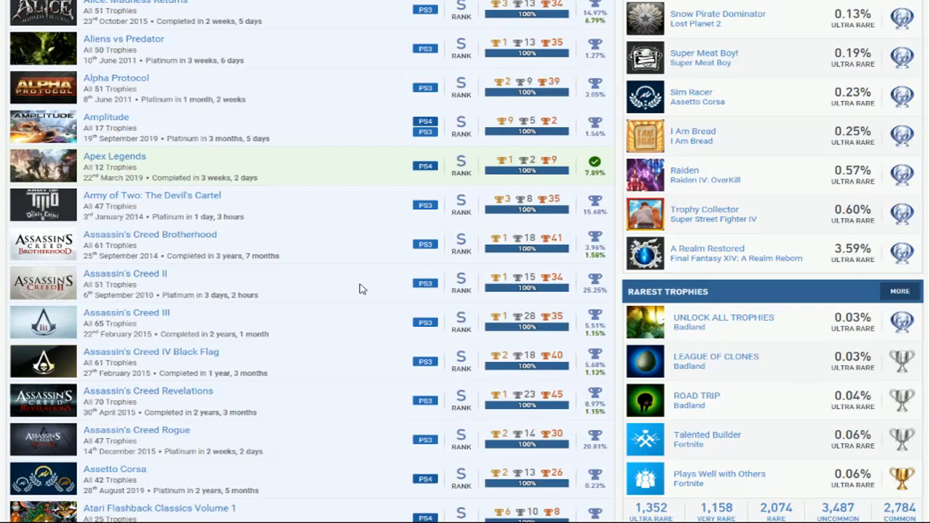
mouse_move(367, 283)
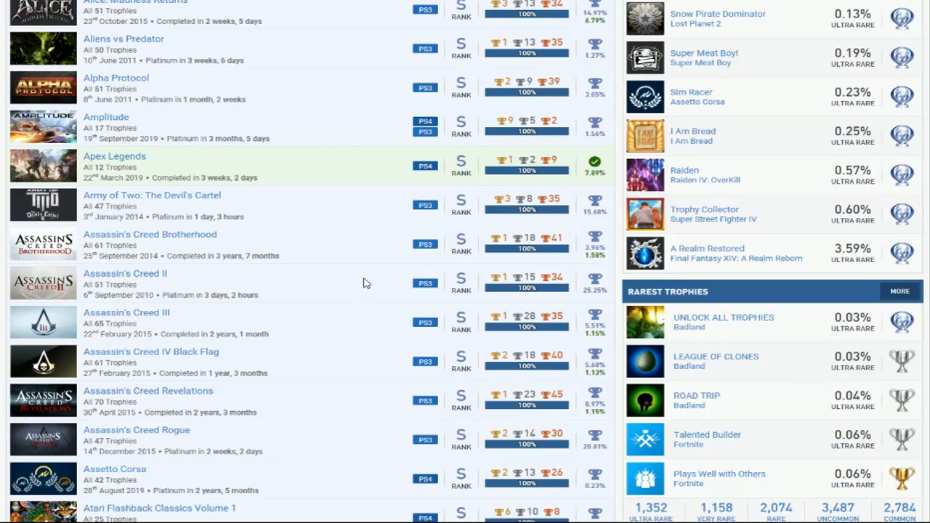
scroll(down, 3)
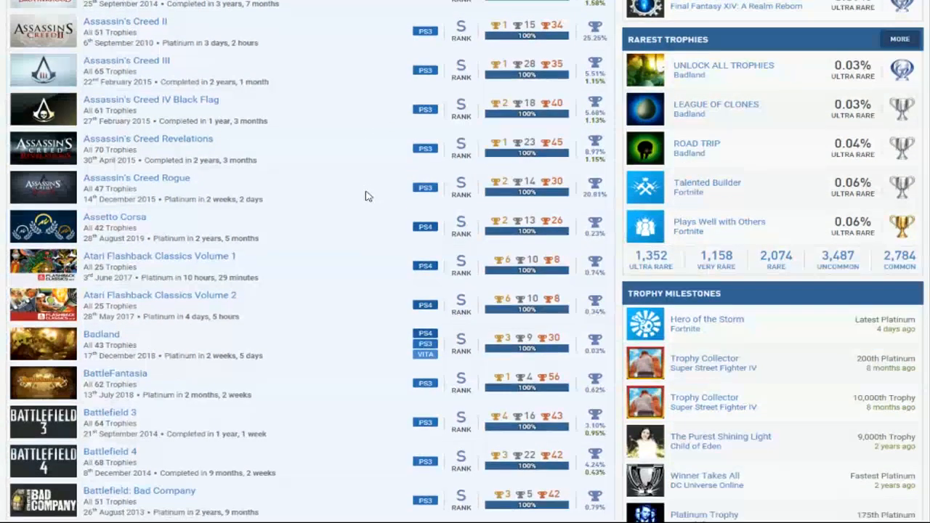
scroll(down, 3)
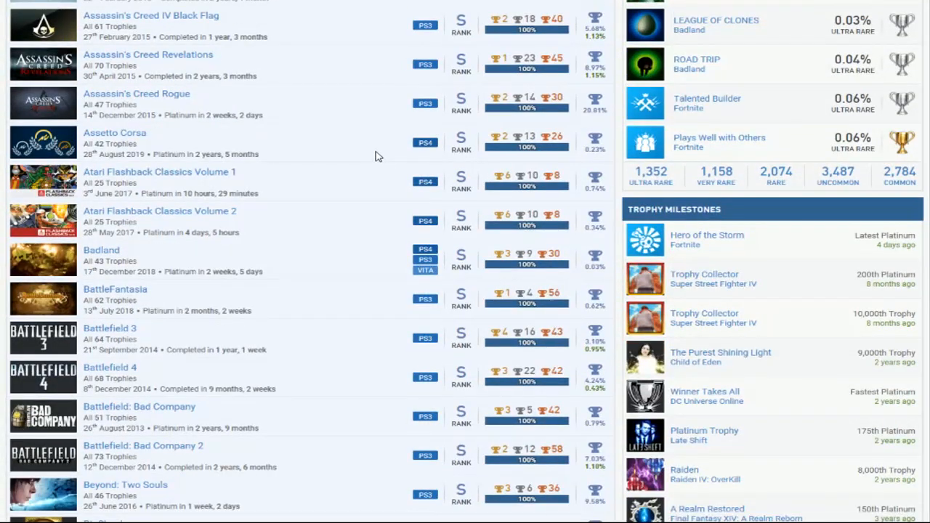
mouse_move(202, 177)
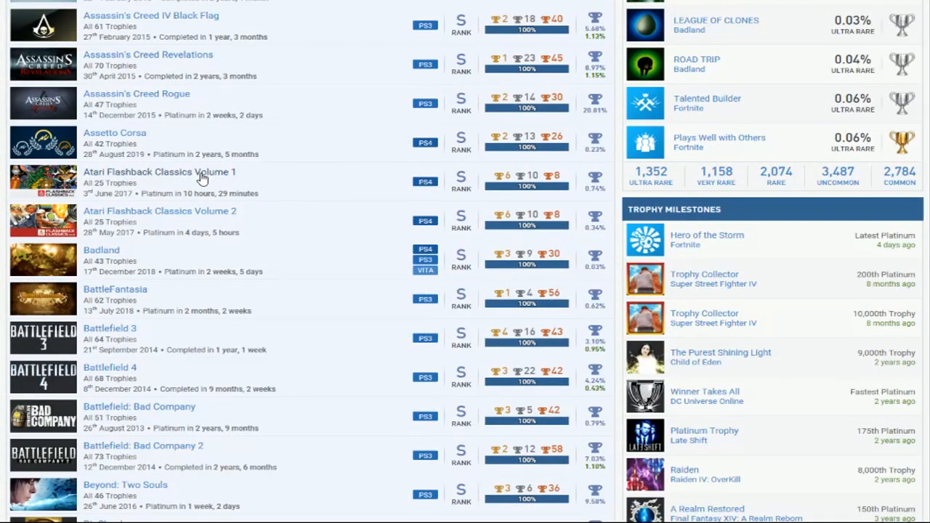
mouse_move(356, 200)
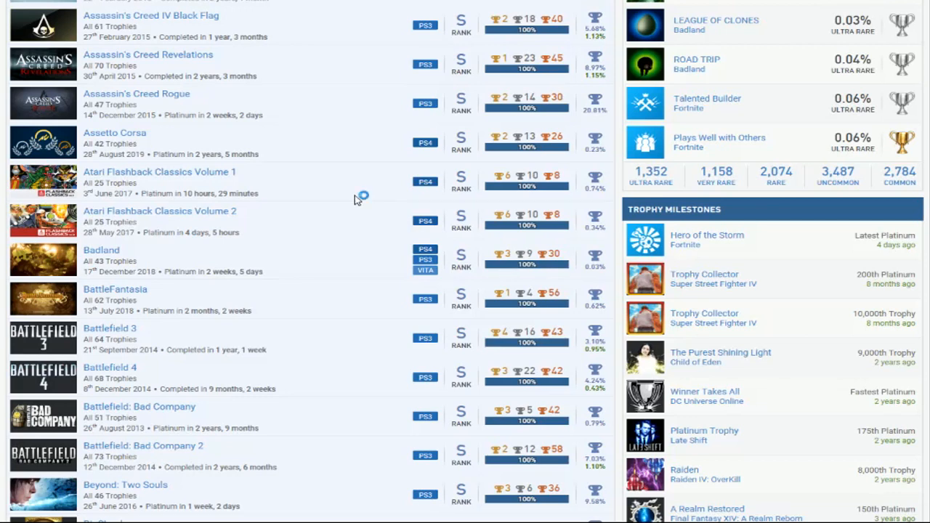
scroll(down, 3)
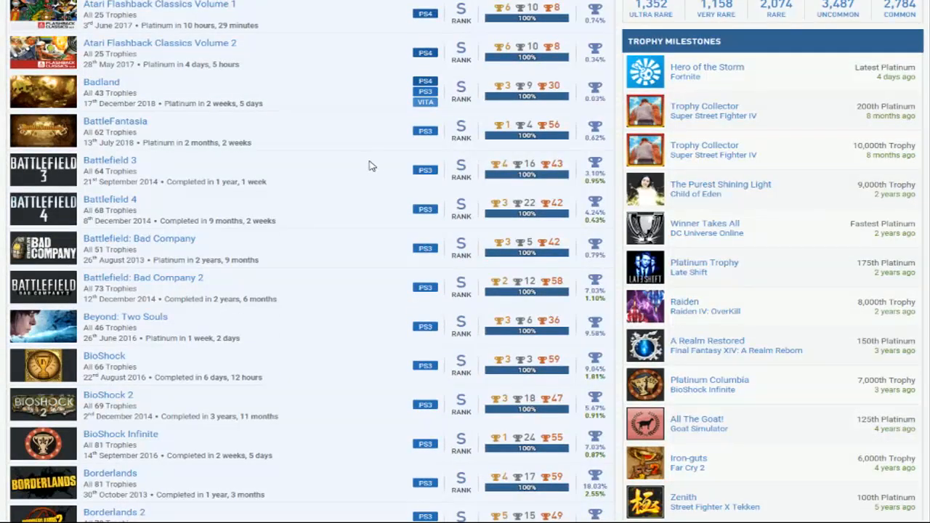
mouse_move(377, 165)
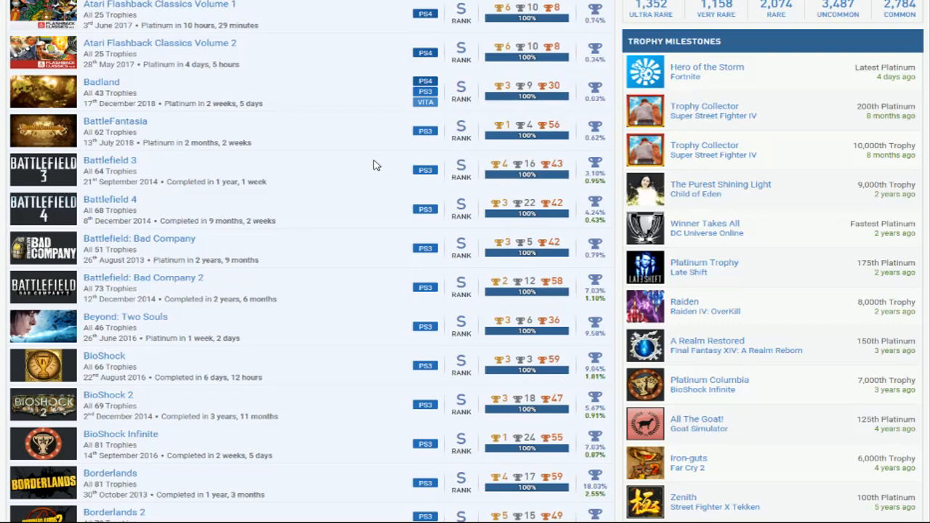
mouse_move(357, 163)
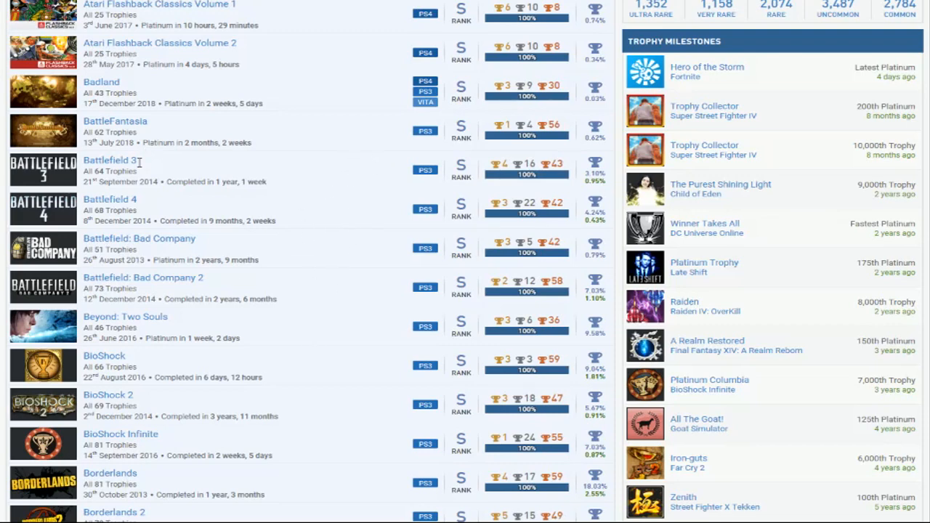
mouse_move(236, 283)
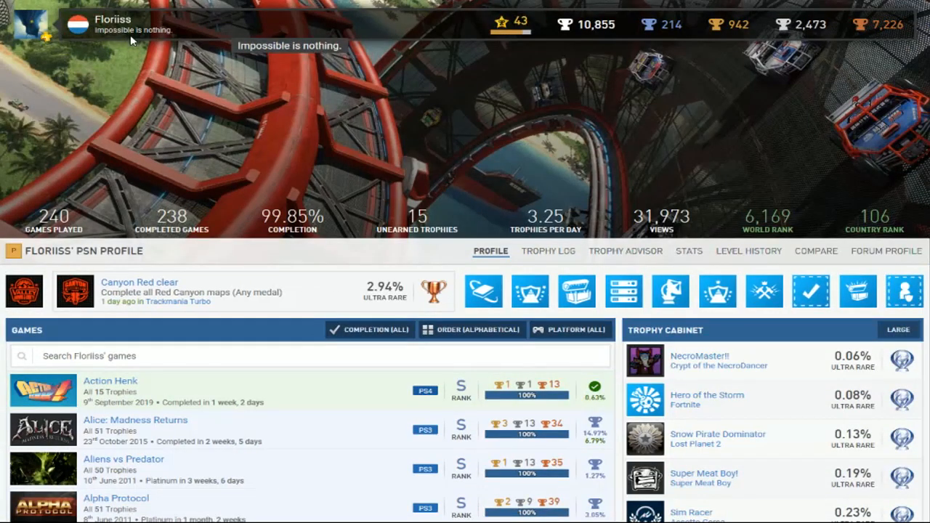
scroll(down, 3)
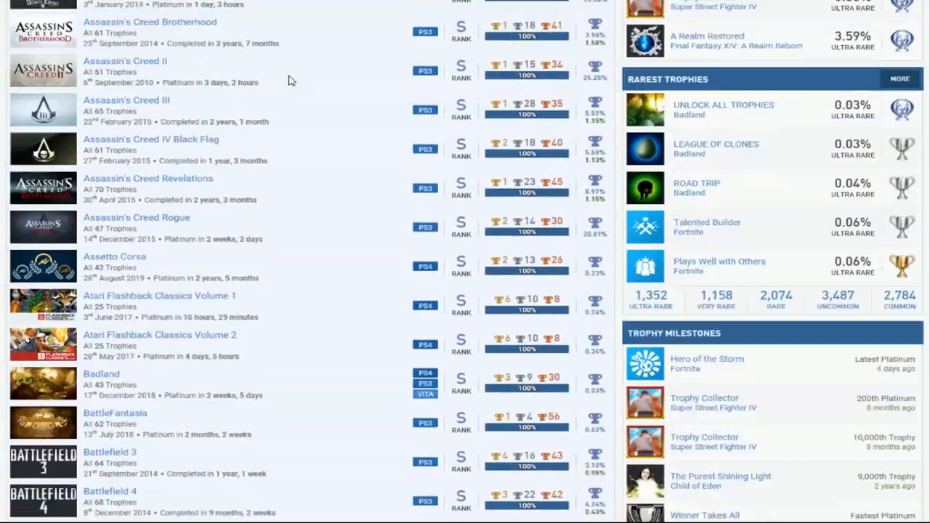
scroll(down, 3)
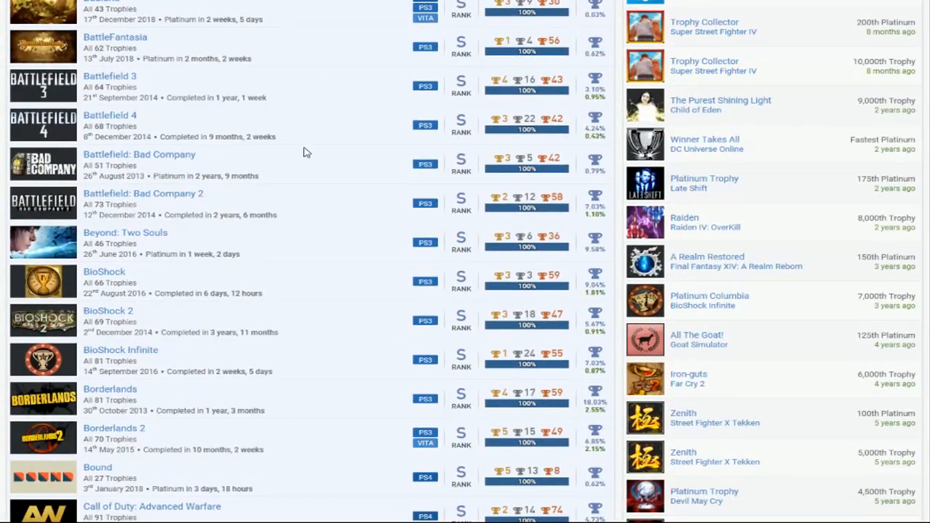
mouse_move(393, 178)
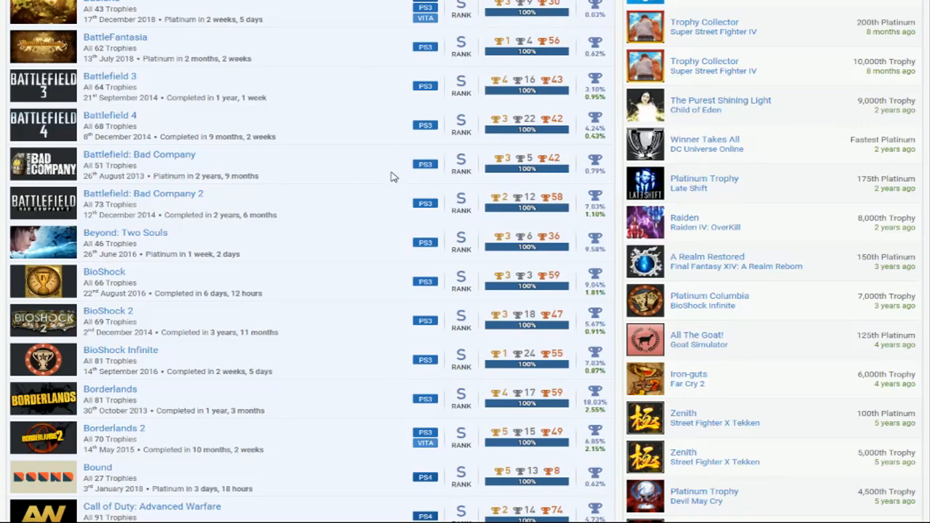
scroll(down, 3)
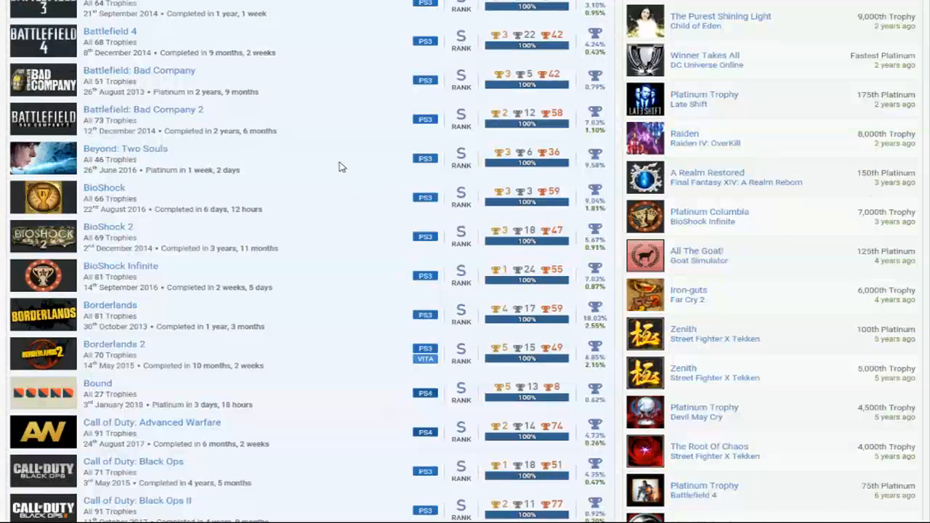
scroll(down, 3)
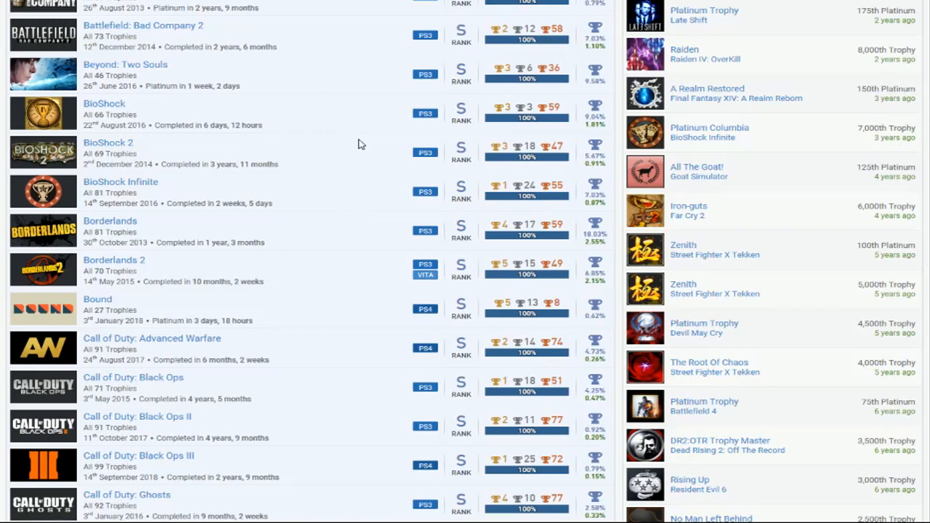
scroll(down, 3)
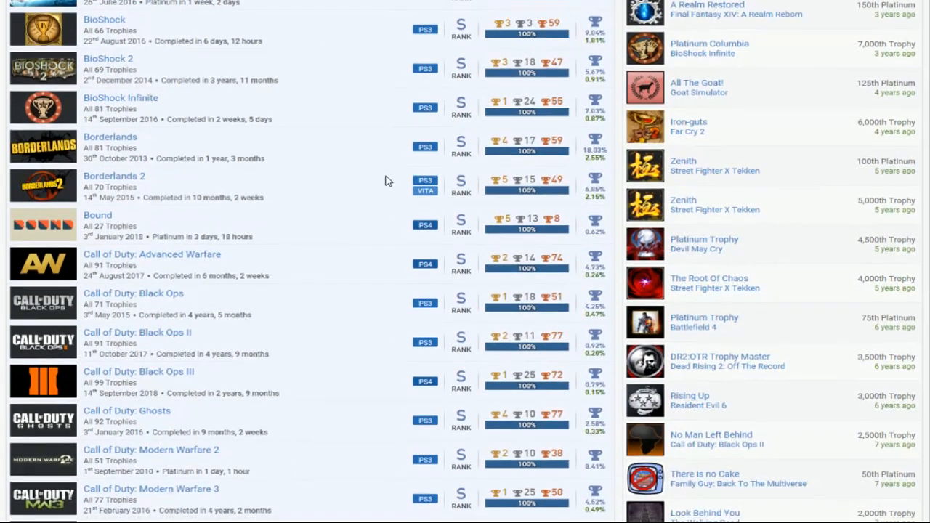
mouse_move(393, 203)
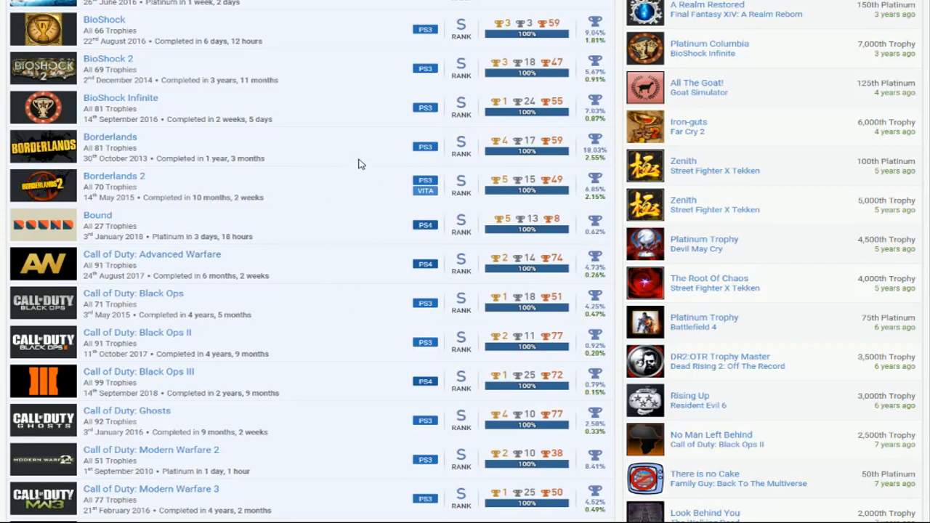
mouse_move(358, 157)
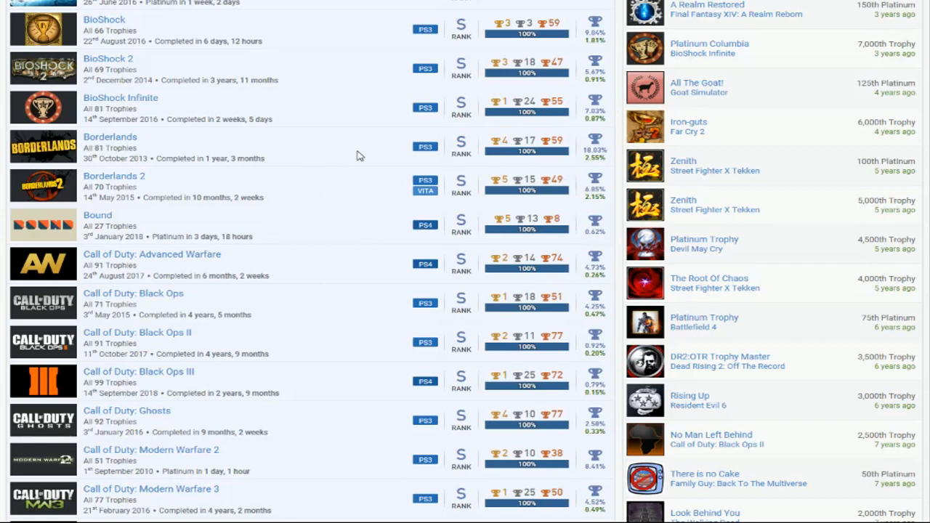
mouse_move(355, 142)
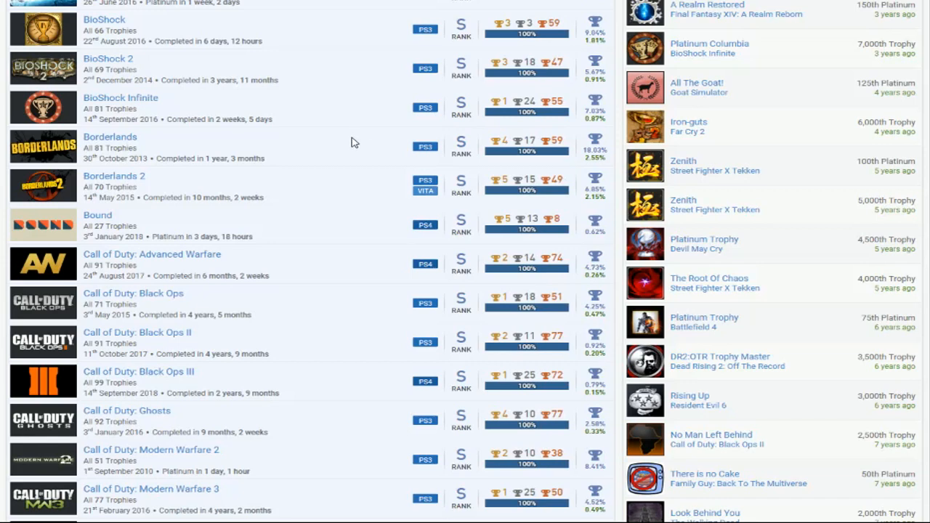
scroll(down, 3)
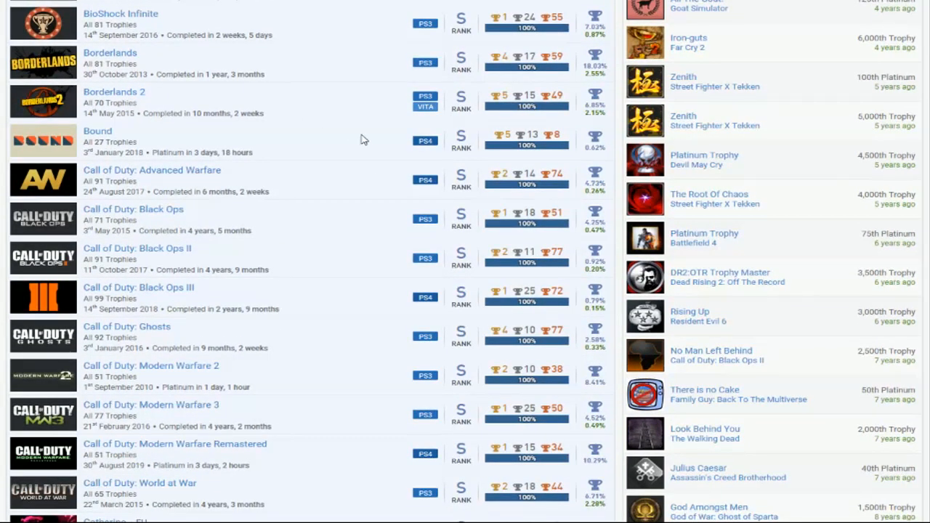
mouse_move(331, 186)
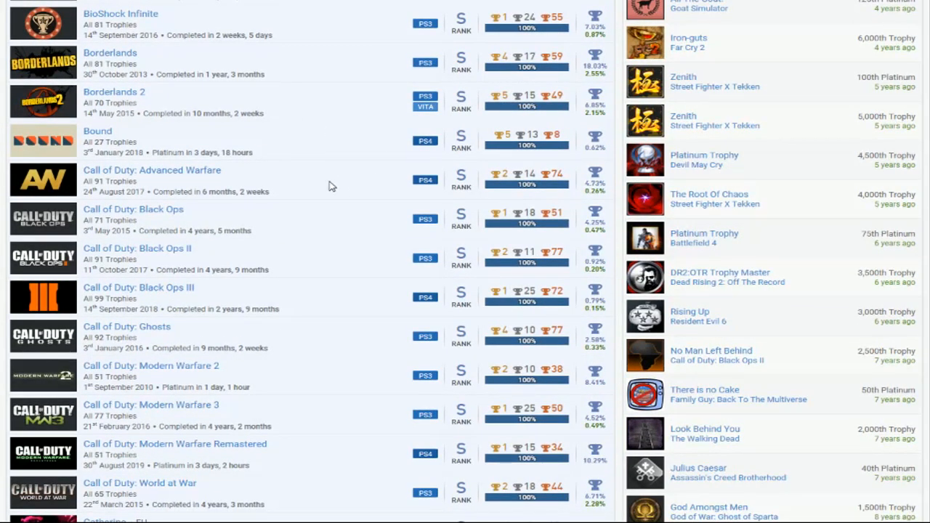
scroll(down, 3)
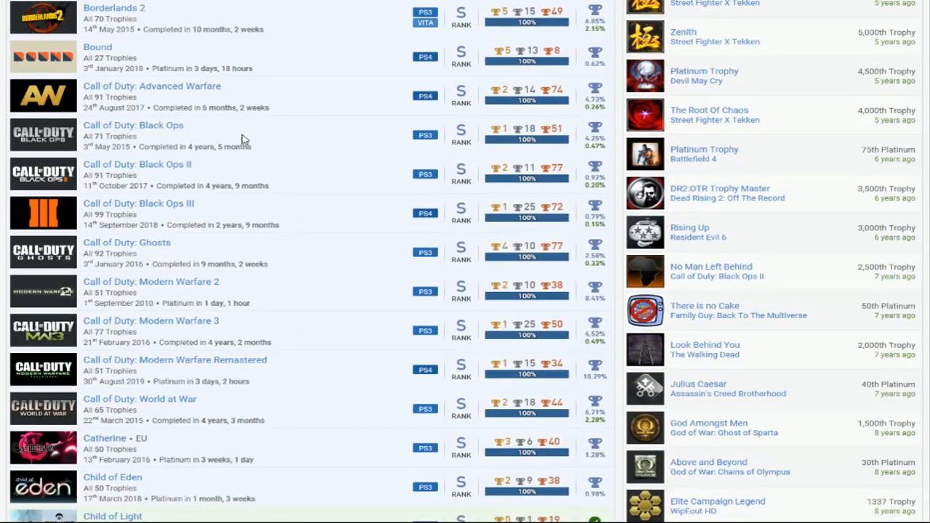
mouse_move(313, 226)
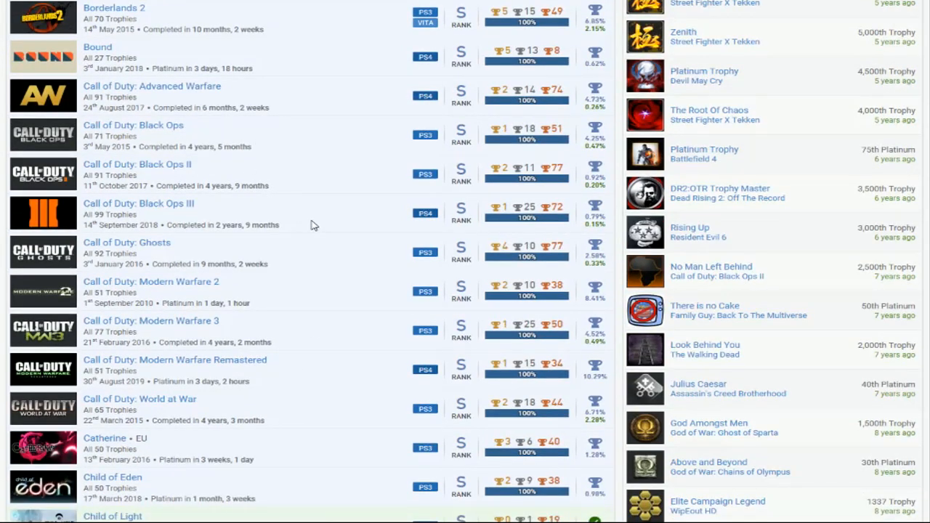
mouse_move(323, 225)
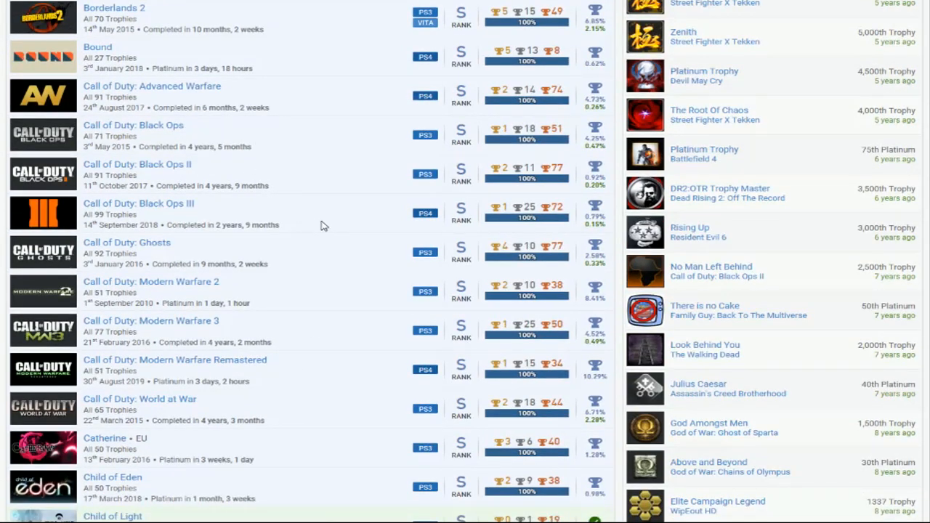
mouse_move(328, 314)
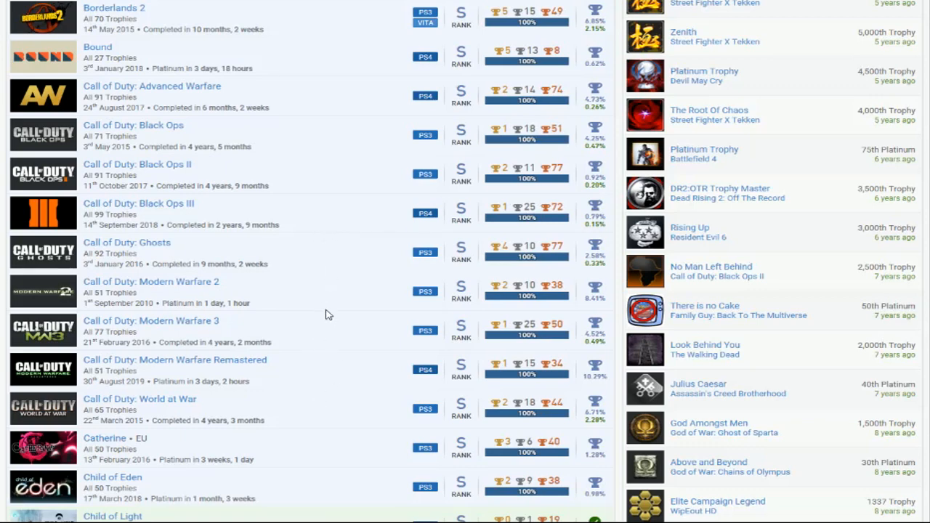
mouse_move(335, 331)
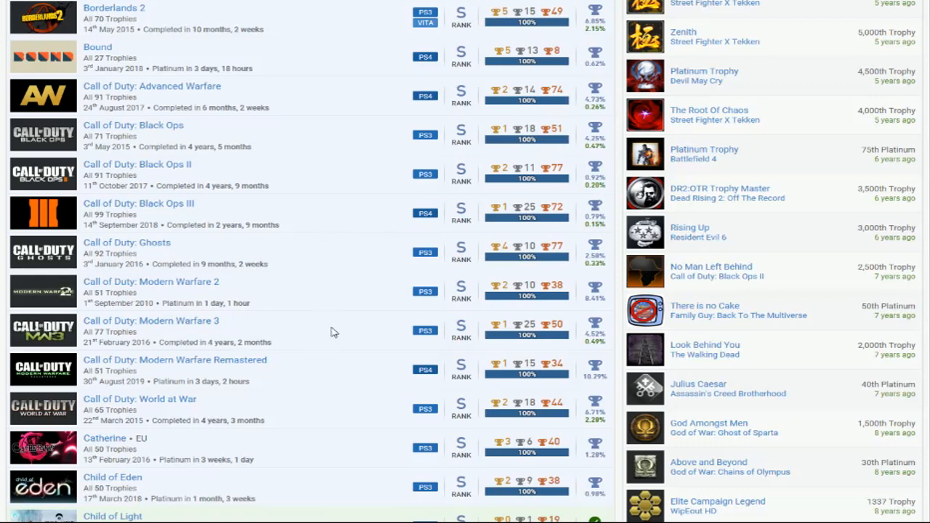
mouse_move(323, 401)
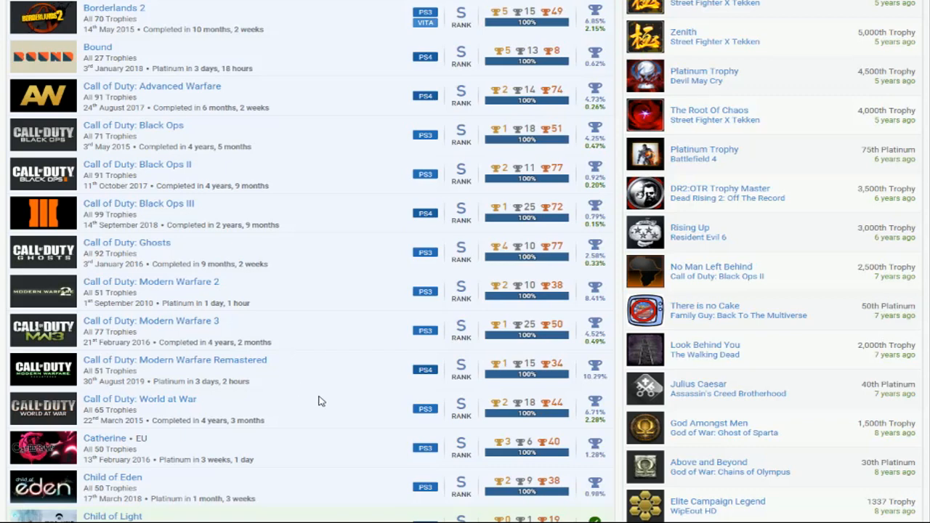
mouse_move(317, 415)
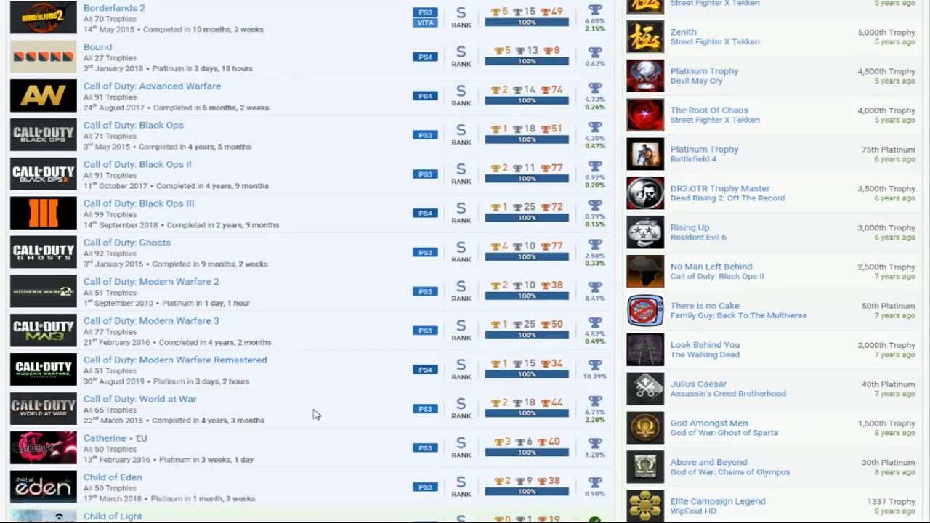
mouse_move(322, 413)
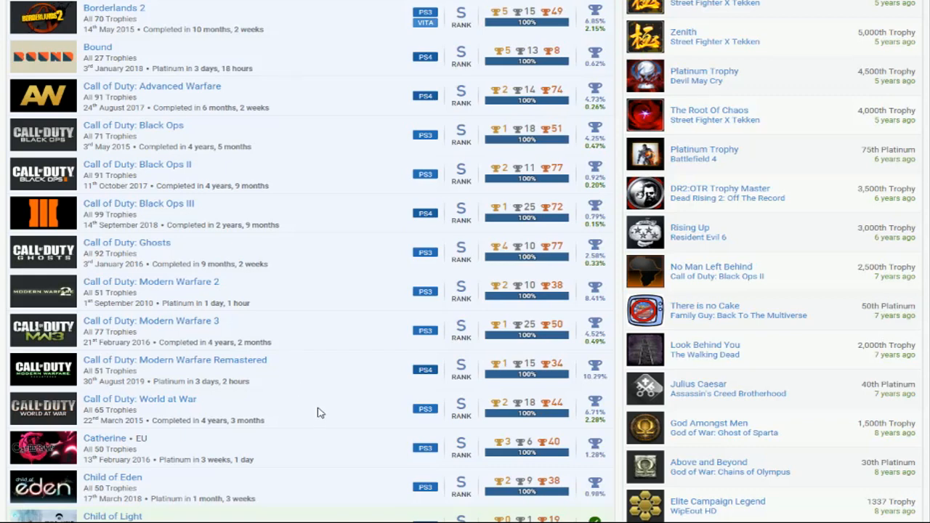
mouse_move(341, 171)
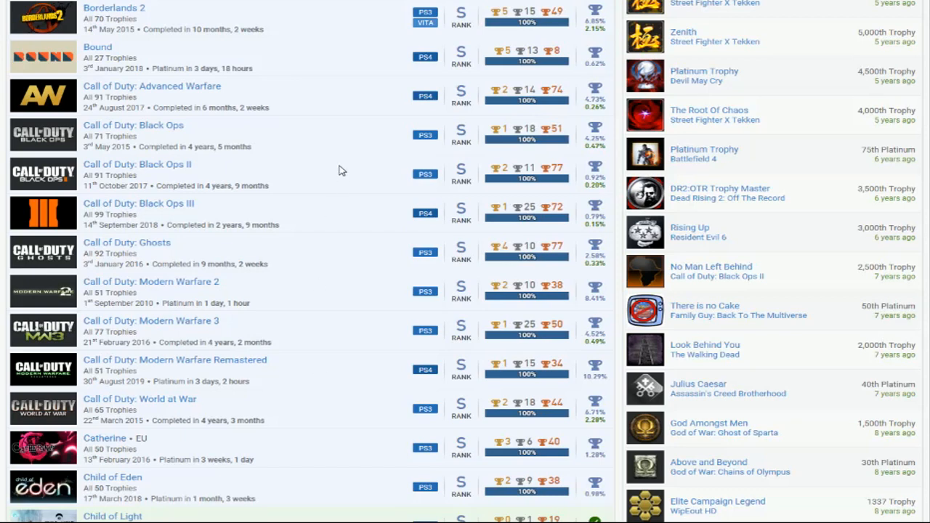
mouse_move(332, 144)
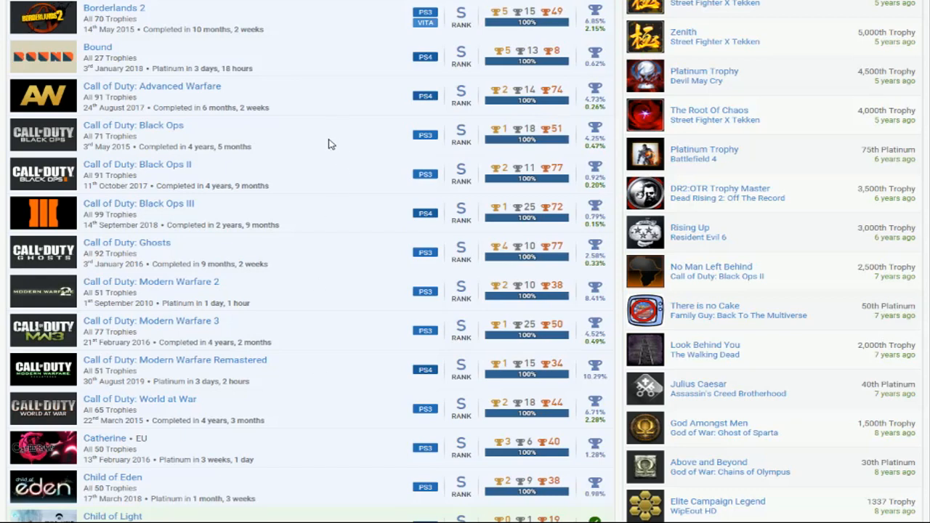
mouse_move(342, 207)
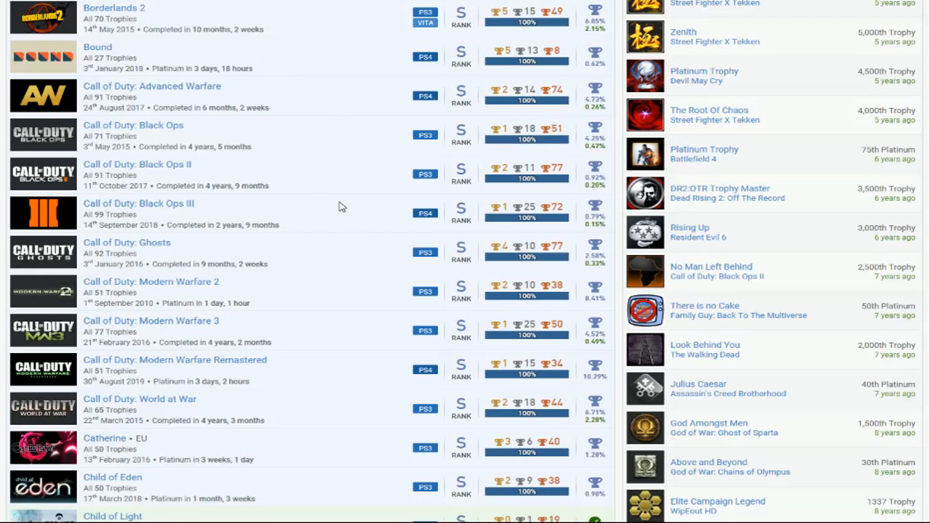
scroll(down, 3)
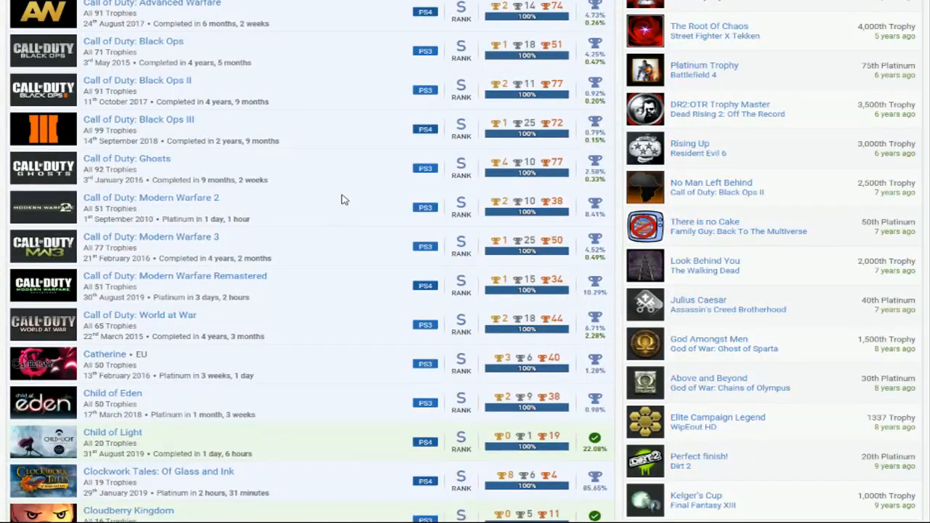
scroll(down, 3)
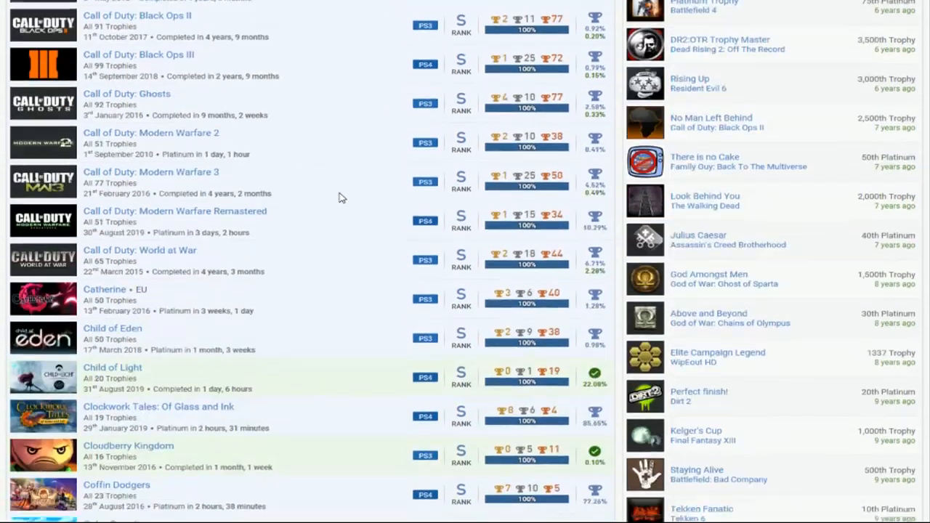
scroll(down, 3)
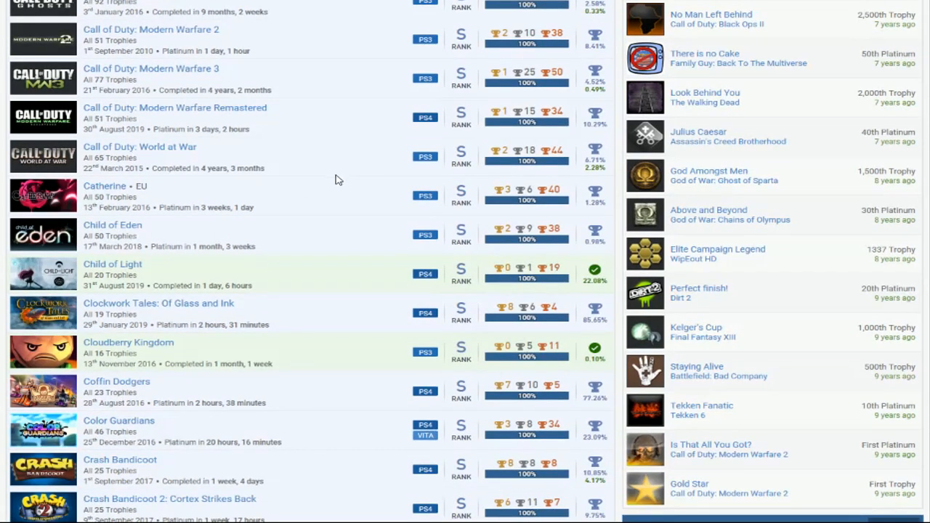
mouse_move(346, 188)
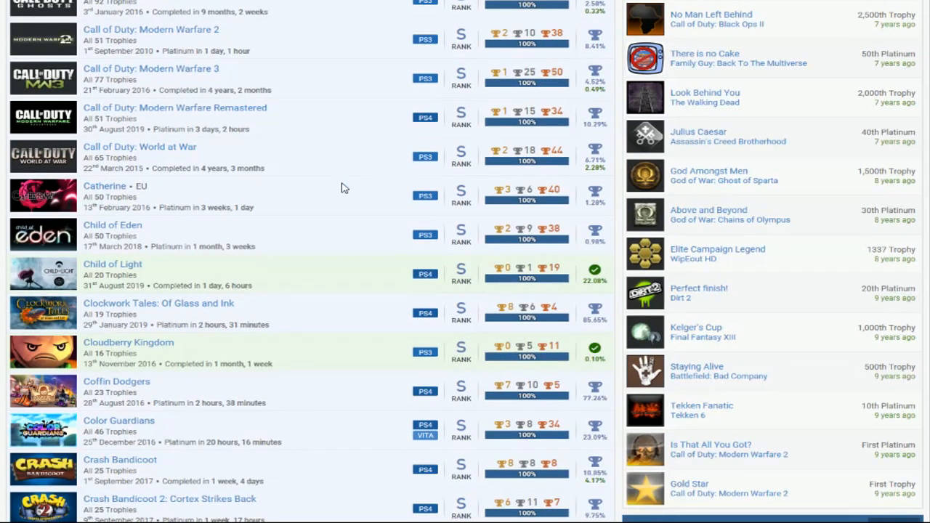
mouse_move(354, 186)
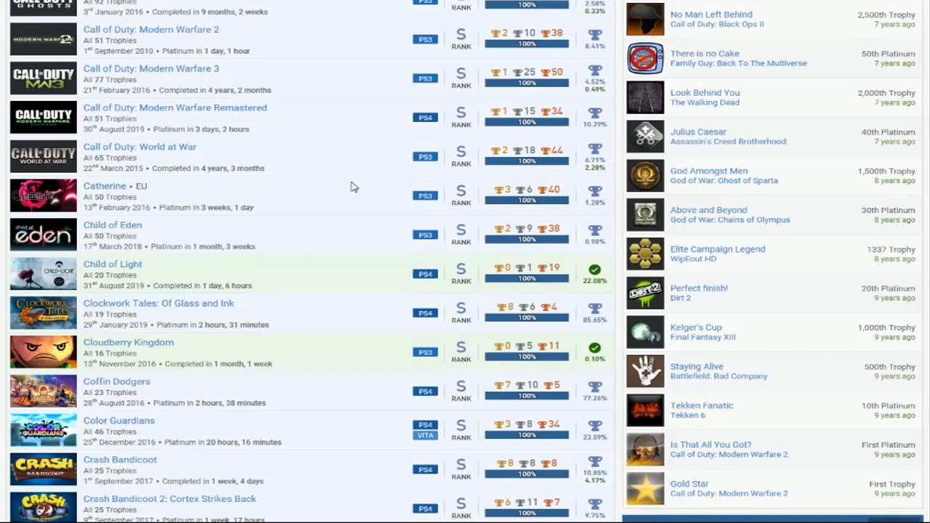
scroll(down, 3)
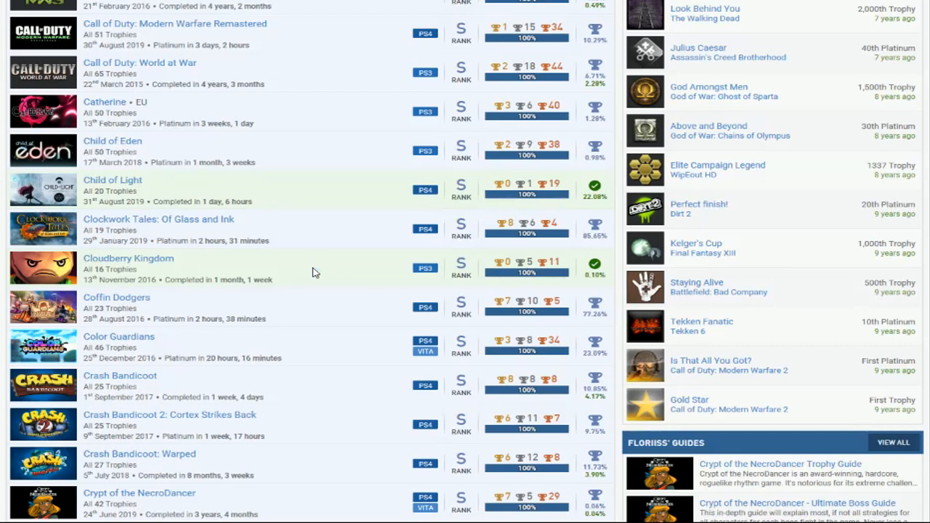
mouse_move(323, 272)
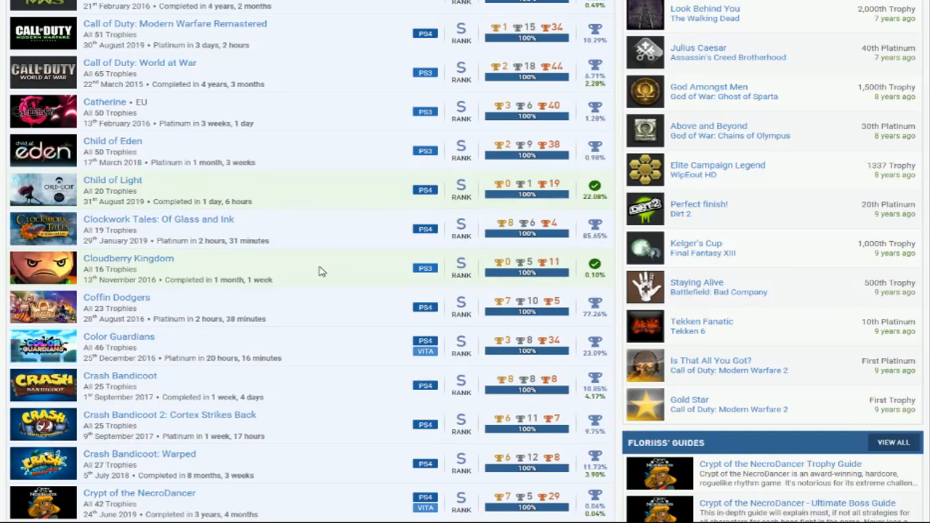
scroll(down, 3)
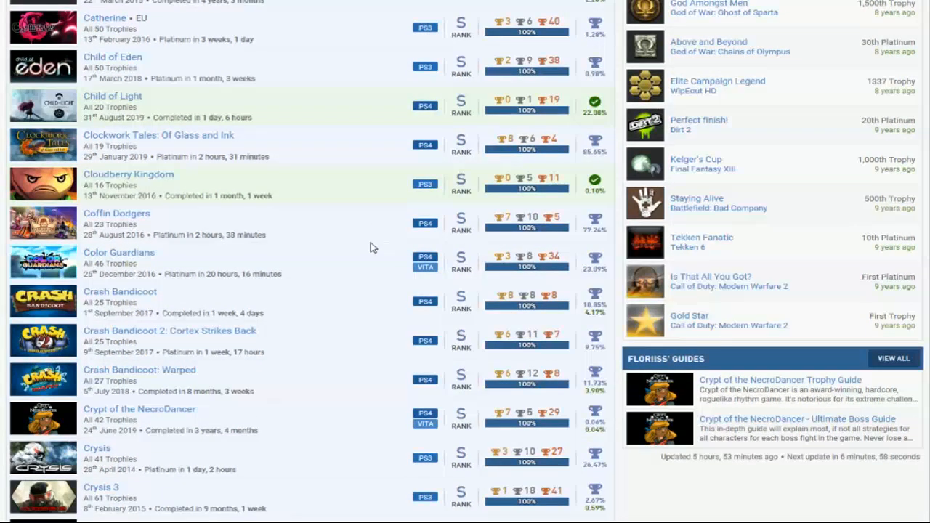
scroll(down, 3)
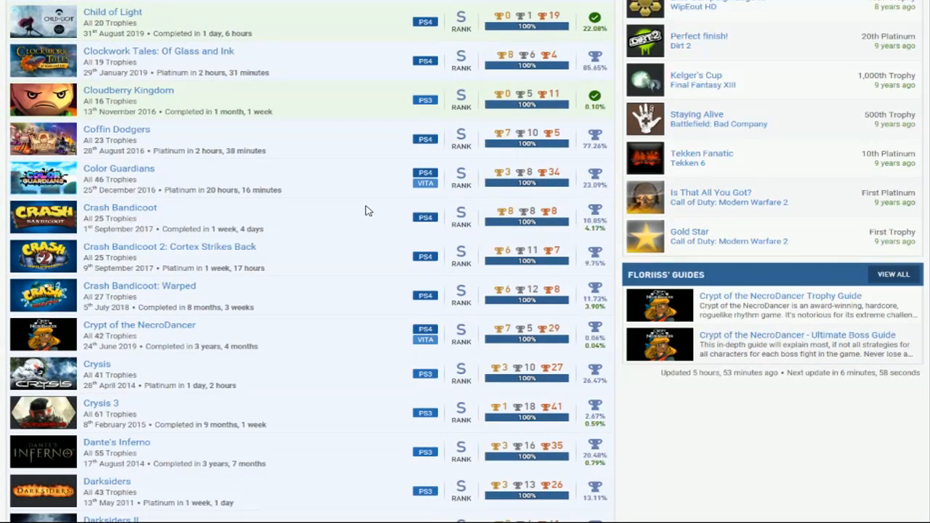
scroll(down, 3)
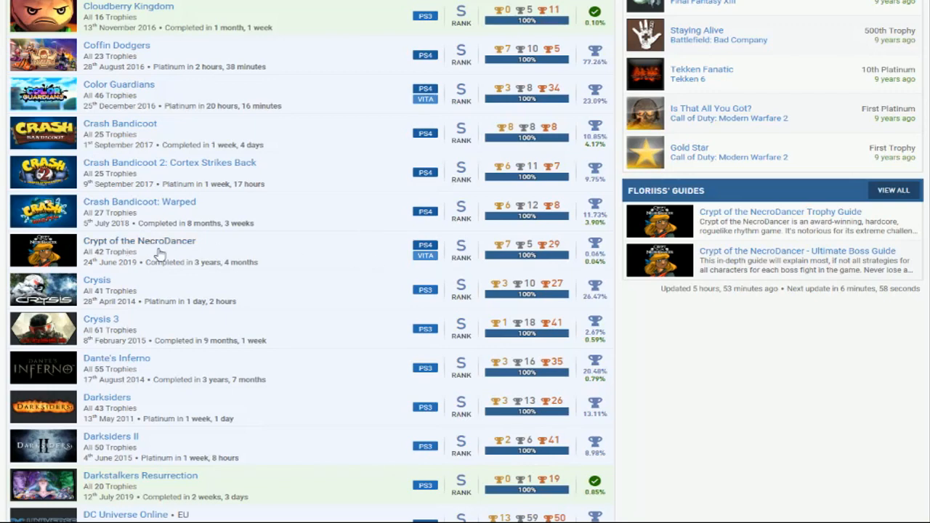
mouse_move(326, 256)
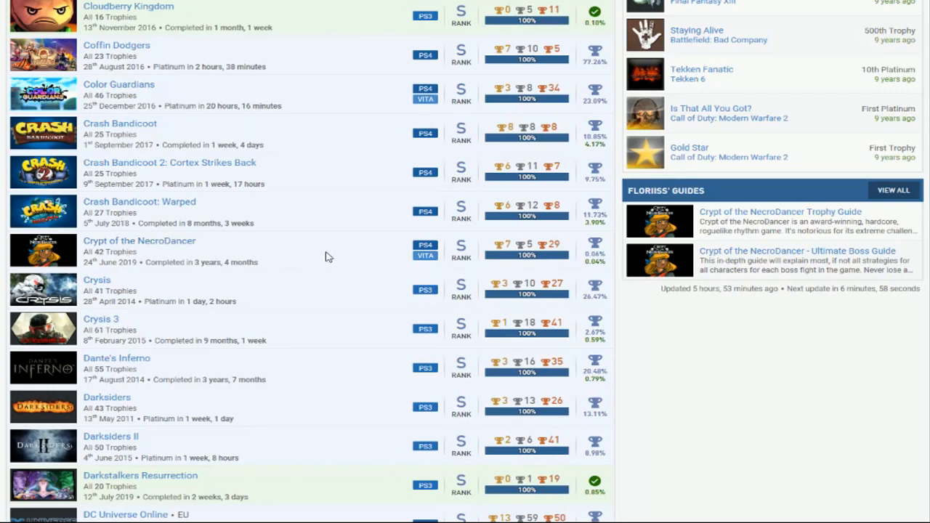
mouse_move(352, 246)
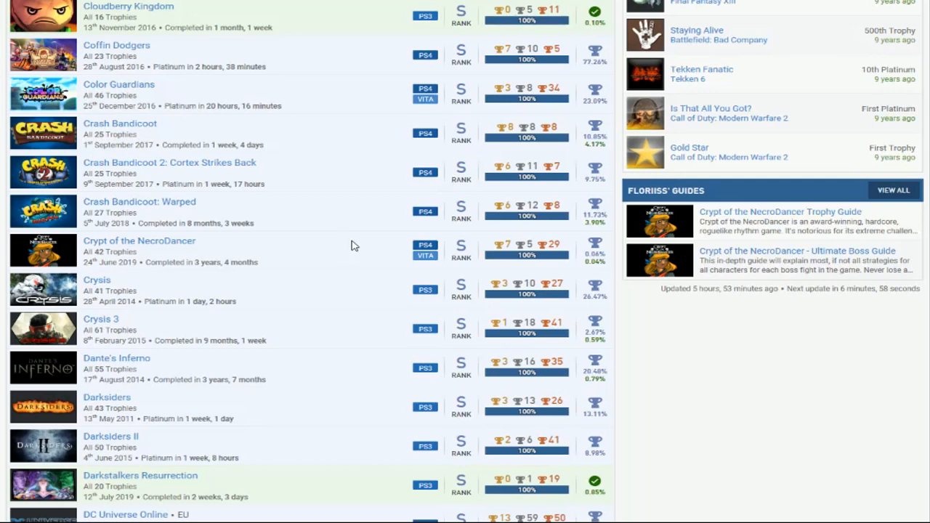
scroll(down, 3)
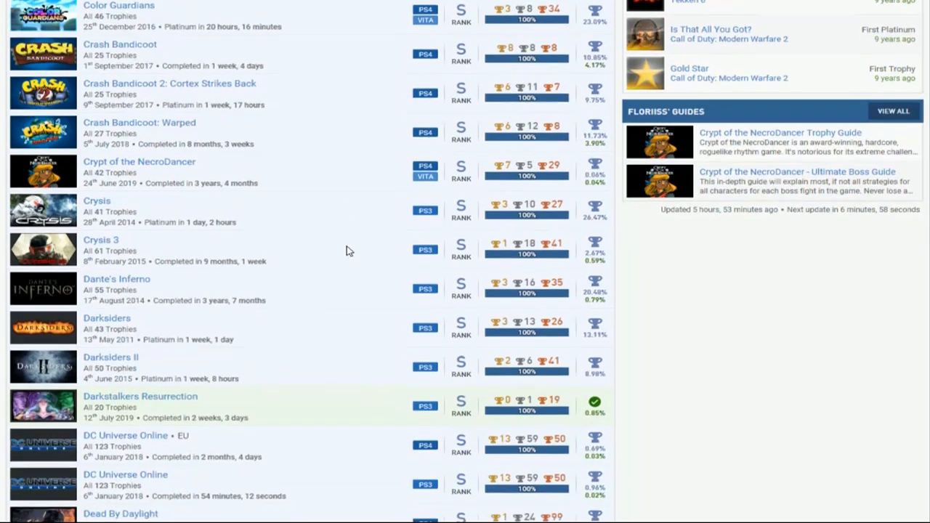
scroll(down, 3)
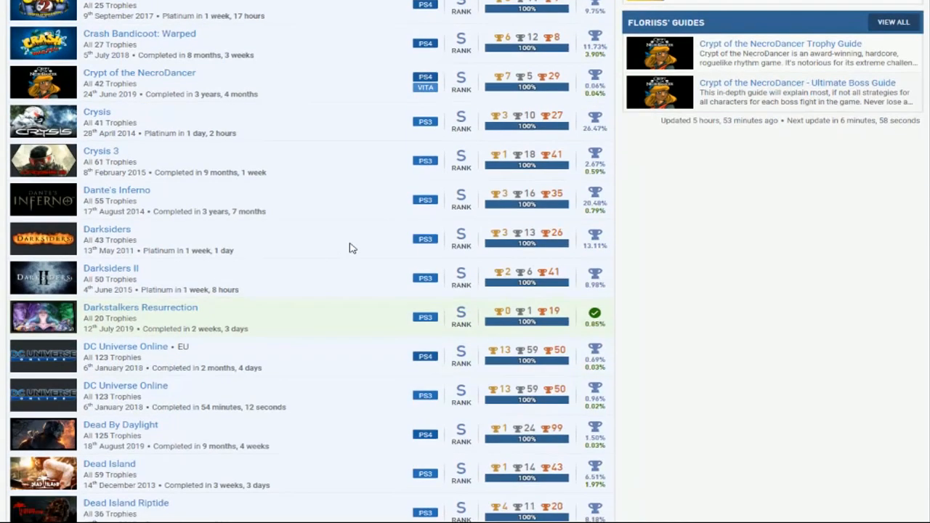
mouse_move(346, 213)
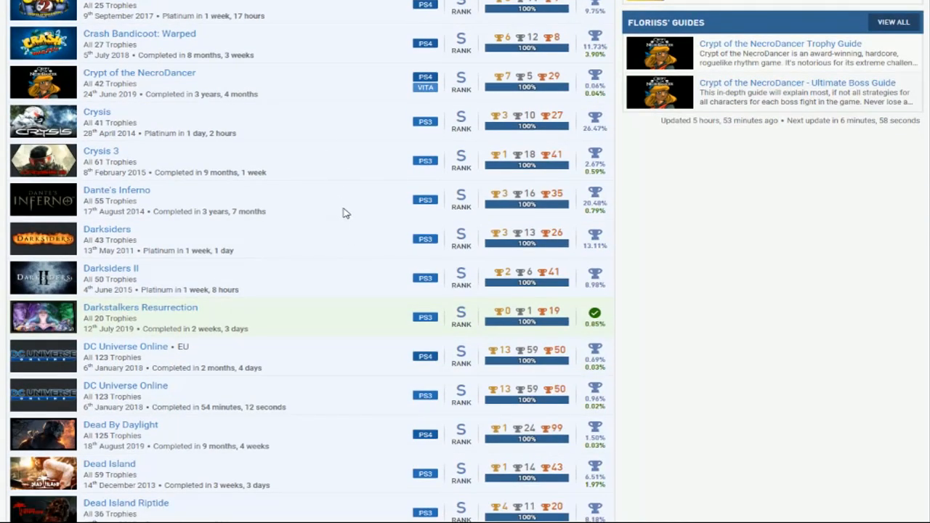
mouse_move(351, 209)
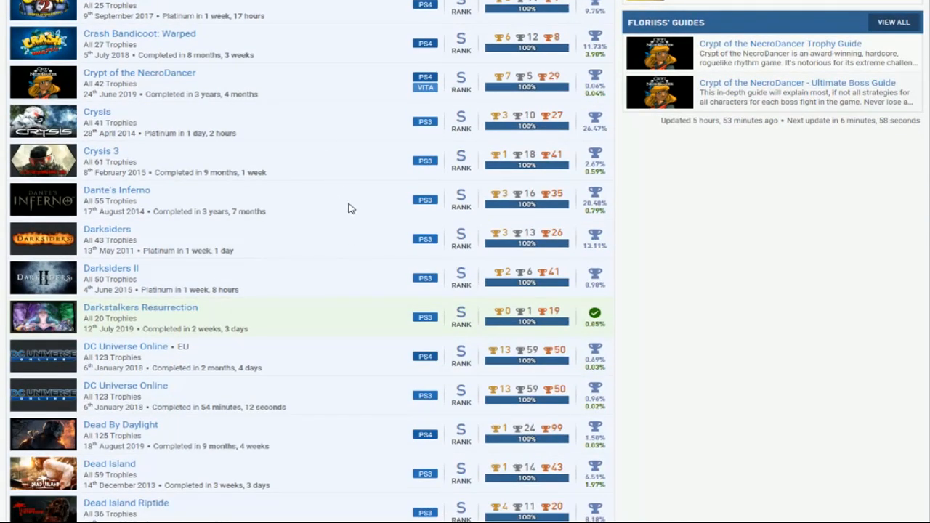
scroll(down, 3)
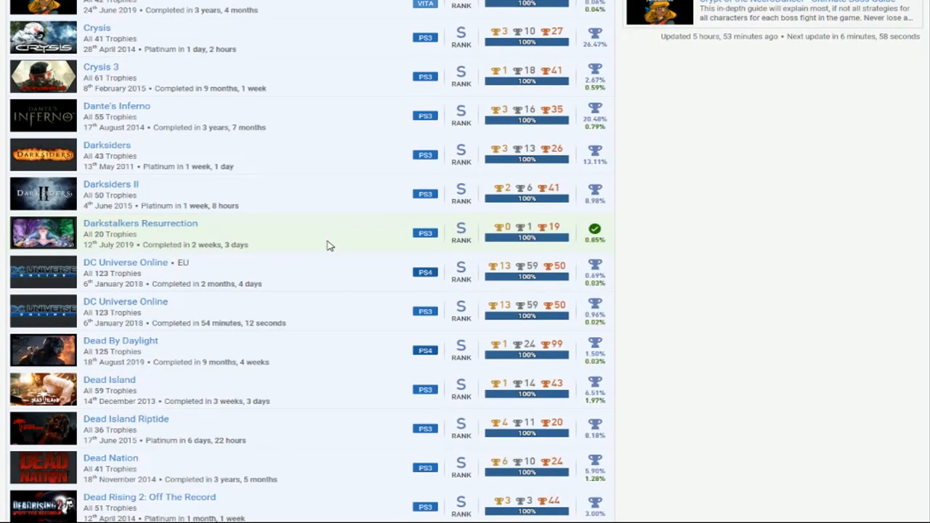
mouse_move(344, 233)
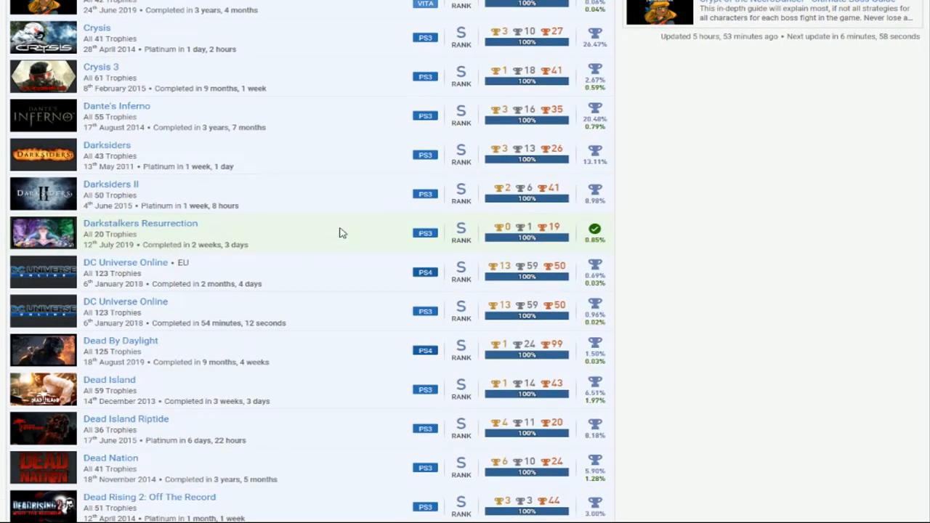
scroll(down, 3)
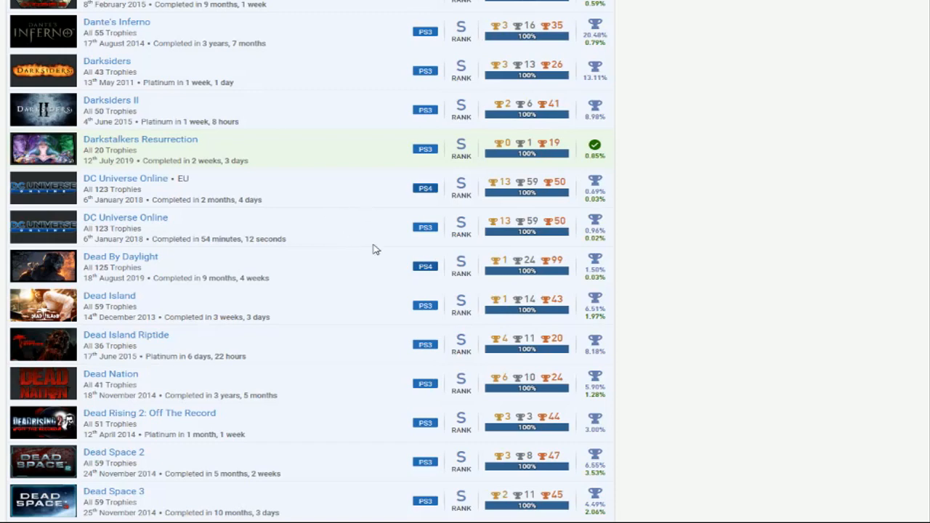
mouse_move(352, 203)
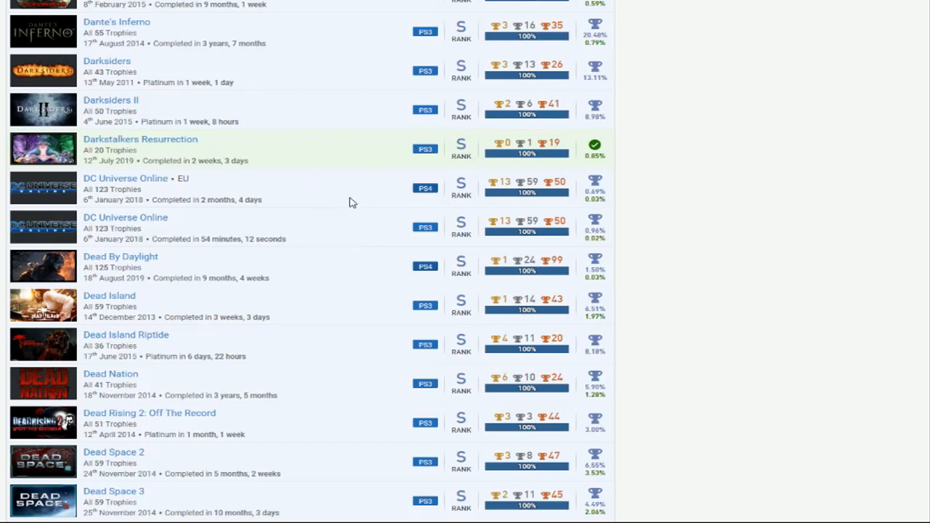
scroll(down, 3)
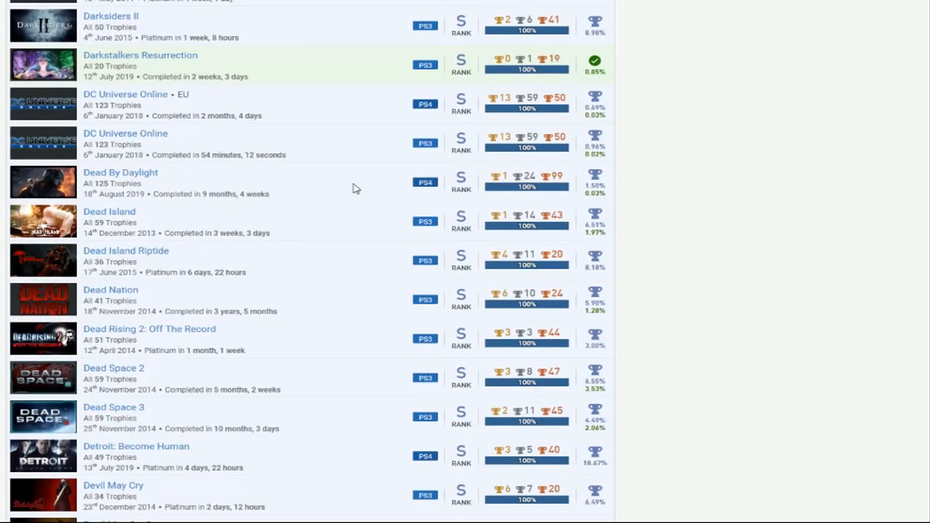
scroll(down, 3)
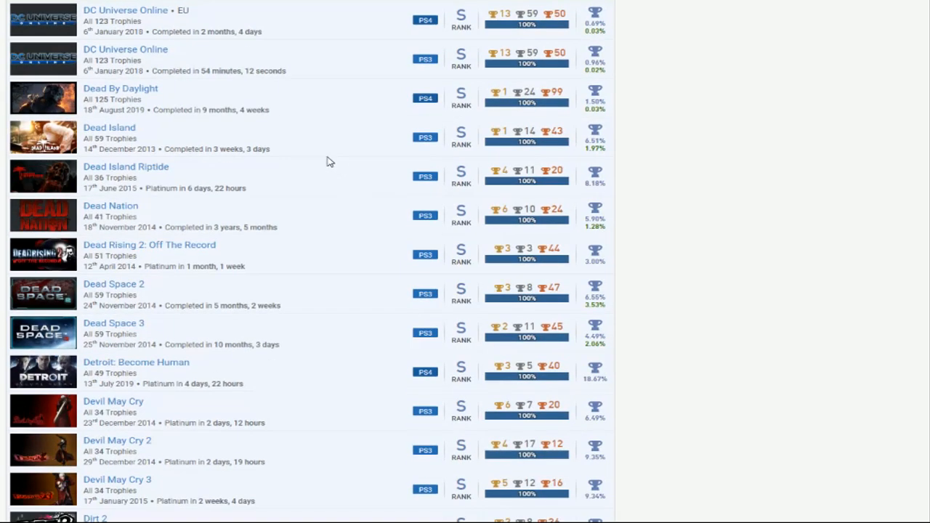
scroll(down, 3)
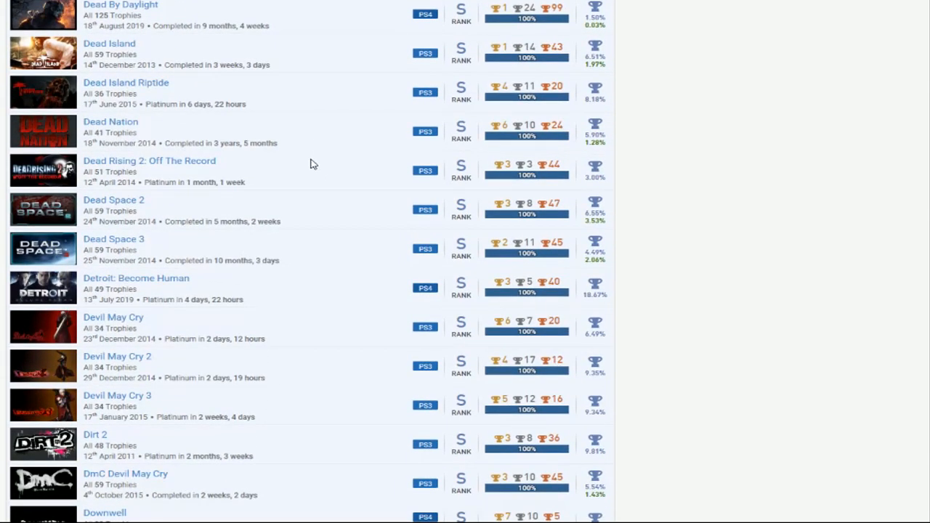
mouse_move(308, 173)
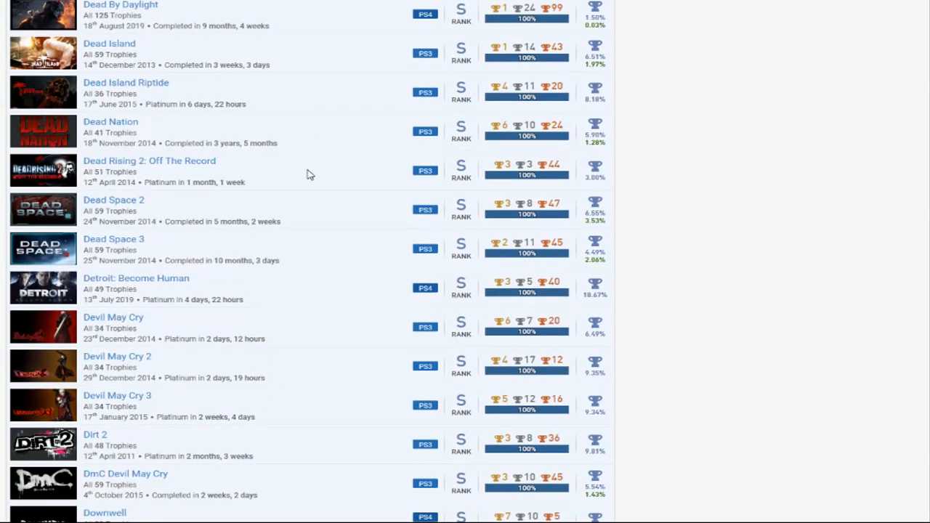
mouse_move(326, 172)
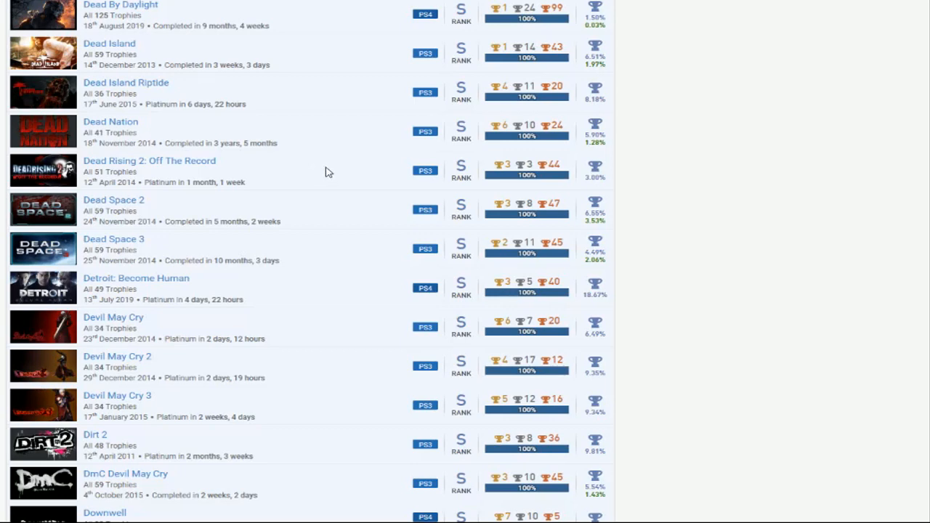
mouse_move(343, 169)
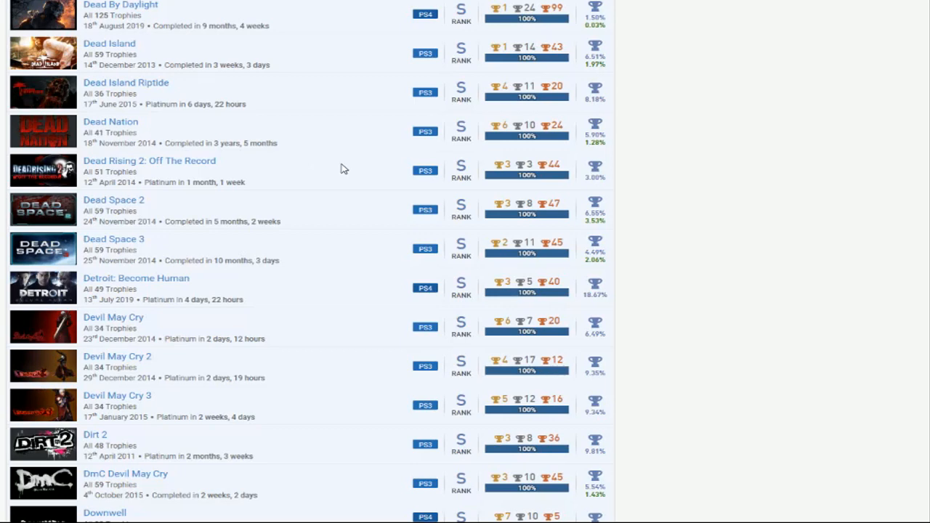
mouse_move(336, 241)
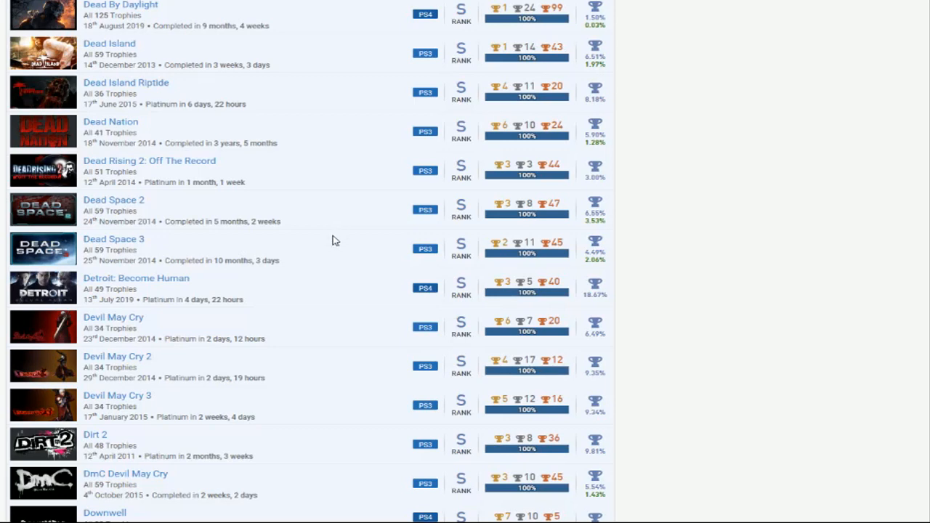
mouse_move(346, 227)
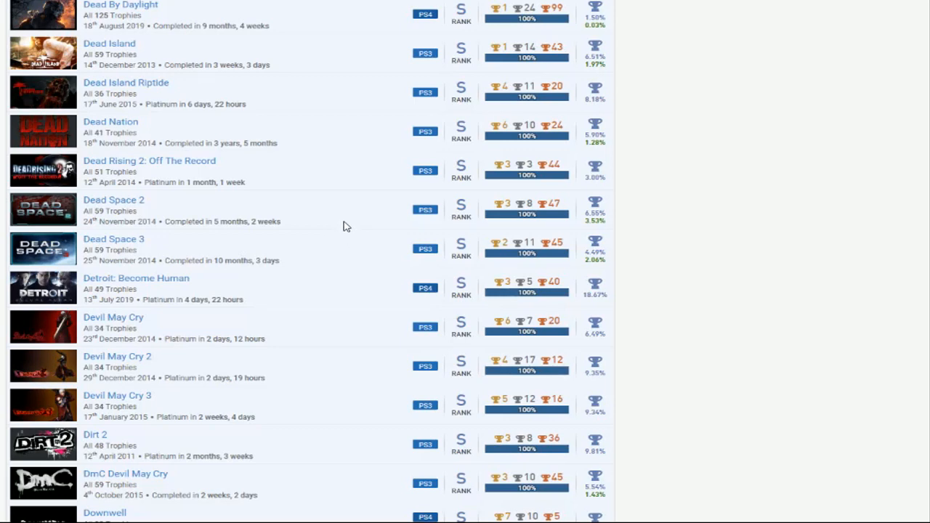
mouse_move(325, 251)
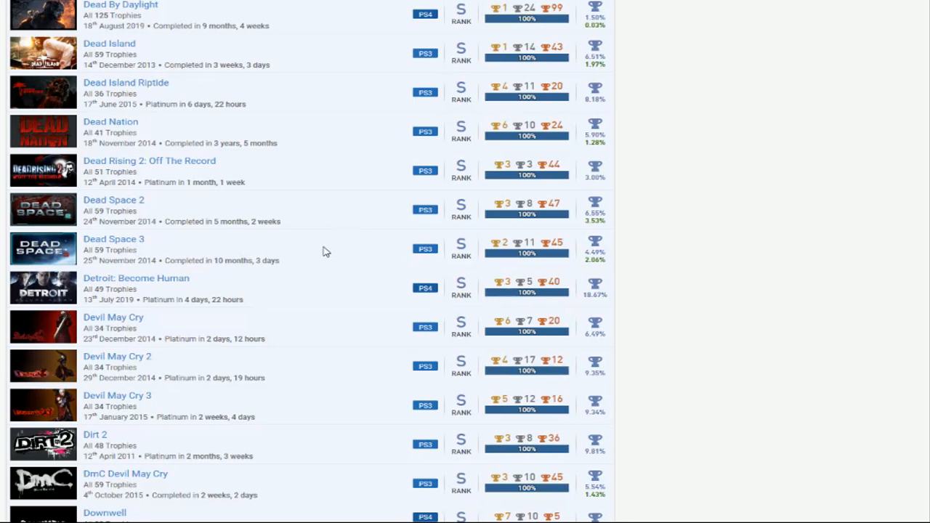
mouse_move(351, 213)
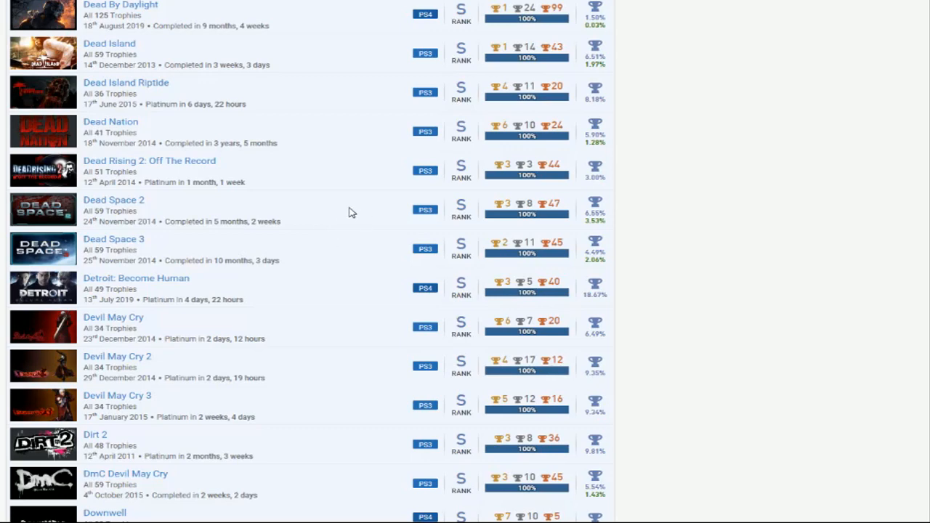
scroll(down, 3)
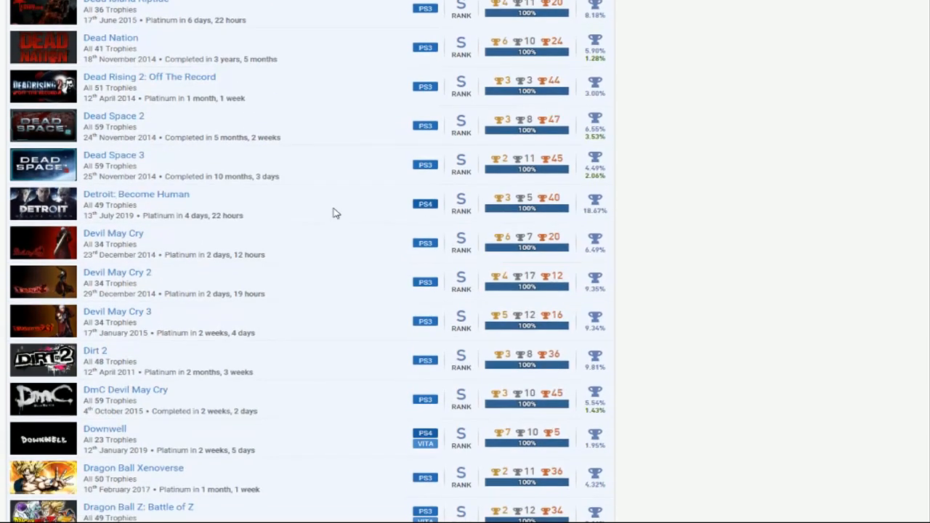
scroll(down, 3)
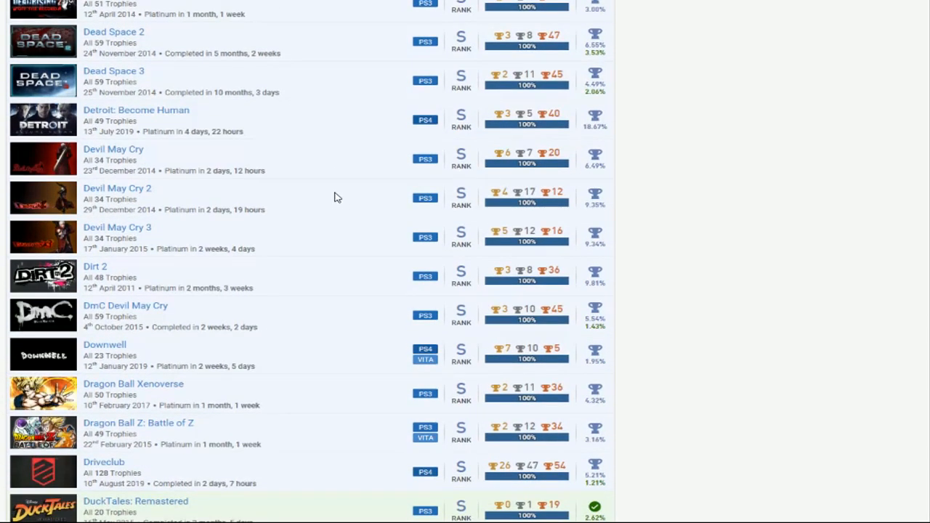
scroll(down, 3)
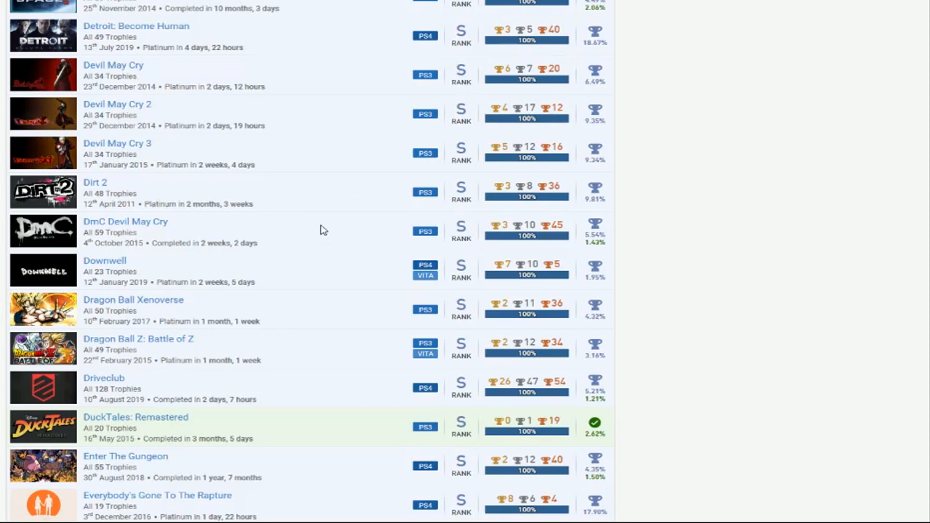
scroll(down, 3)
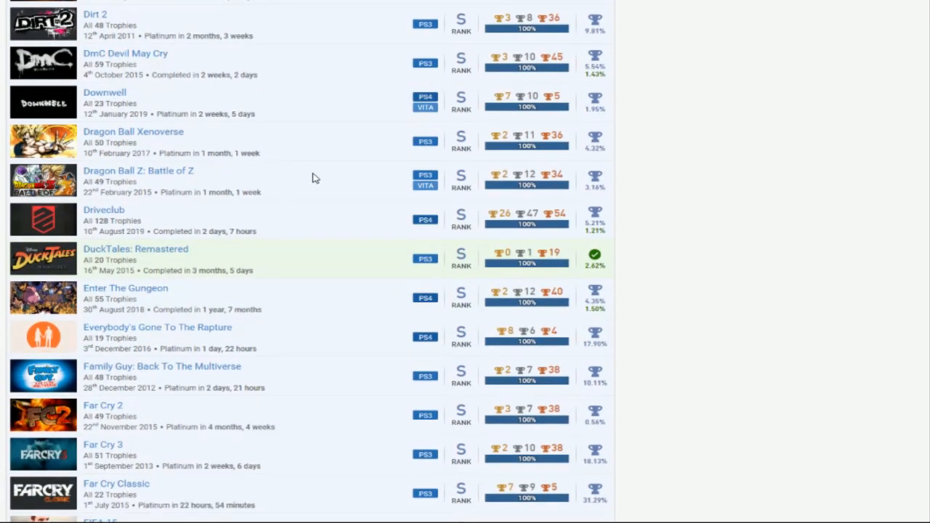
scroll(down, 3)
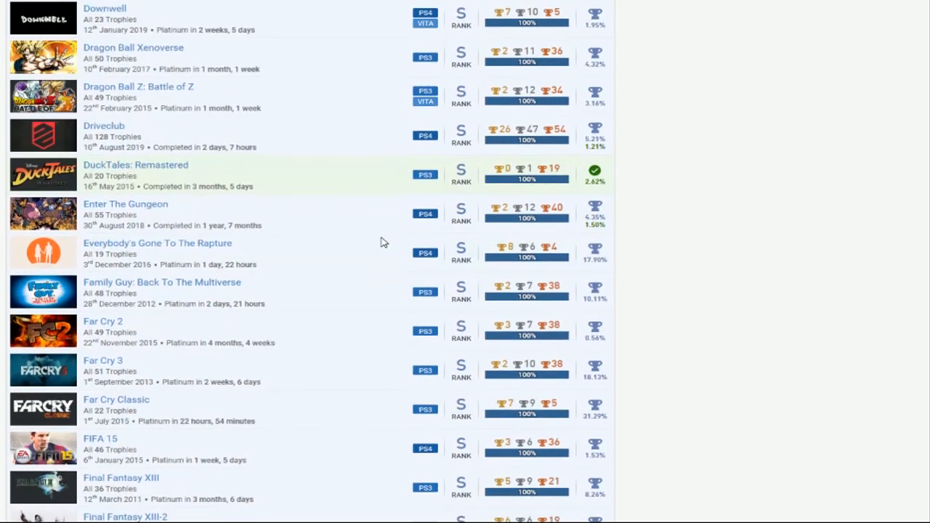
scroll(down, 3)
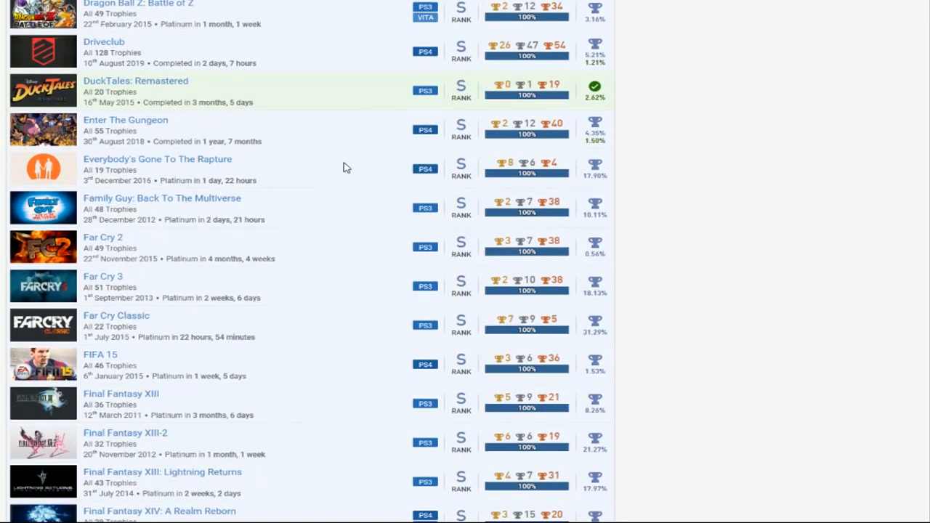
scroll(down, 3)
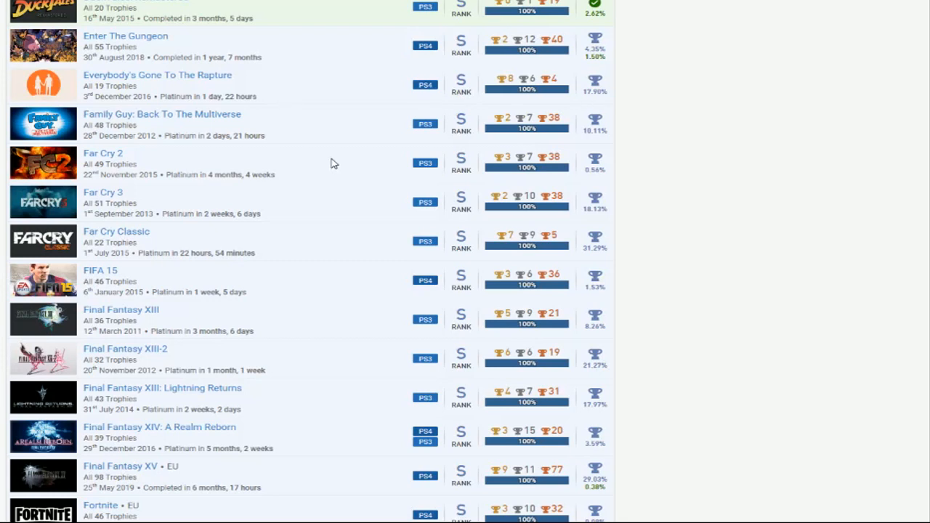
mouse_move(327, 166)
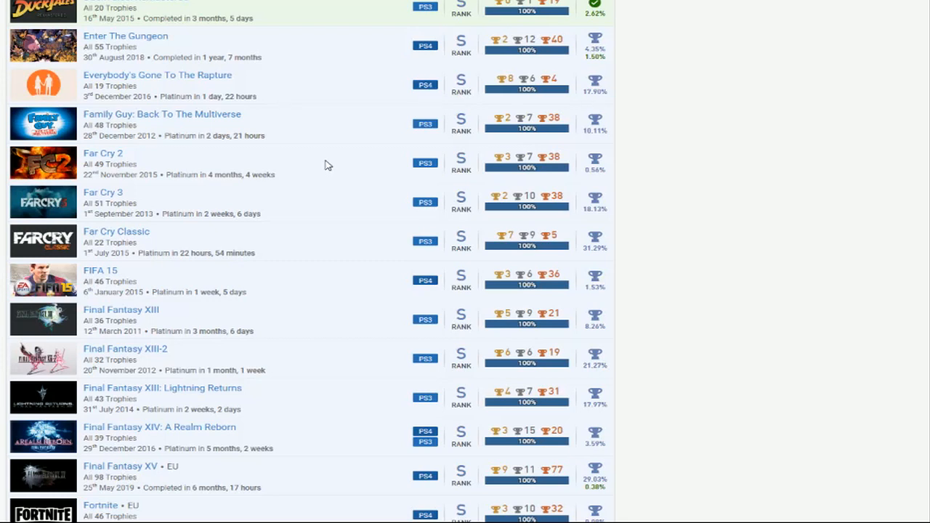
mouse_move(326, 171)
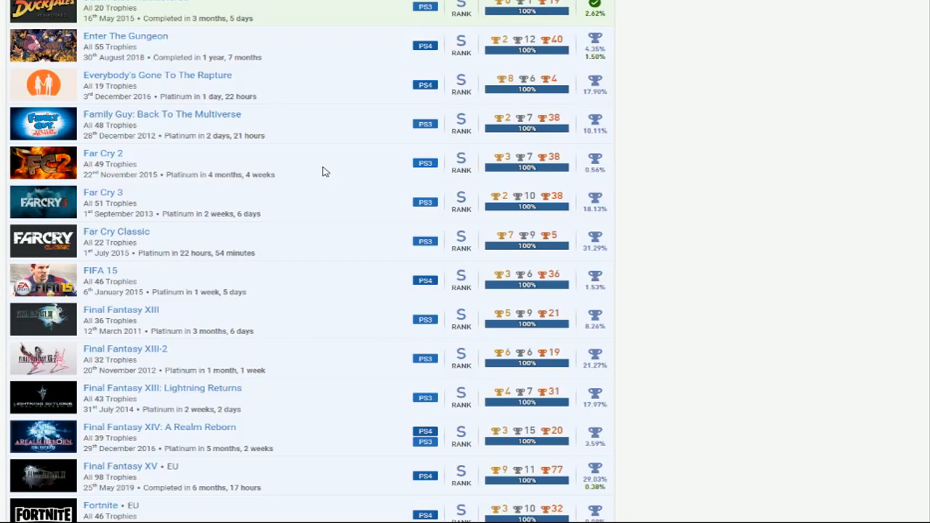
mouse_move(345, 169)
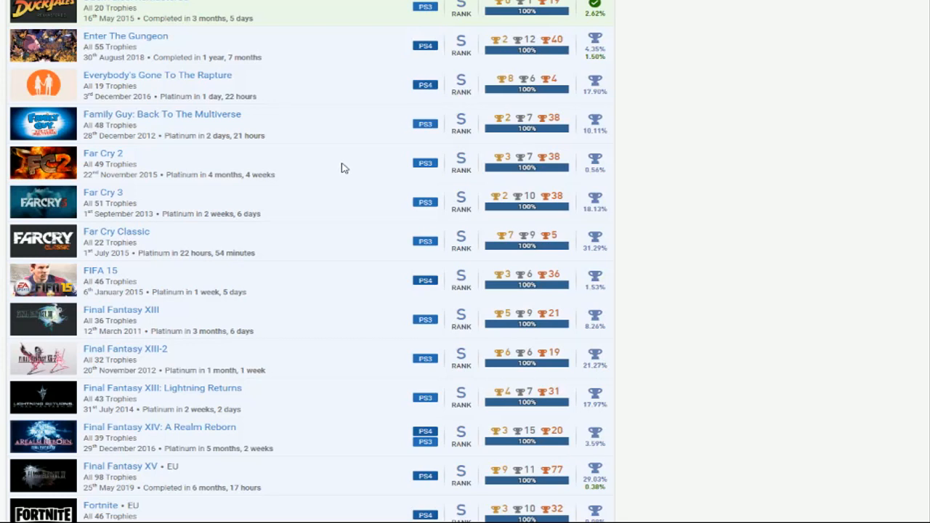
mouse_move(339, 170)
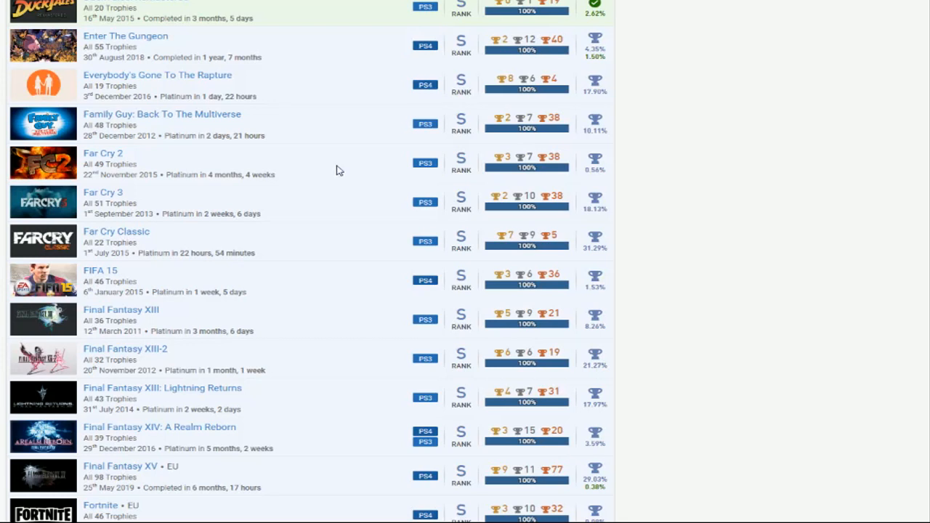
mouse_move(342, 178)
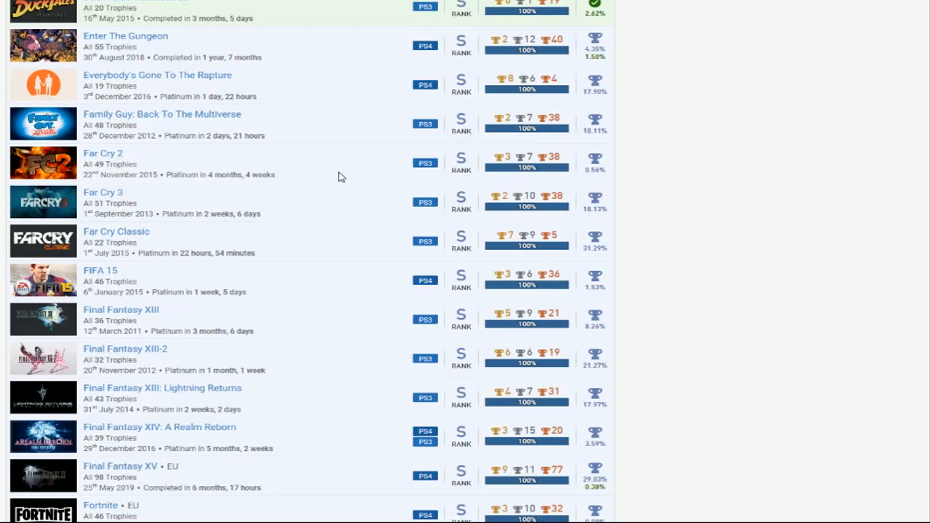
scroll(down, 3)
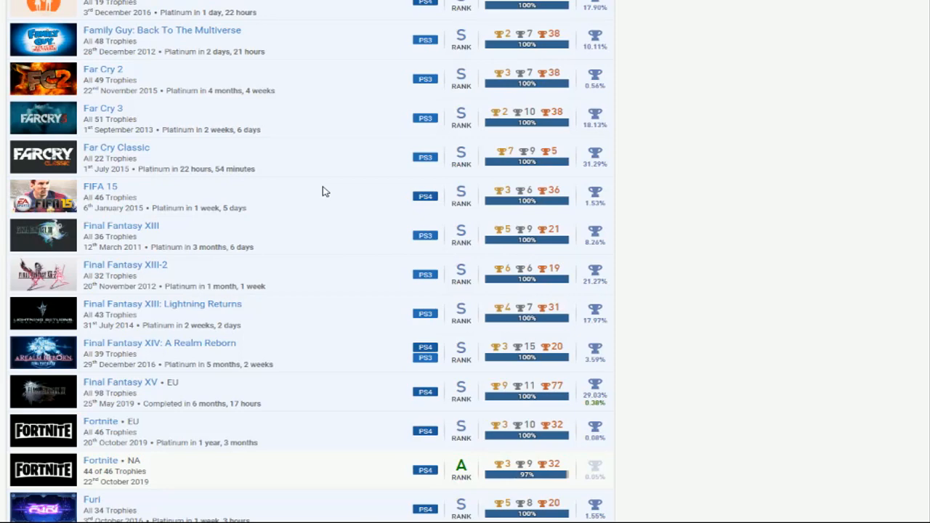
mouse_move(305, 209)
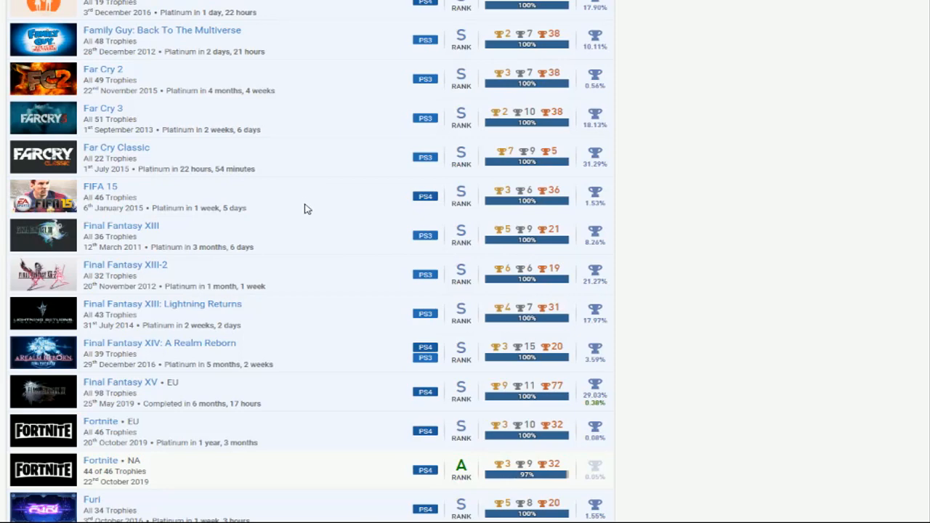
scroll(down, 3)
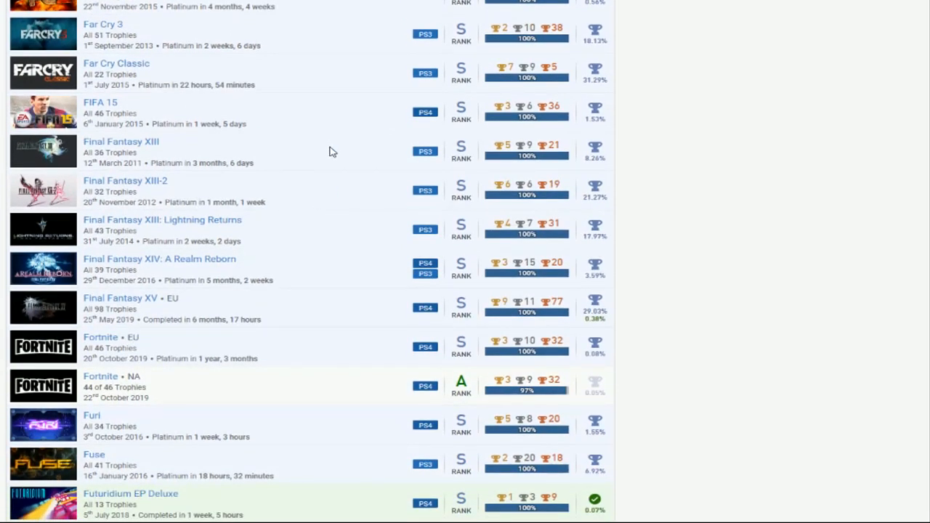
mouse_move(341, 157)
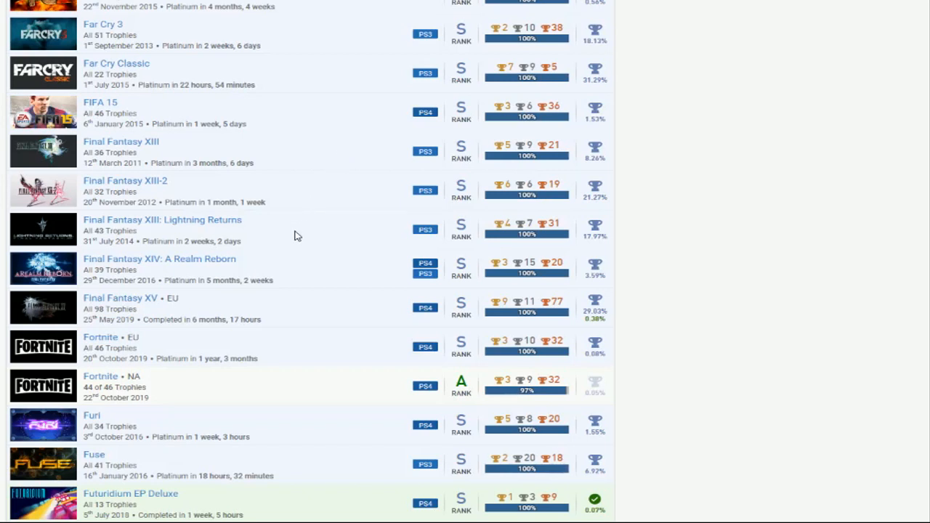
mouse_move(305, 282)
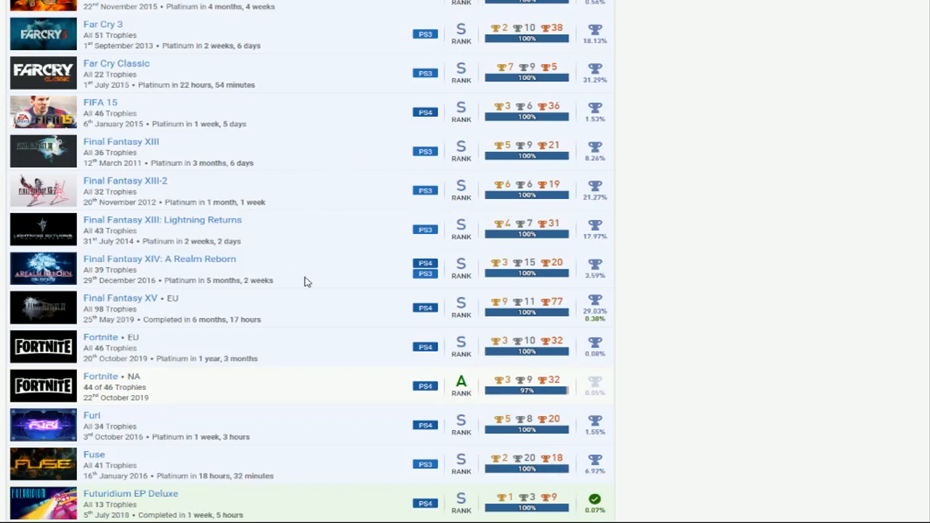
mouse_move(355, 317)
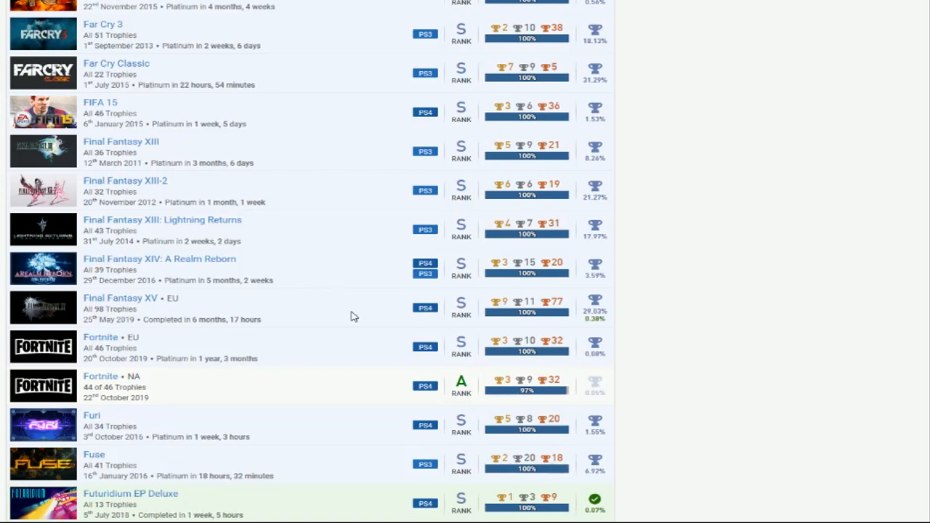
mouse_move(346, 311)
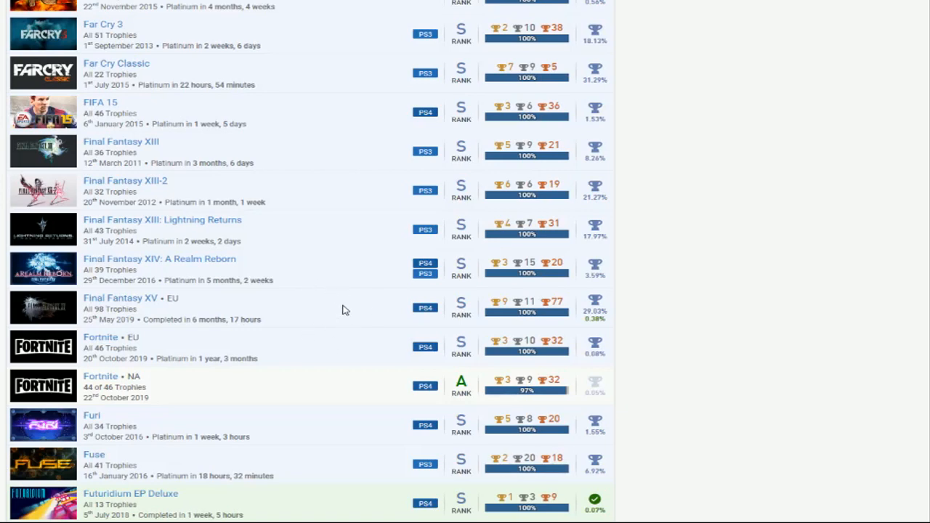
scroll(down, 3)
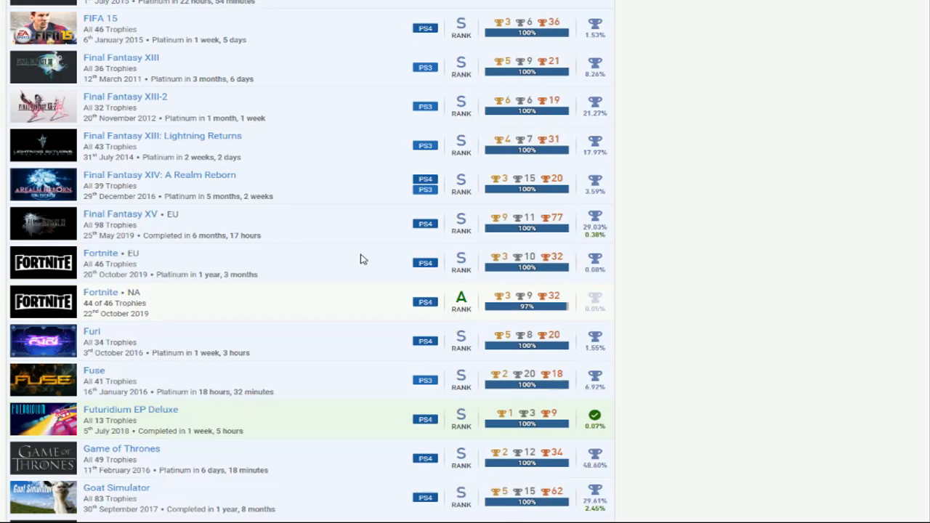
mouse_move(343, 312)
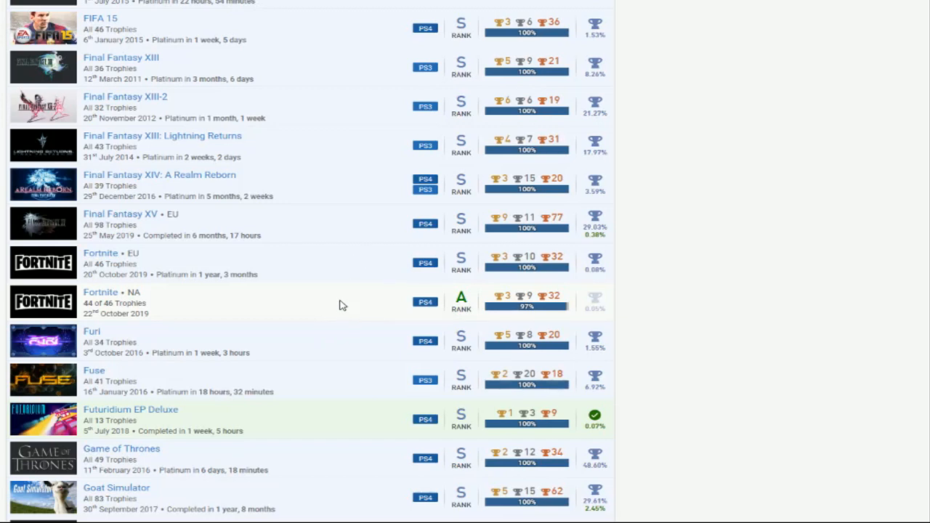
scroll(down, 3)
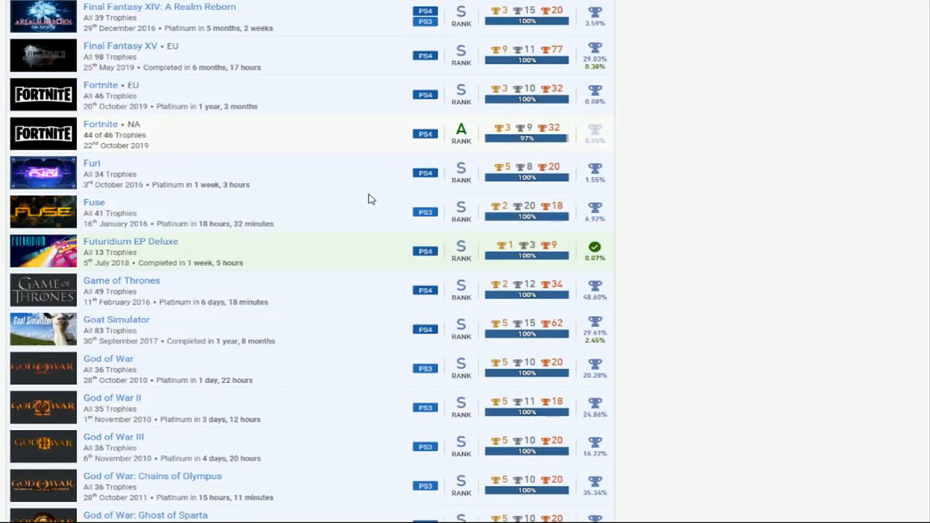
scroll(down, 3)
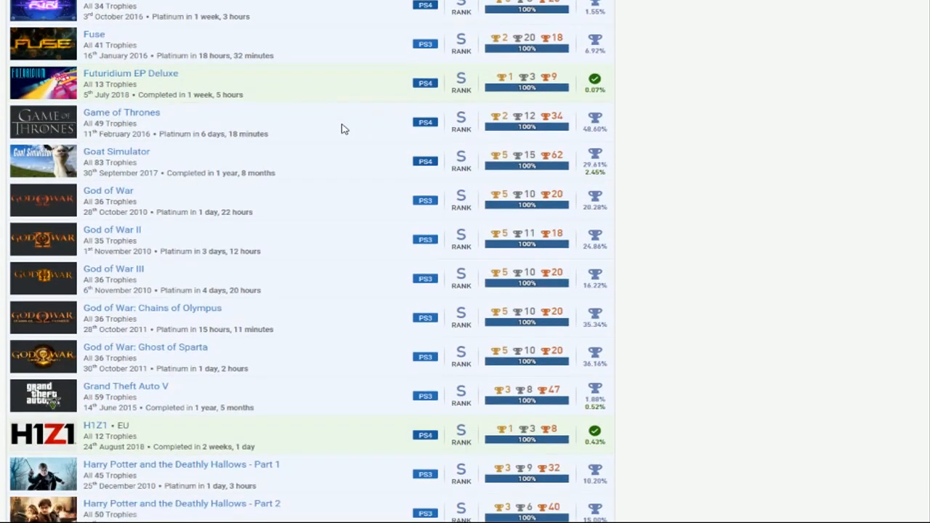
mouse_move(326, 139)
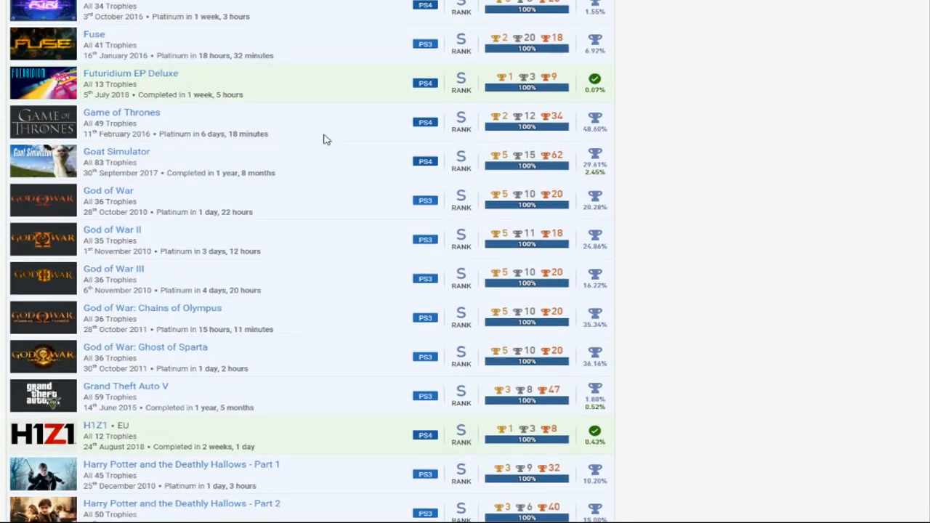
scroll(down, 3)
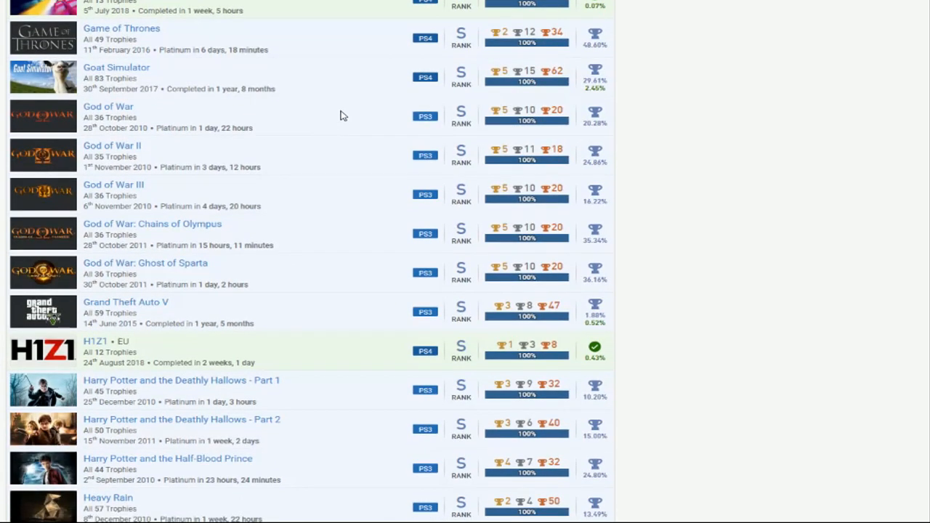
mouse_move(309, 253)
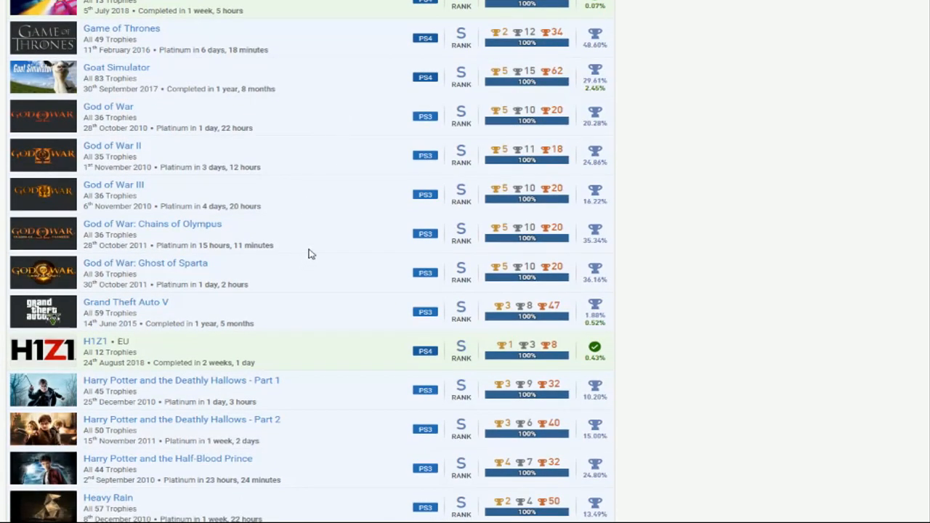
mouse_move(326, 203)
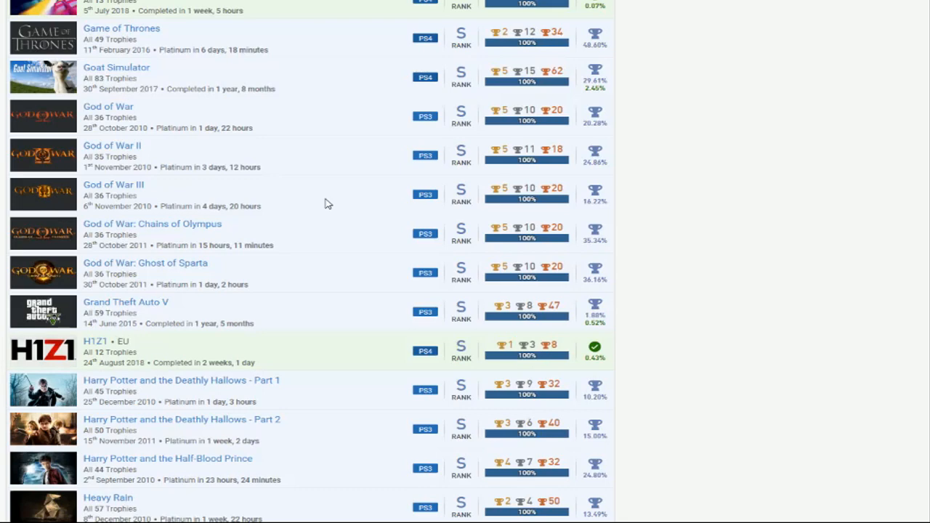
scroll(down, 3)
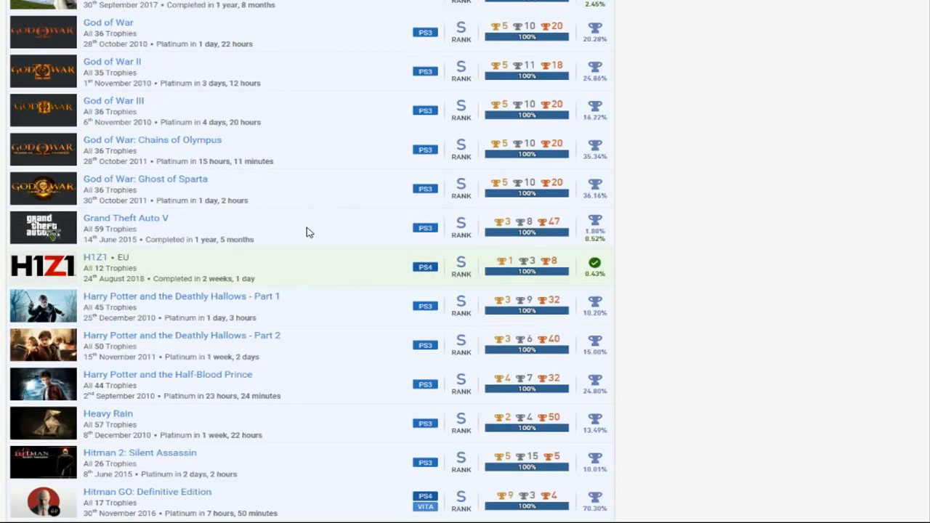
mouse_move(433, 235)
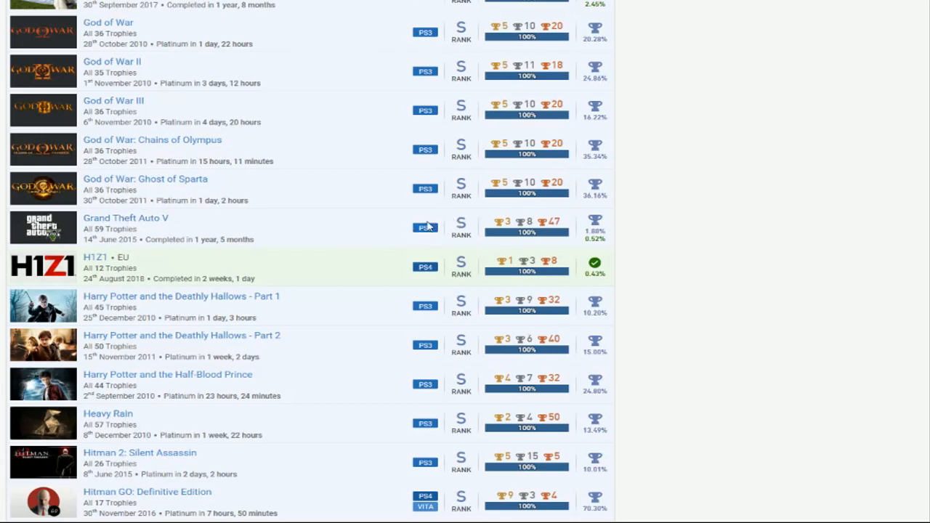
scroll(down, 3)
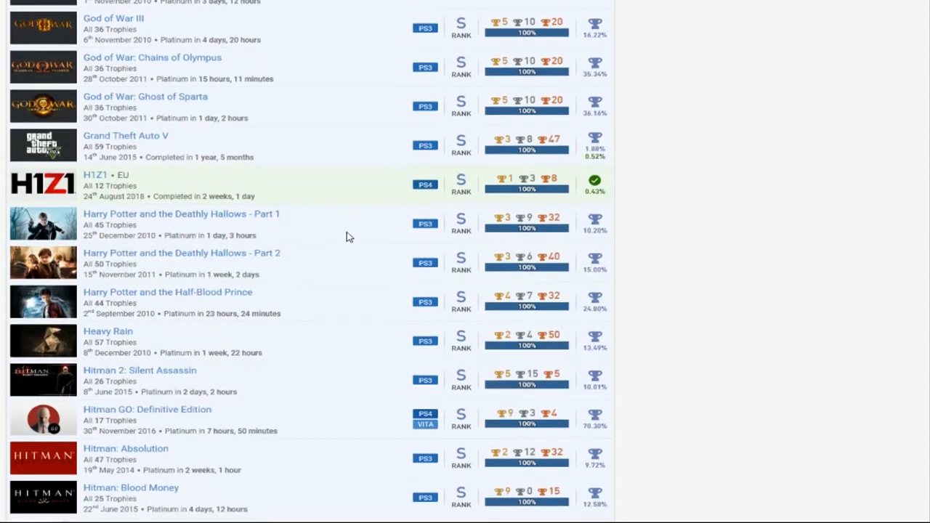
scroll(down, 3)
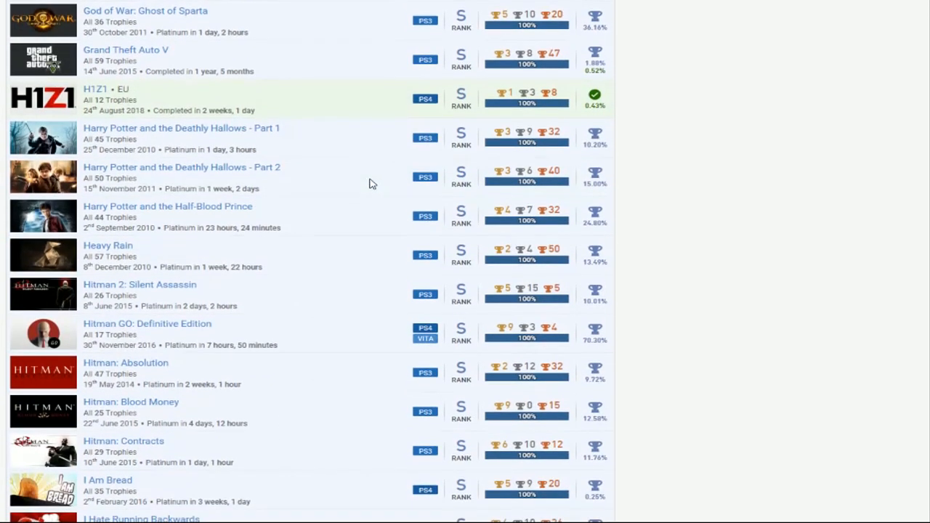
mouse_move(356, 207)
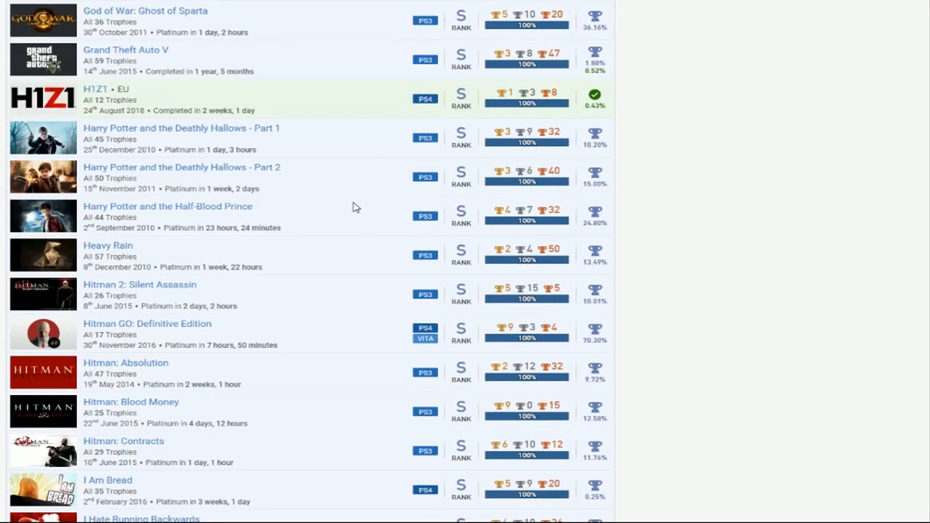
mouse_move(377, 172)
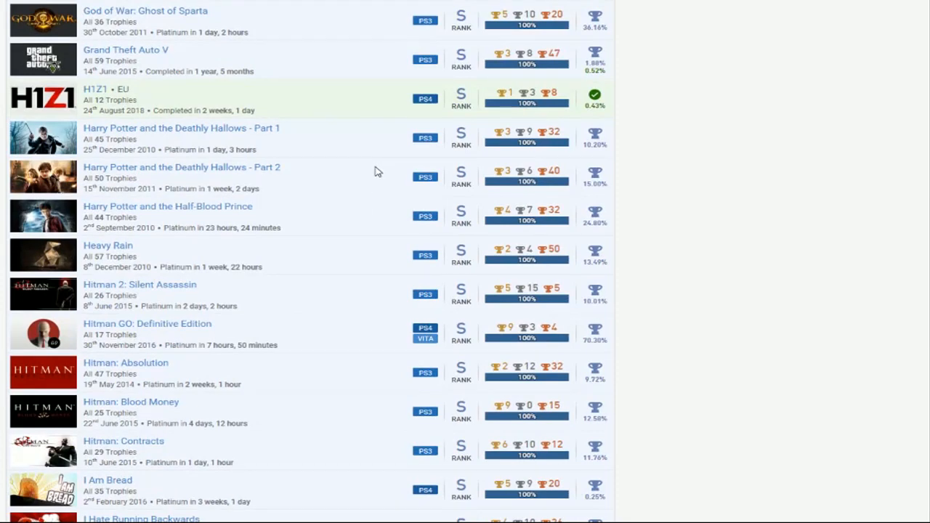
scroll(down, 3)
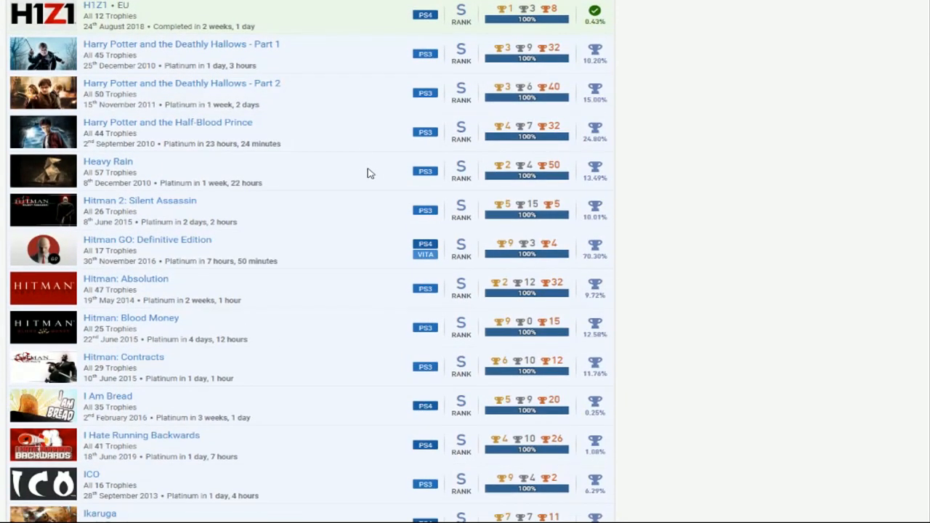
scroll(down, 3)
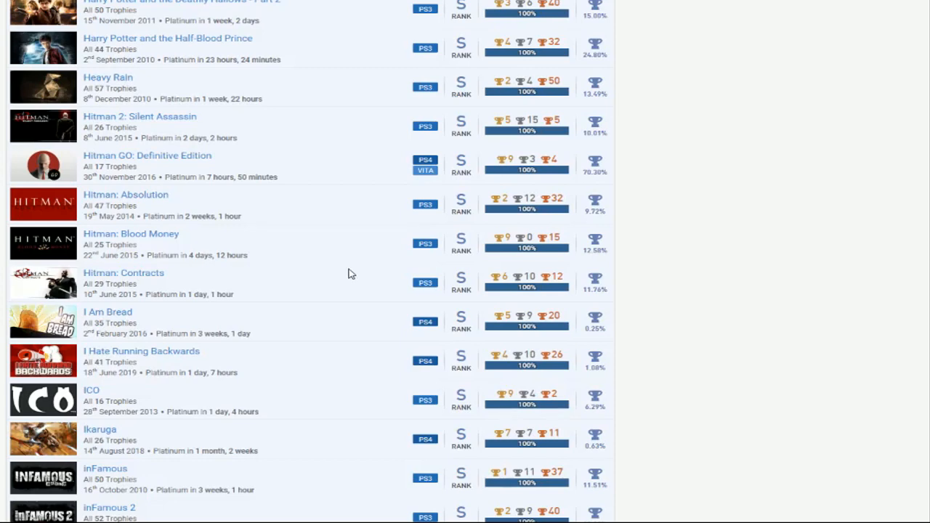
mouse_move(349, 237)
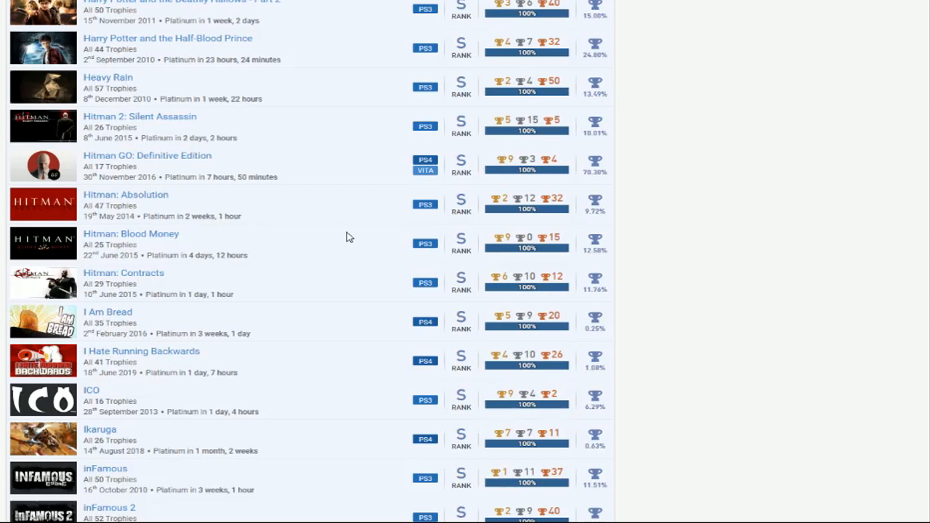
scroll(down, 3)
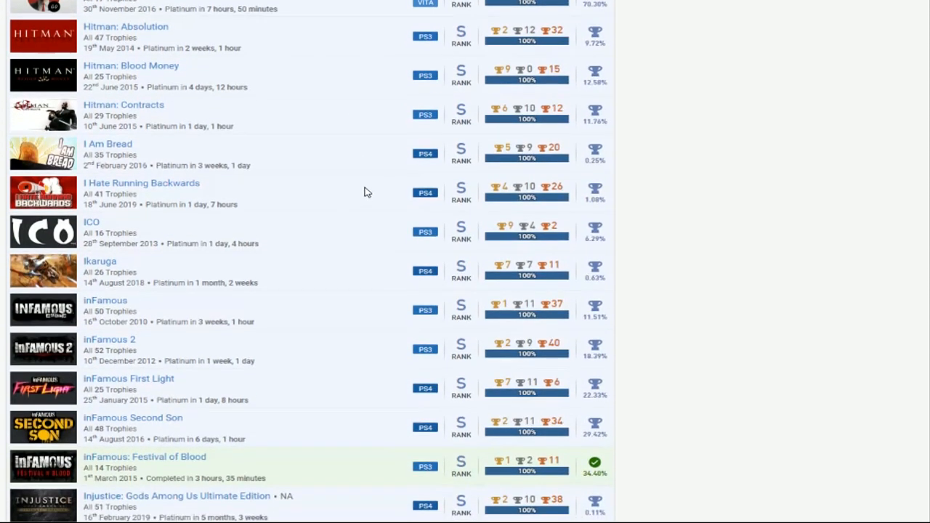
mouse_move(375, 161)
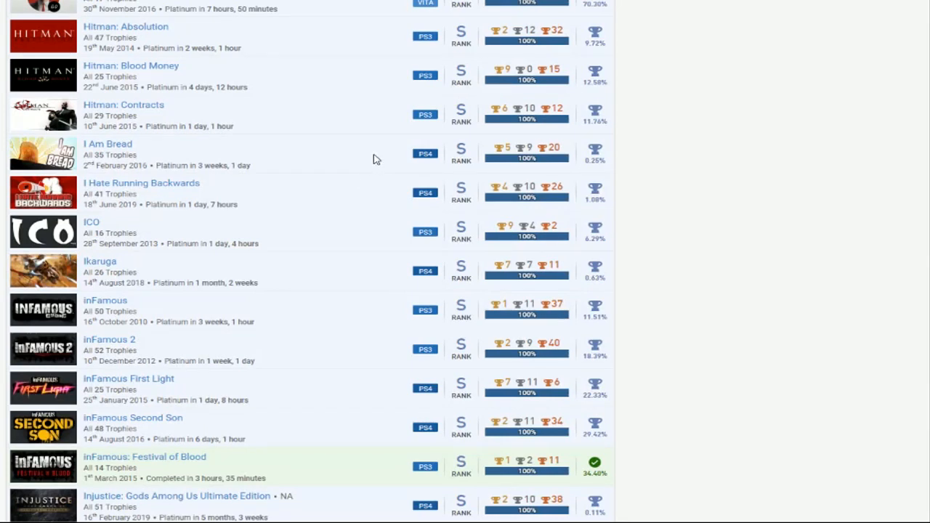
mouse_move(365, 166)
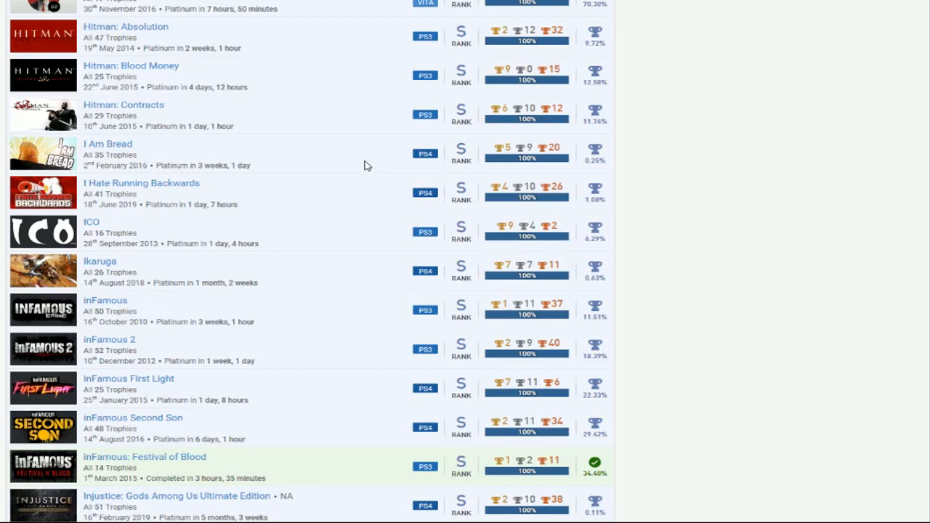
mouse_move(244, 212)
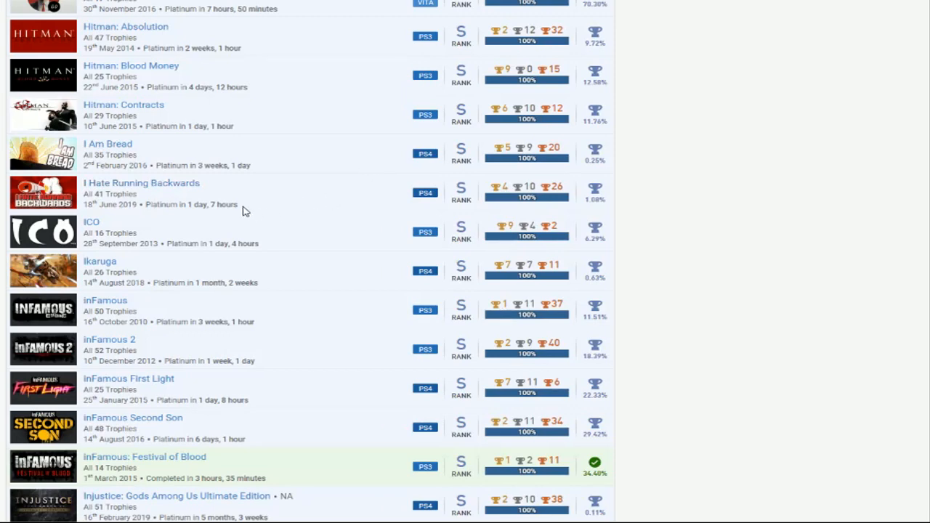
scroll(down, 3)
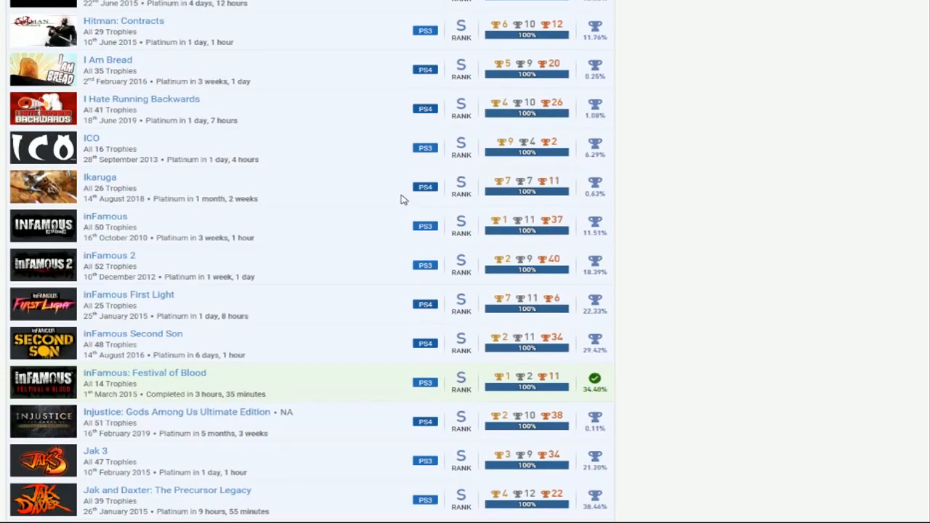
mouse_move(355, 150)
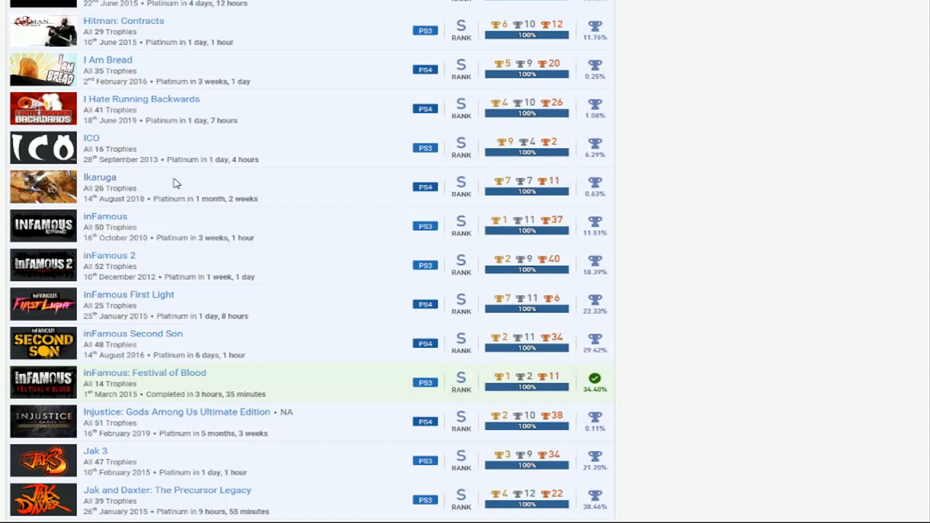
mouse_move(165, 195)
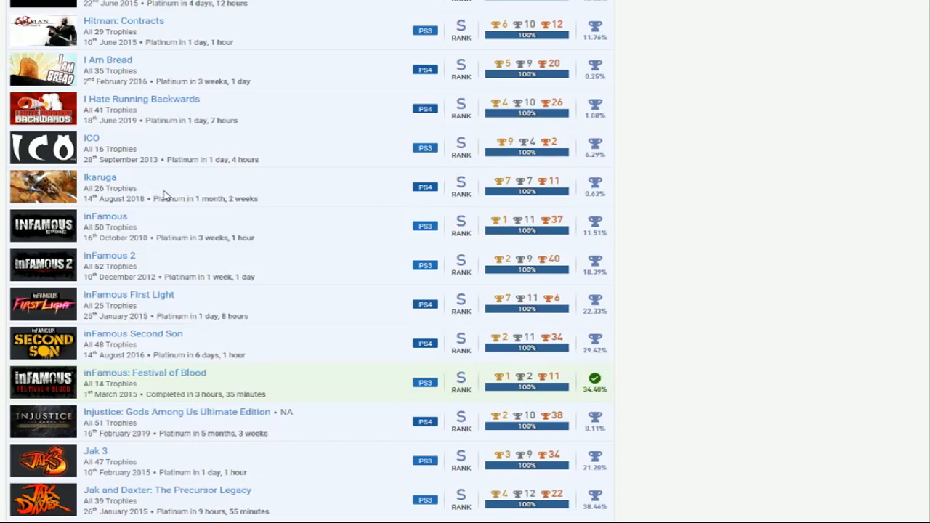
mouse_move(625, 203)
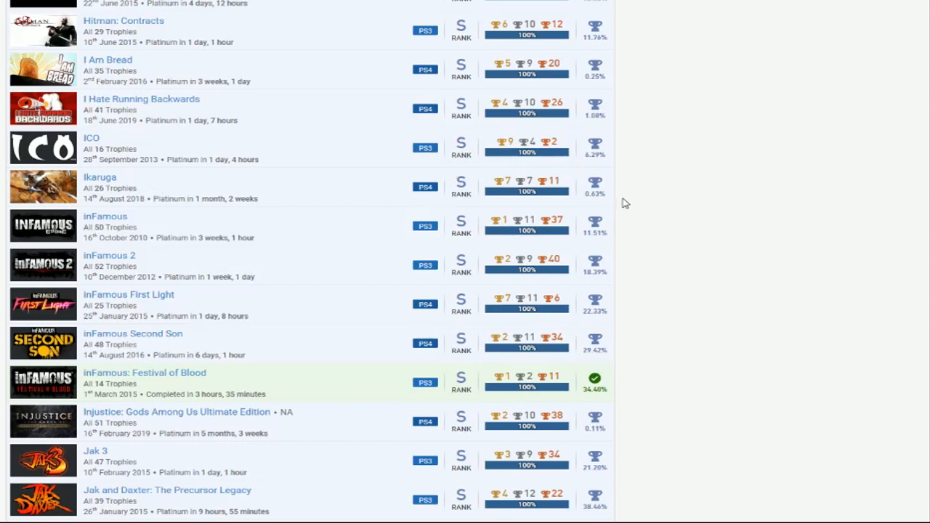
mouse_move(163, 176)
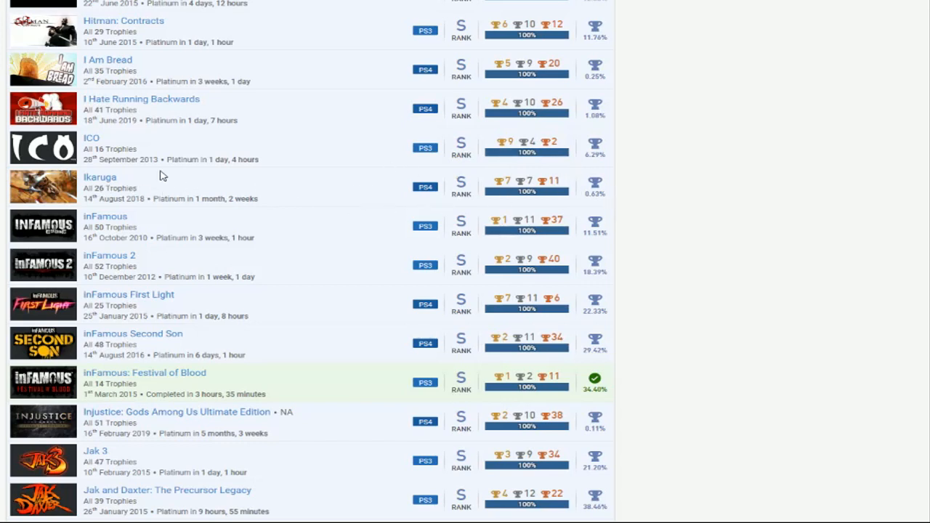
mouse_move(326, 174)
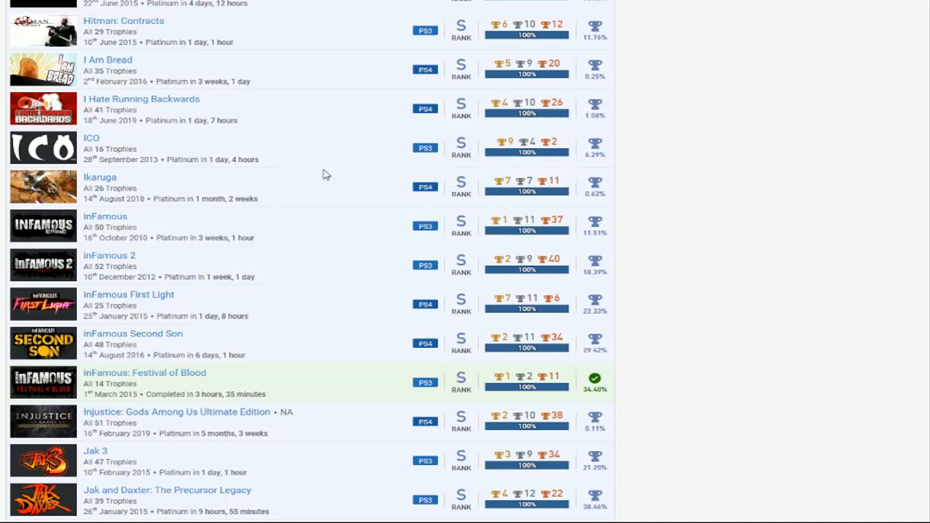
mouse_move(404, 180)
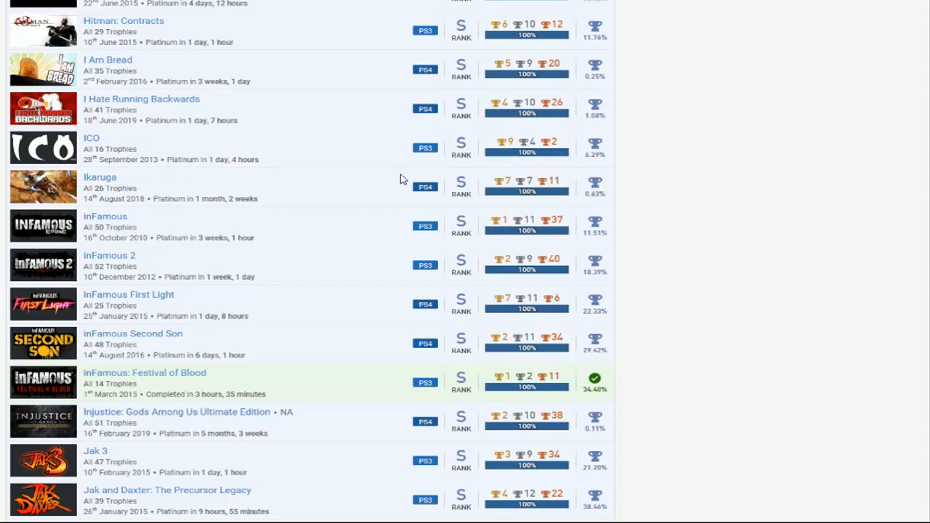
mouse_move(386, 187)
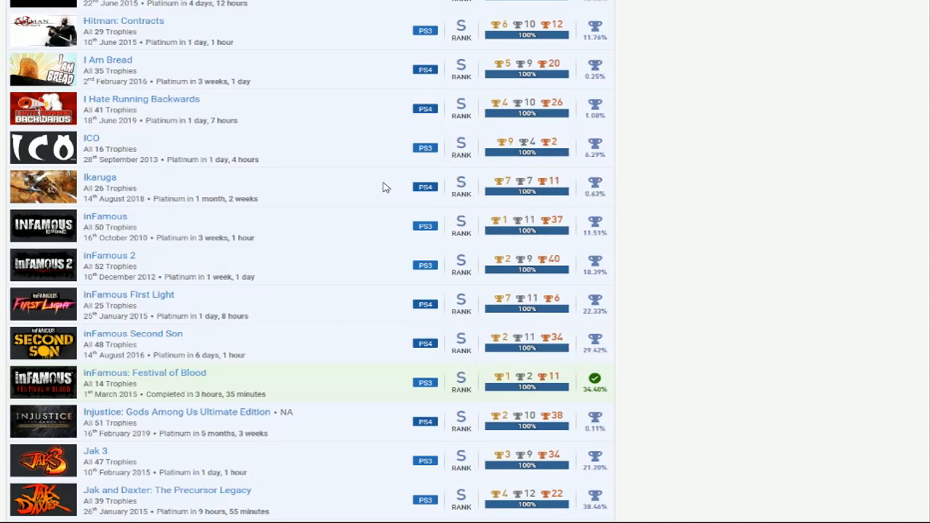
scroll(down, 3)
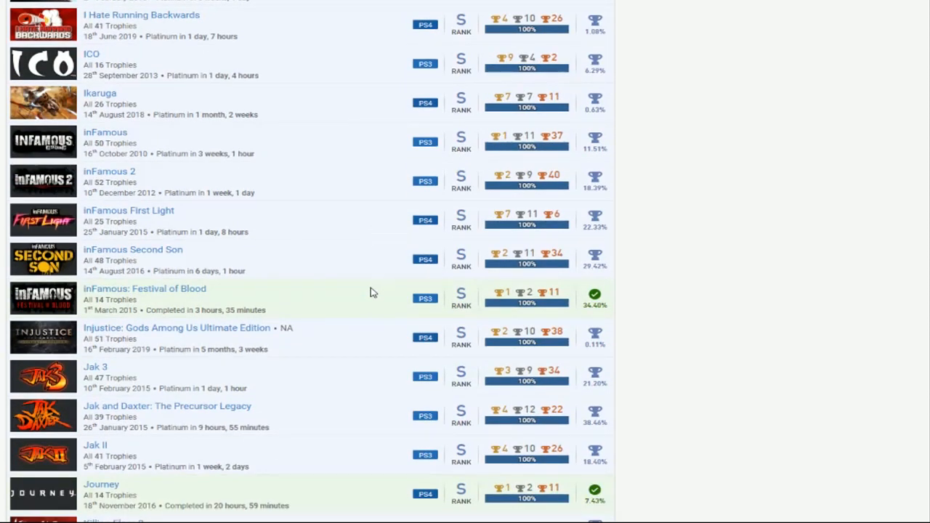
scroll(down, 3)
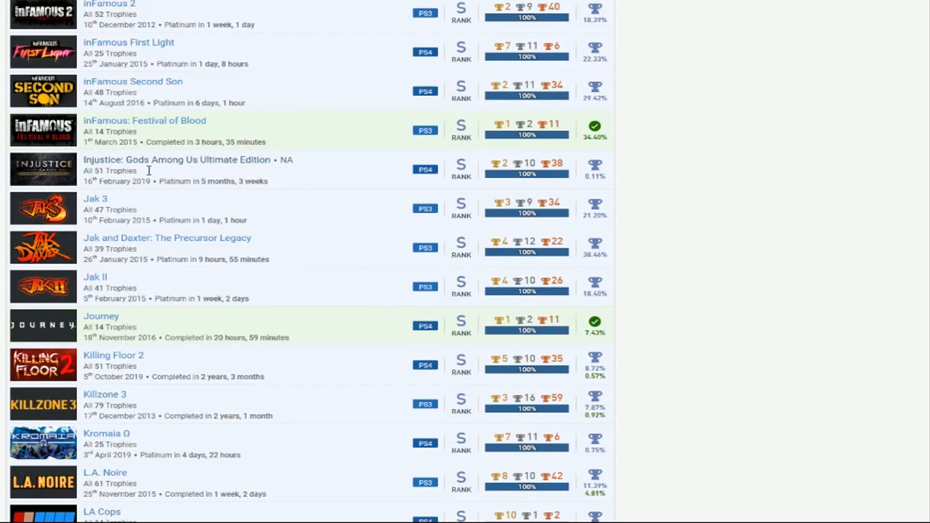
mouse_move(398, 173)
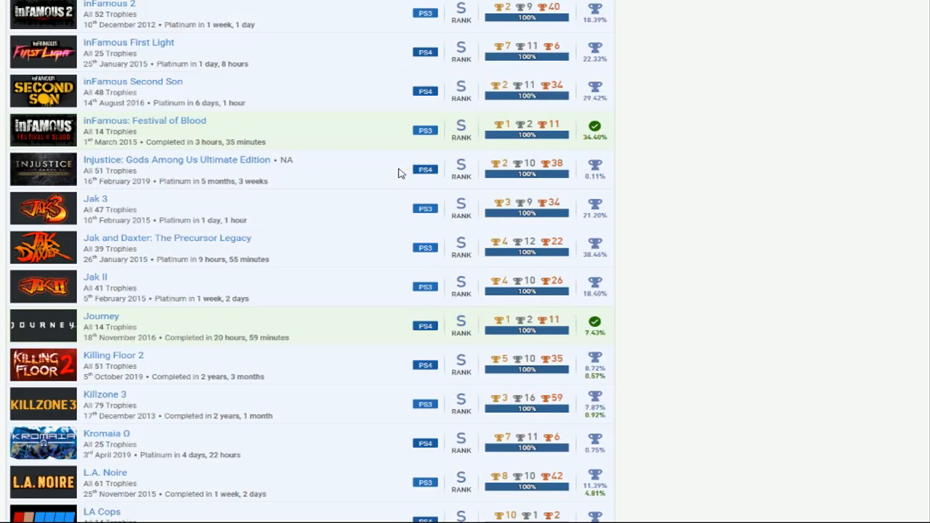
scroll(down, 3)
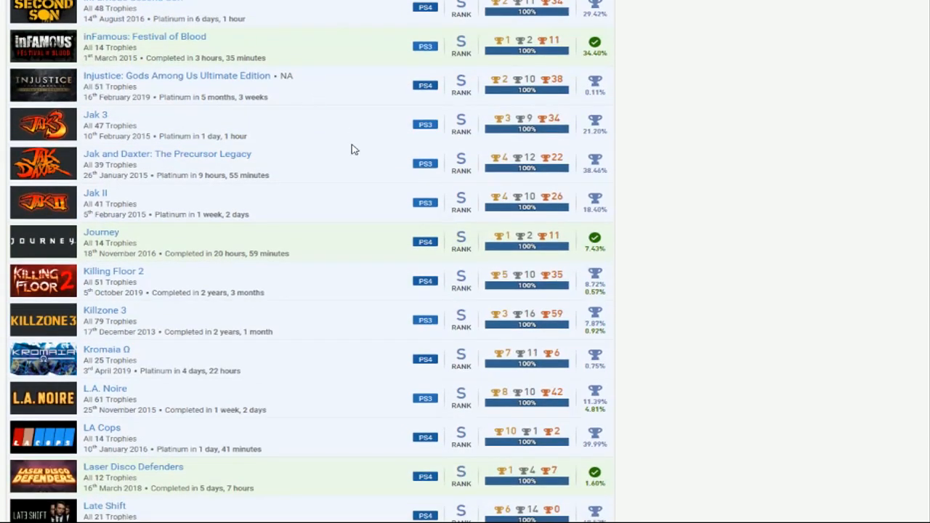
mouse_move(372, 204)
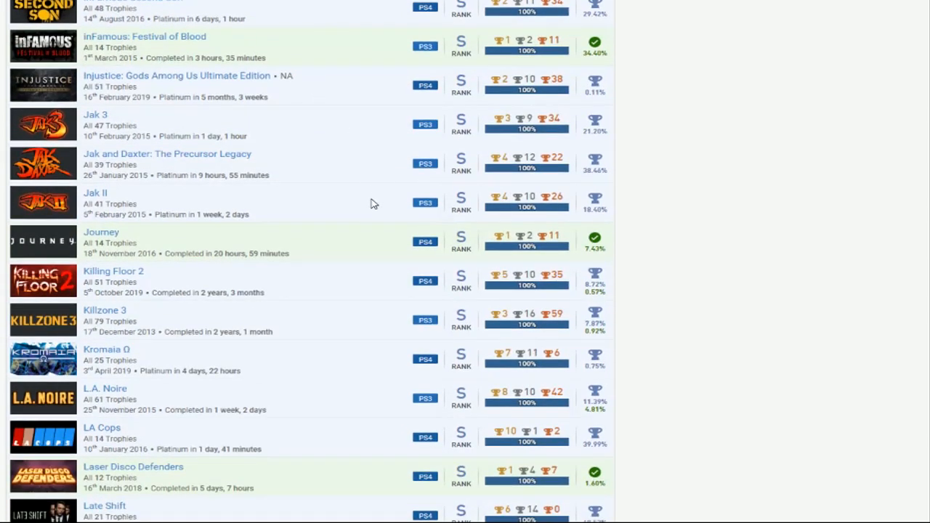
mouse_move(384, 163)
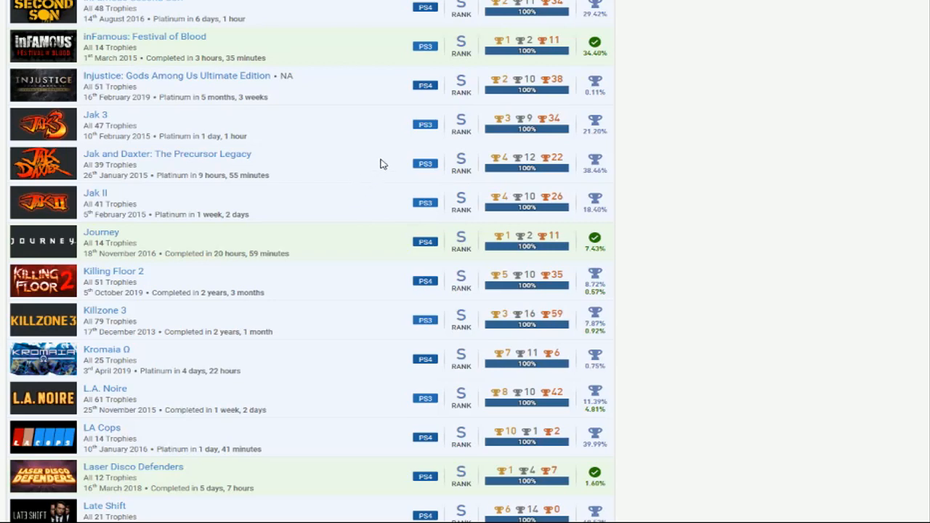
scroll(down, 3)
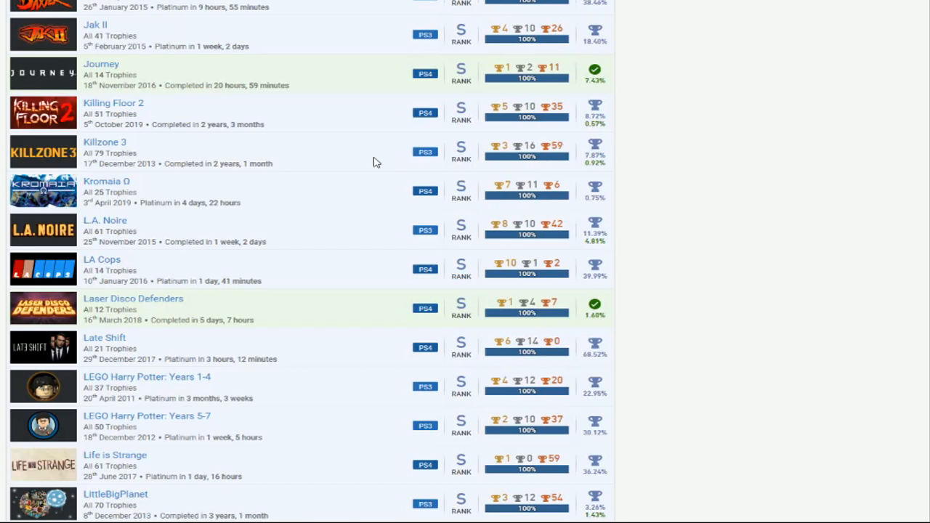
scroll(down, 3)
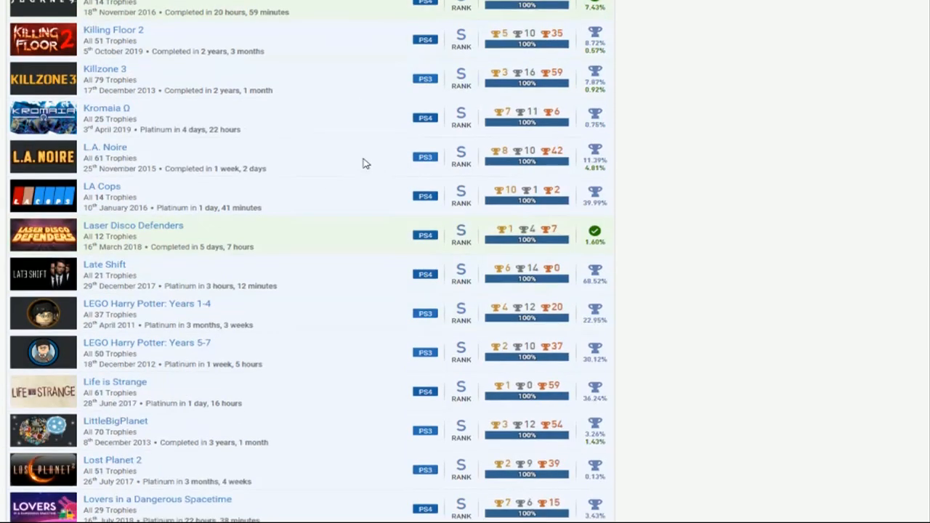
scroll(down, 3)
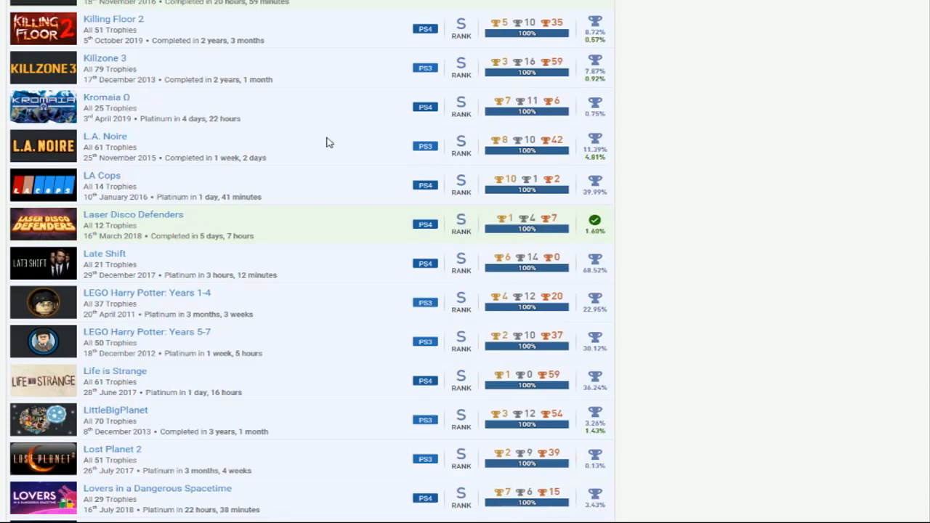
mouse_move(385, 108)
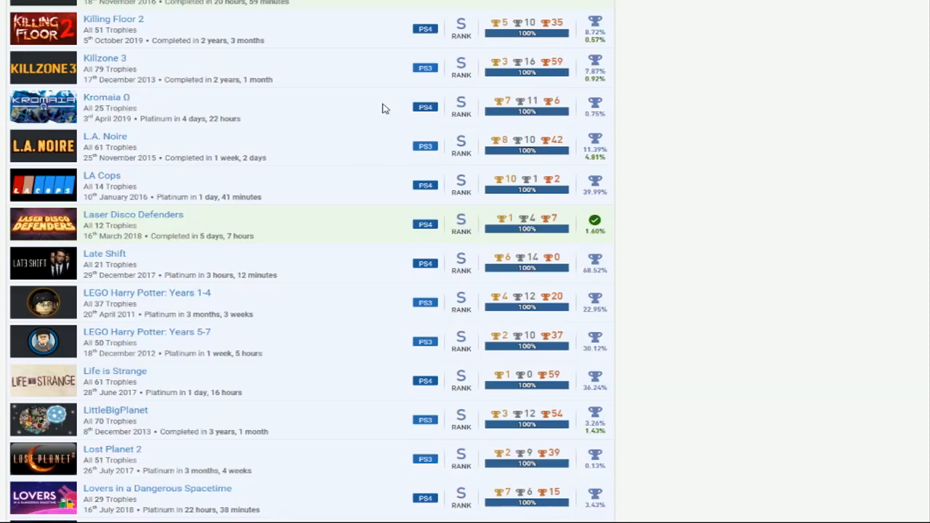
mouse_move(317, 111)
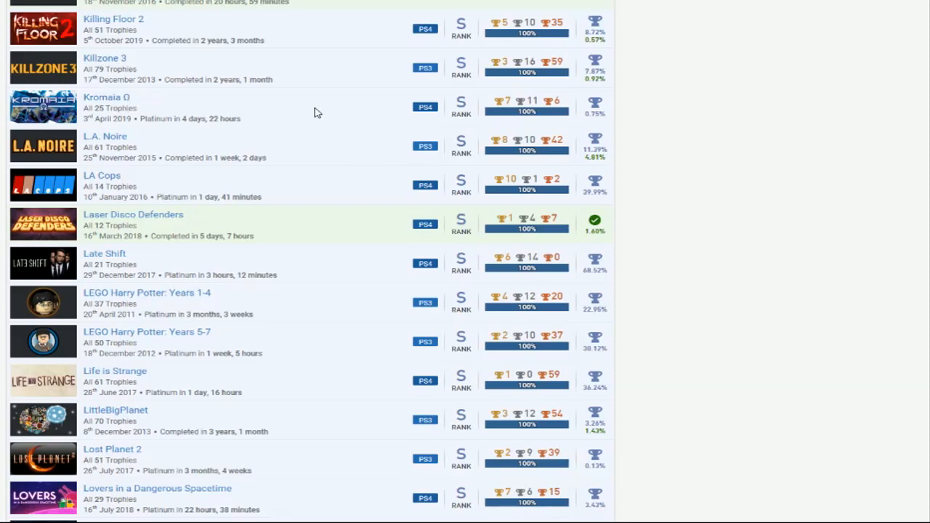
mouse_move(325, 150)
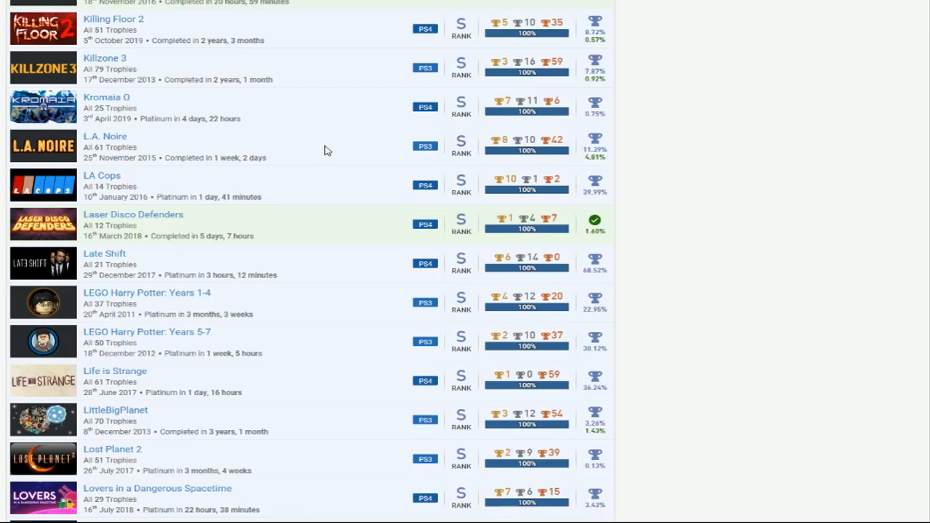
scroll(down, 3)
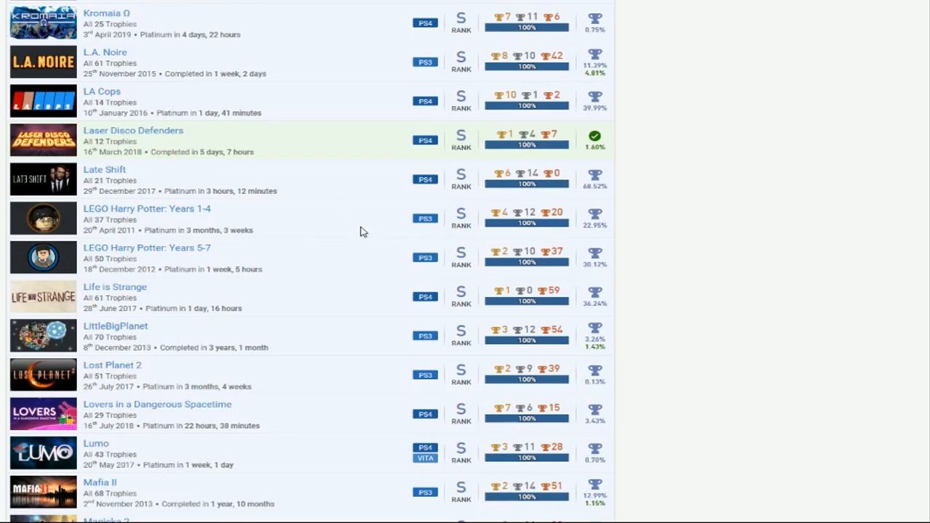
scroll(down, 3)
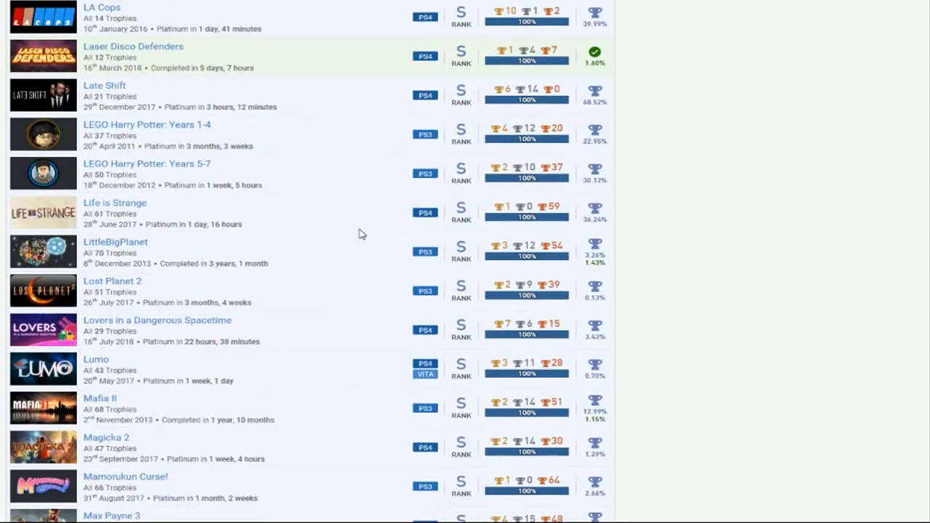
scroll(down, 3)
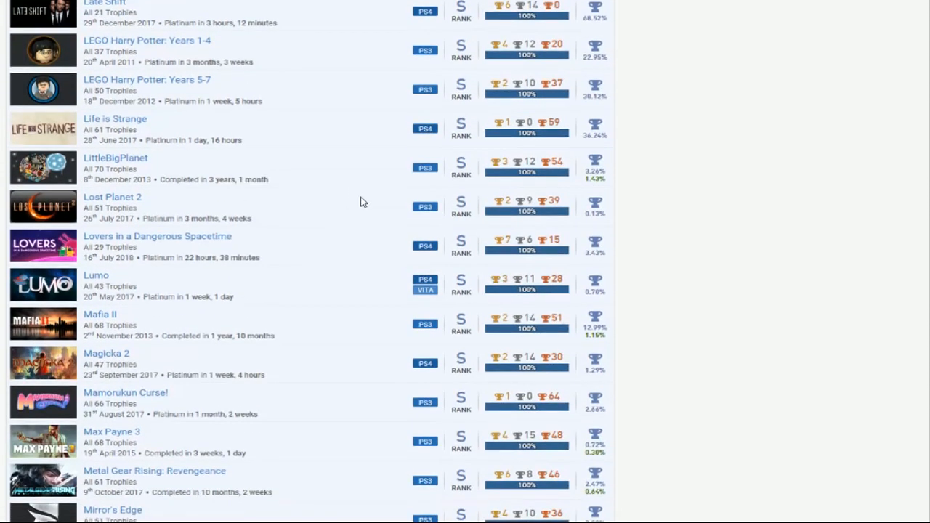
mouse_move(362, 168)
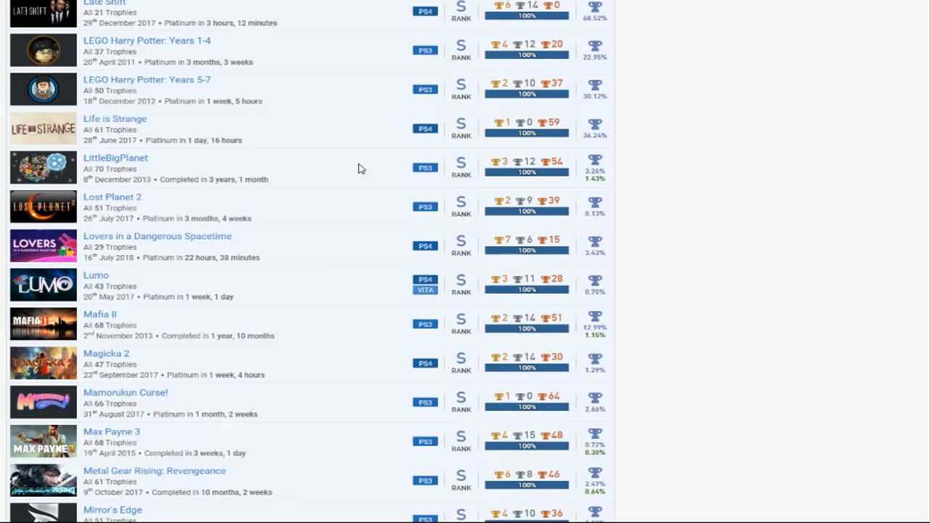
mouse_move(354, 169)
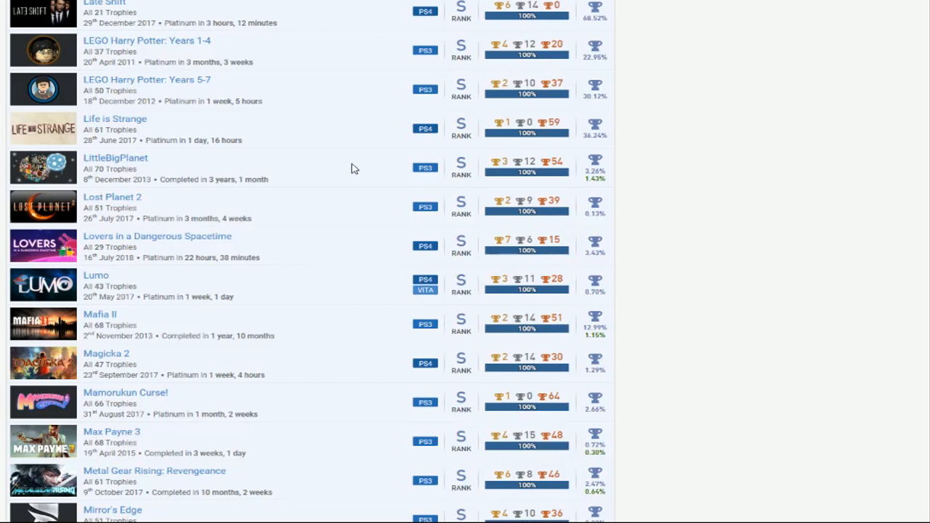
mouse_move(352, 168)
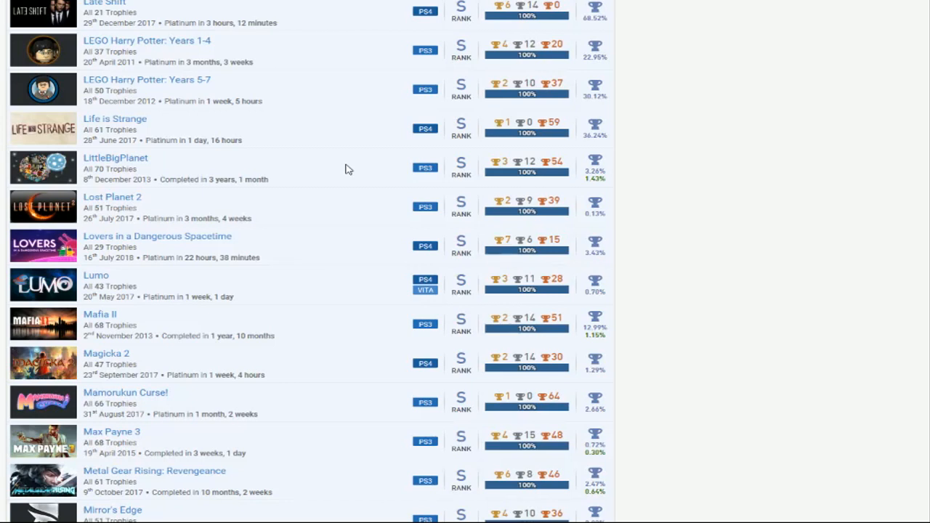
mouse_move(355, 172)
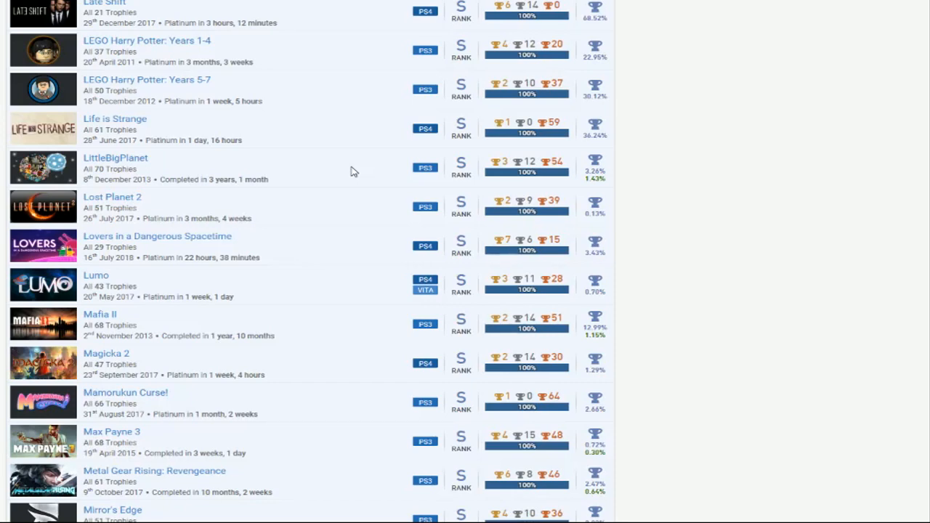
scroll(down, 3)
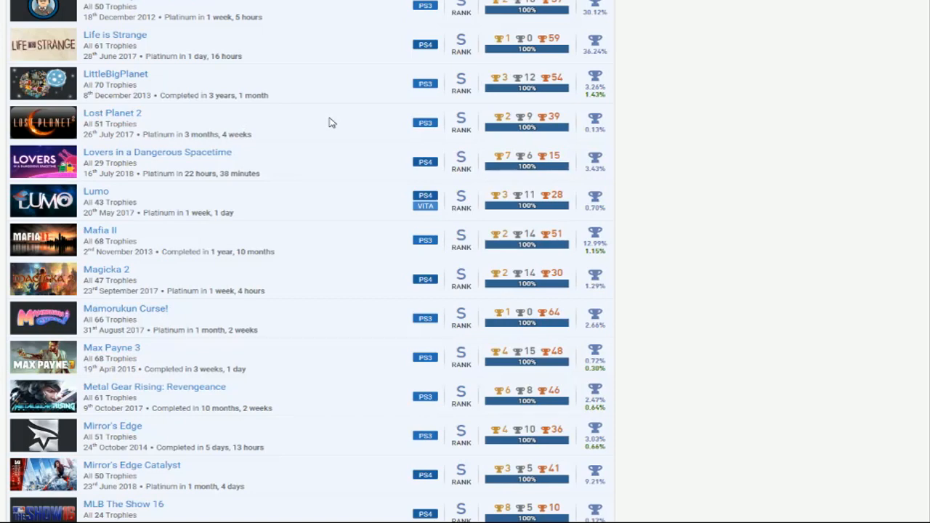
scroll(down, 3)
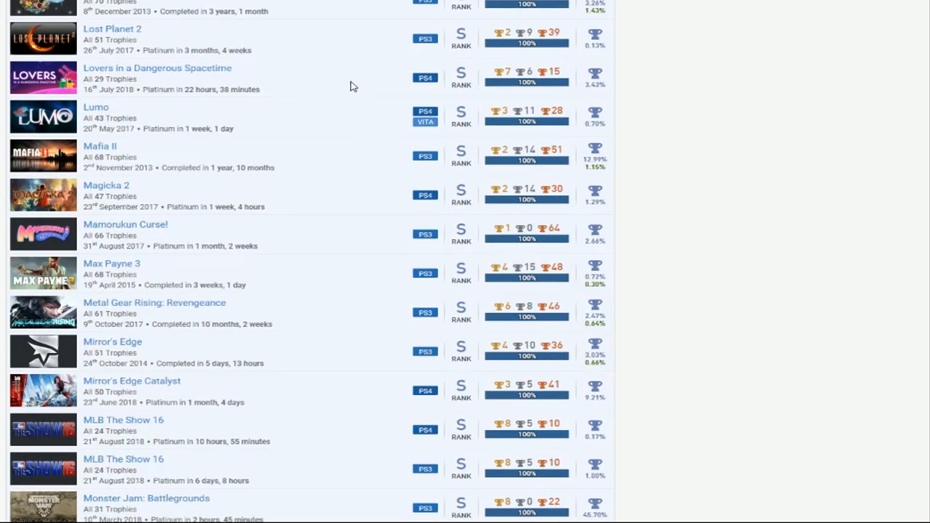
scroll(down, 3)
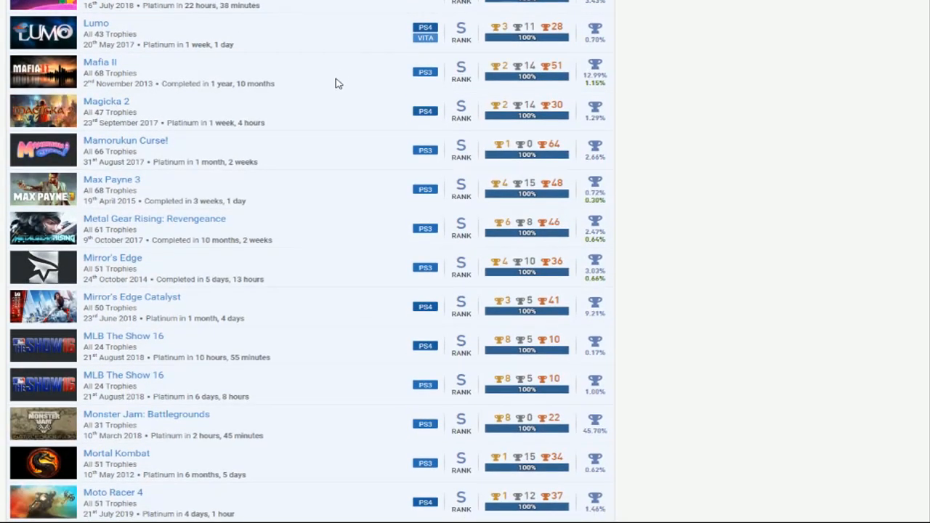
mouse_move(308, 187)
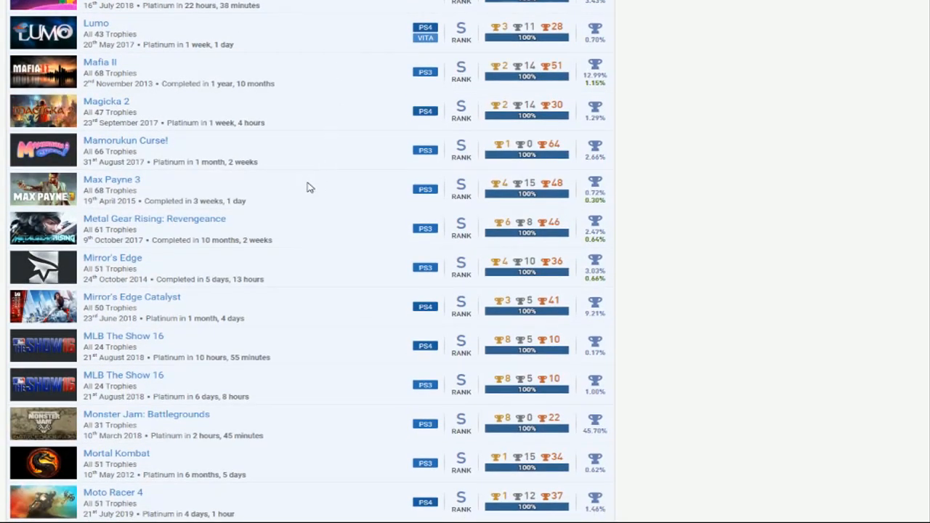
mouse_move(325, 195)
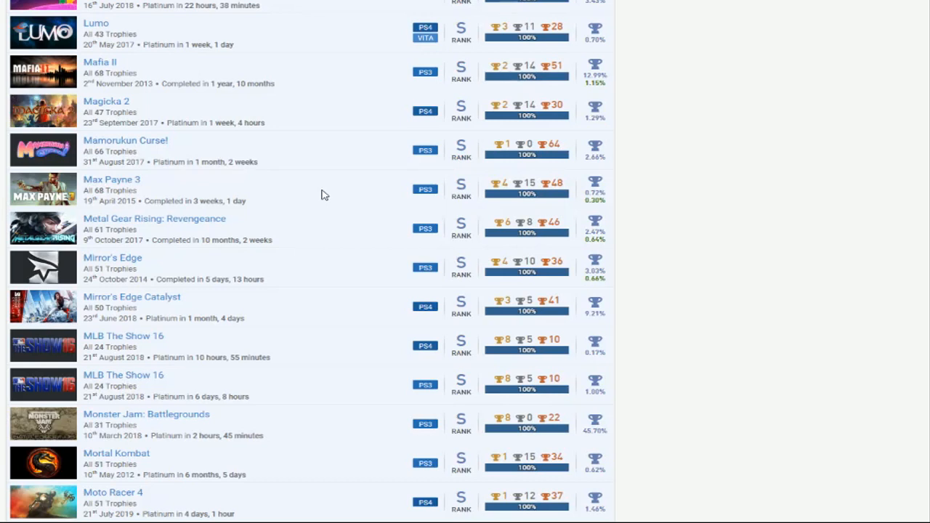
mouse_move(323, 231)
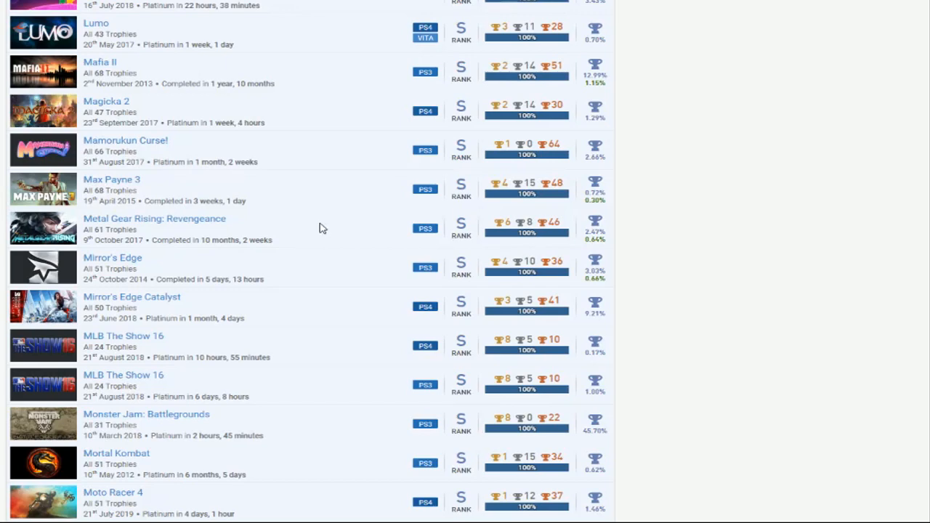
scroll(down, 3)
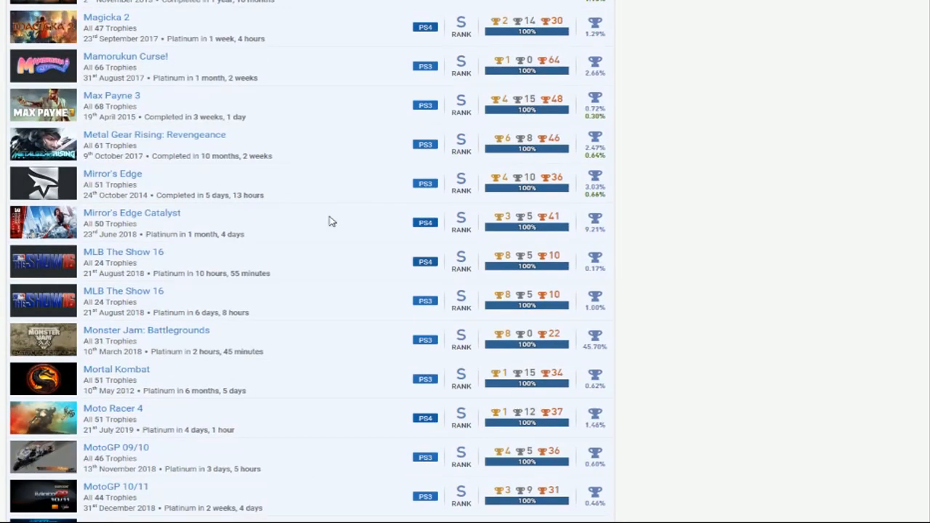
mouse_move(352, 235)
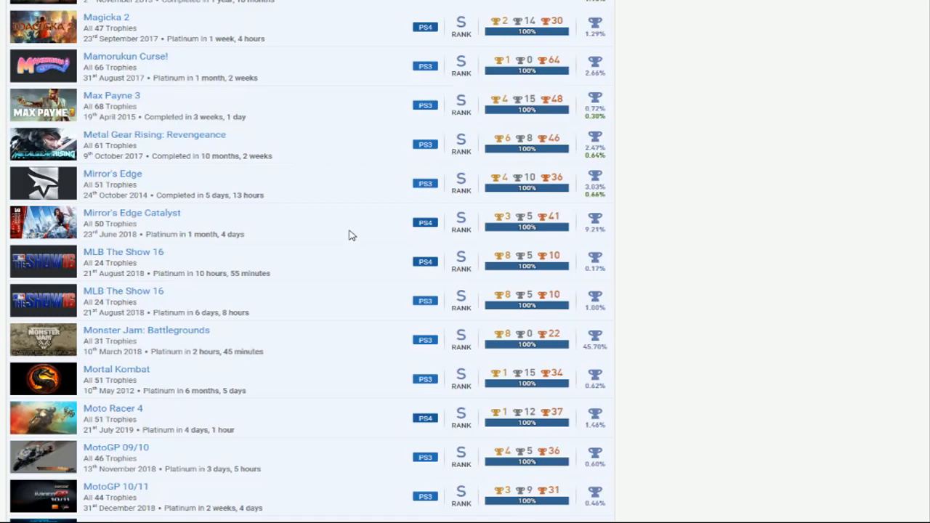
scroll(down, 3)
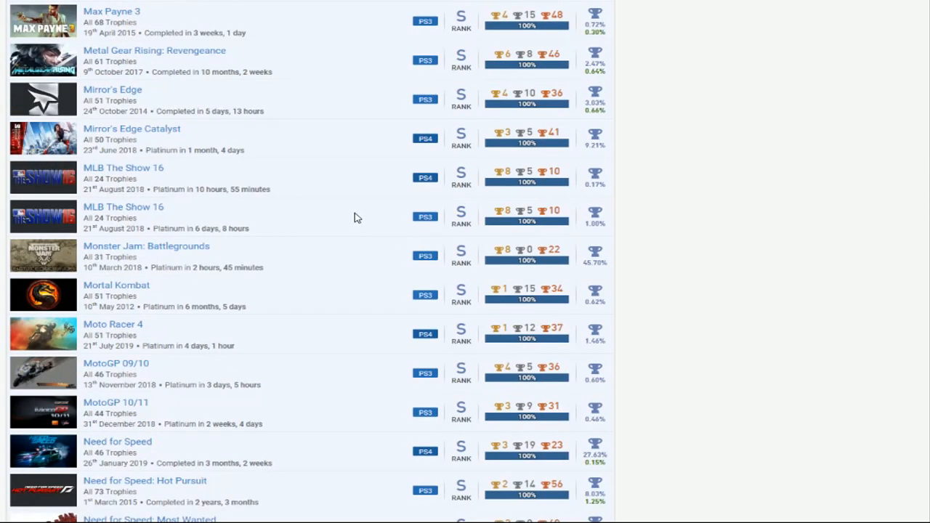
mouse_move(291, 182)
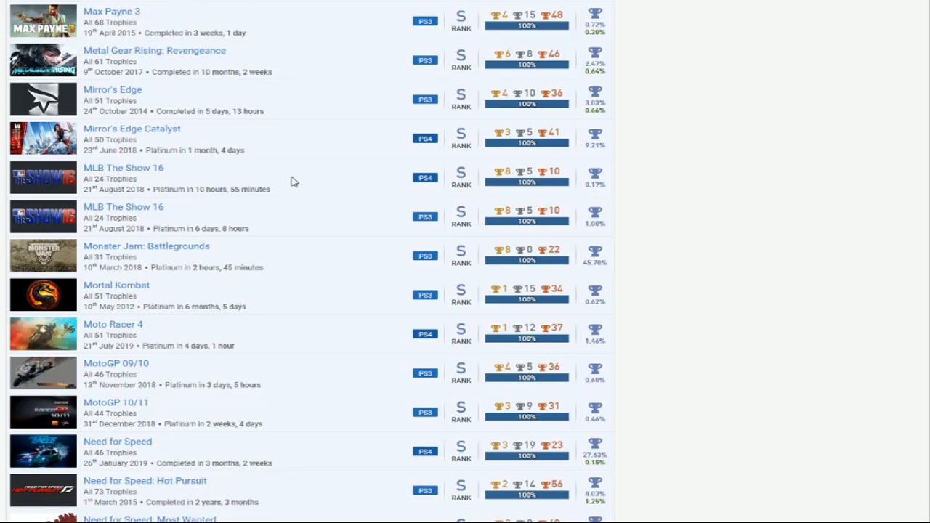
mouse_move(331, 195)
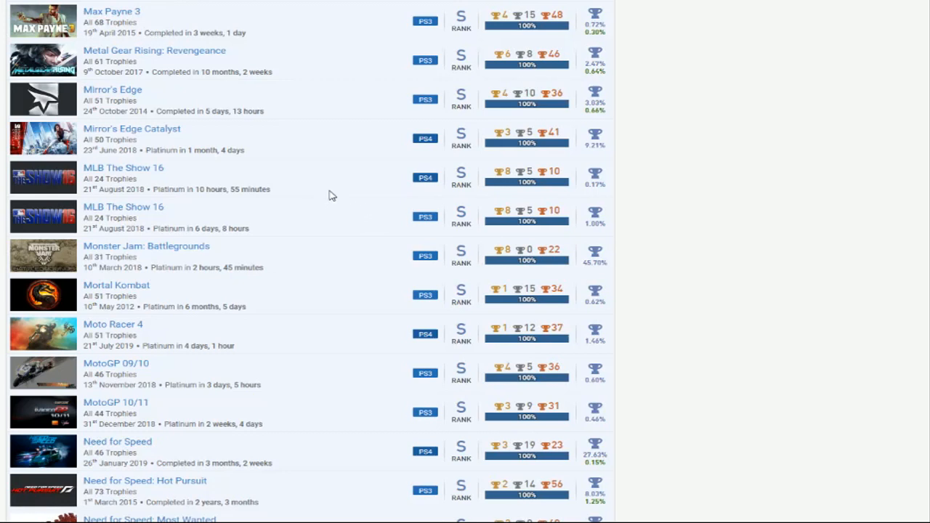
mouse_move(338, 189)
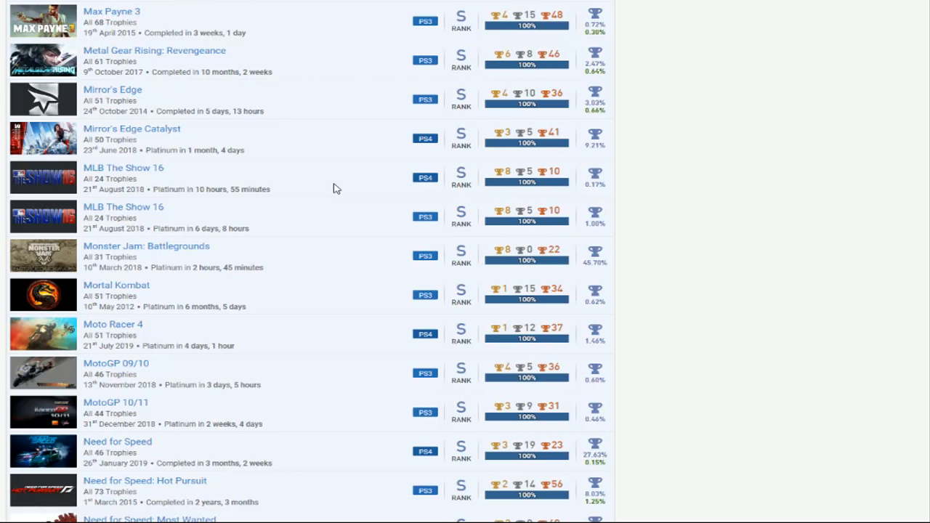
scroll(down, 3)
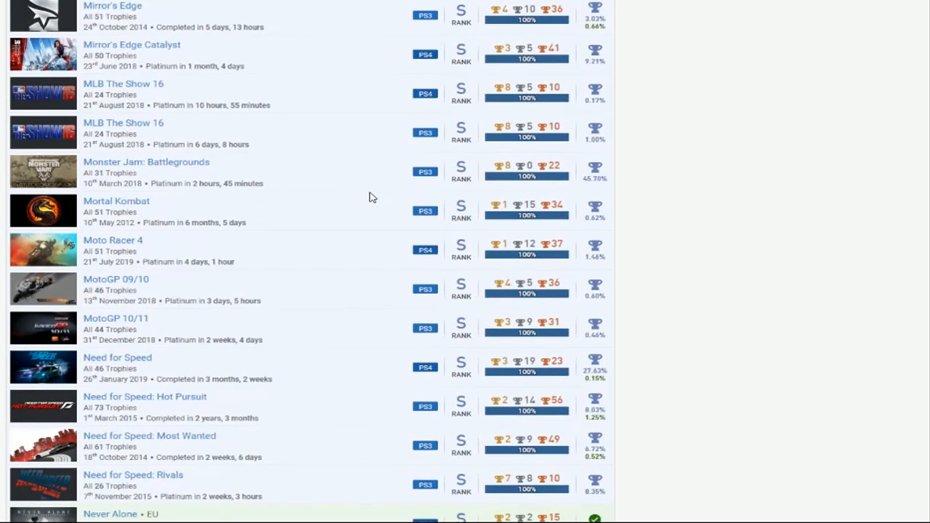
mouse_move(378, 181)
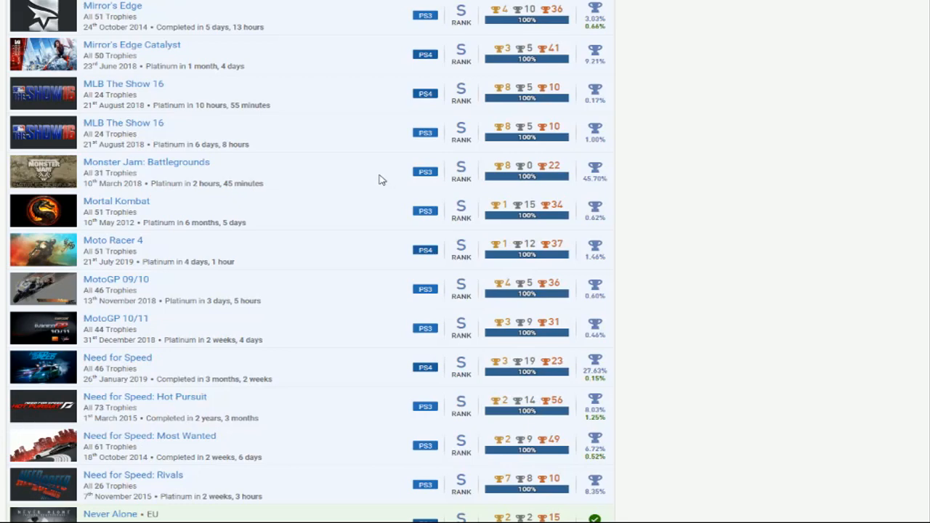
scroll(down, 3)
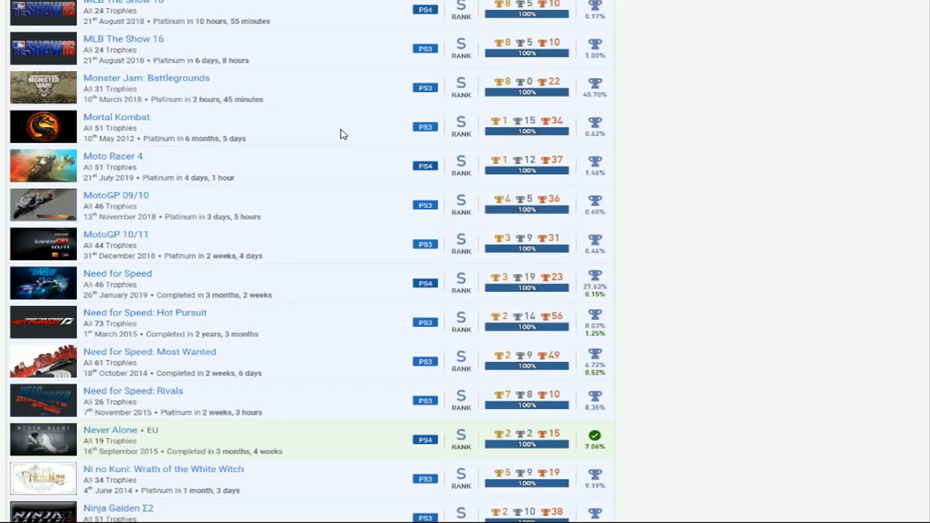
mouse_move(131, 246)
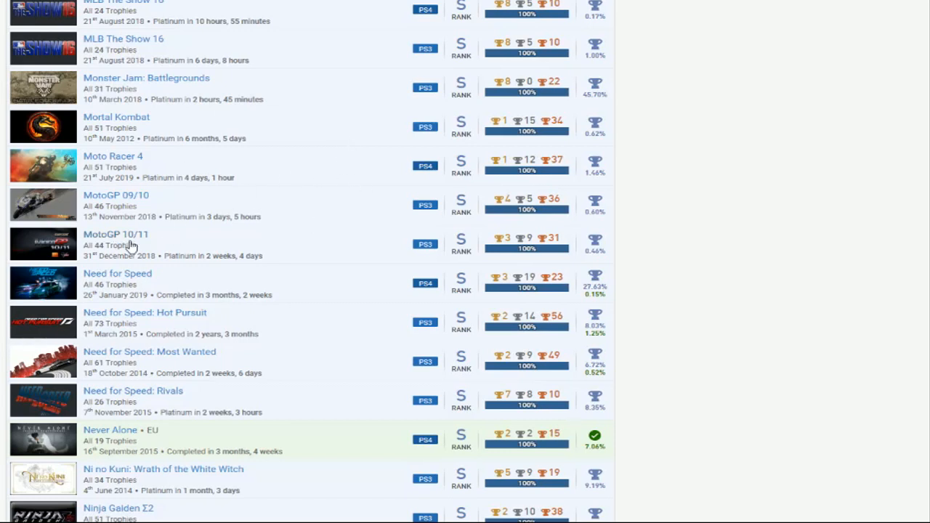
mouse_move(155, 259)
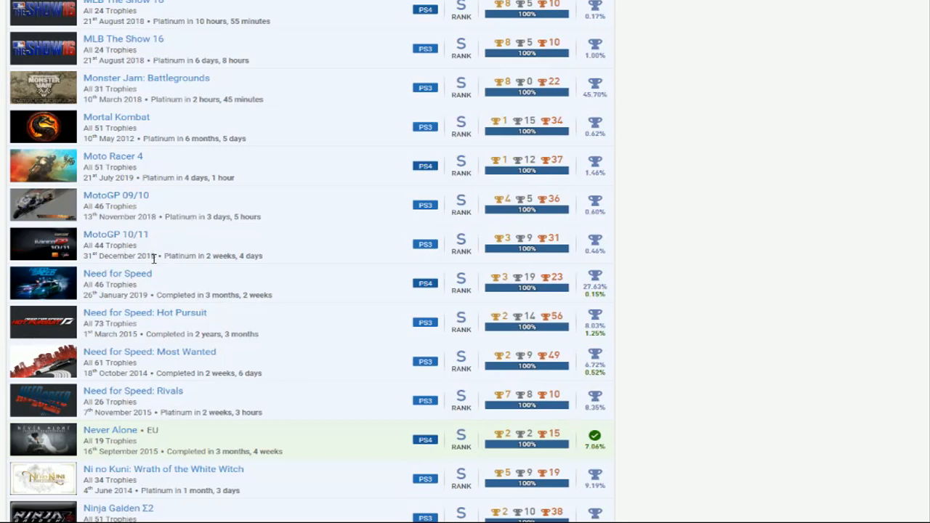
mouse_move(153, 201)
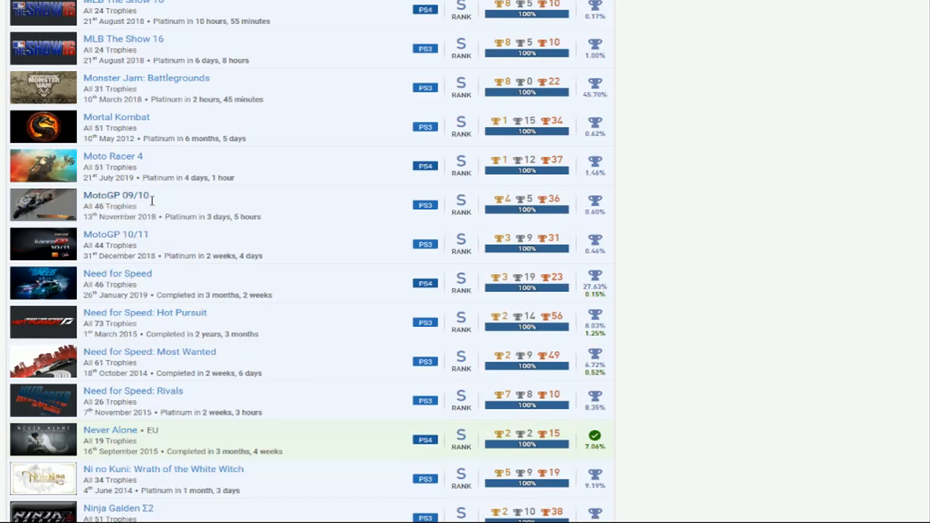
mouse_move(215, 216)
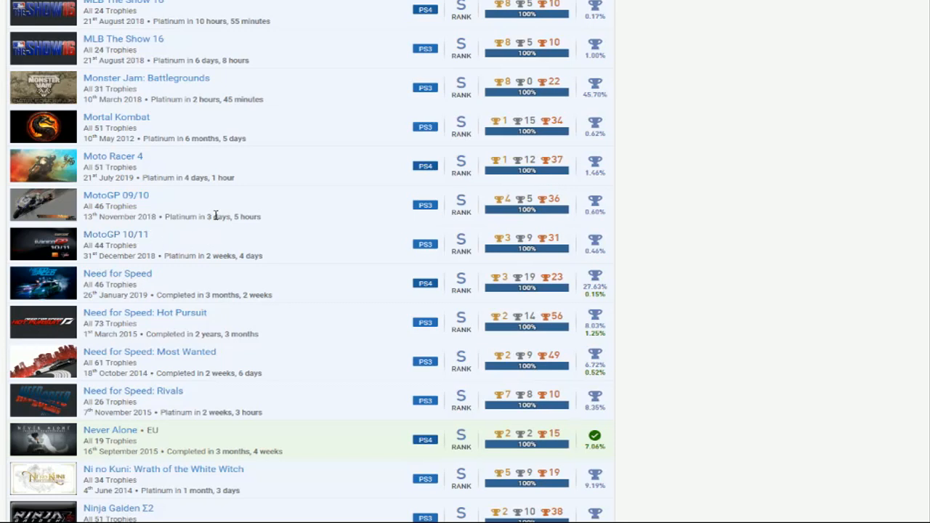
mouse_move(325, 200)
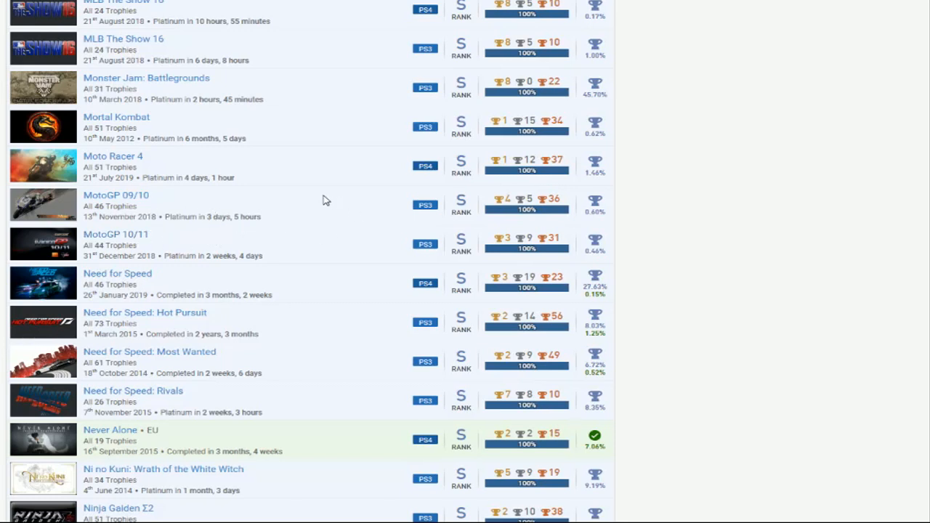
mouse_move(332, 203)
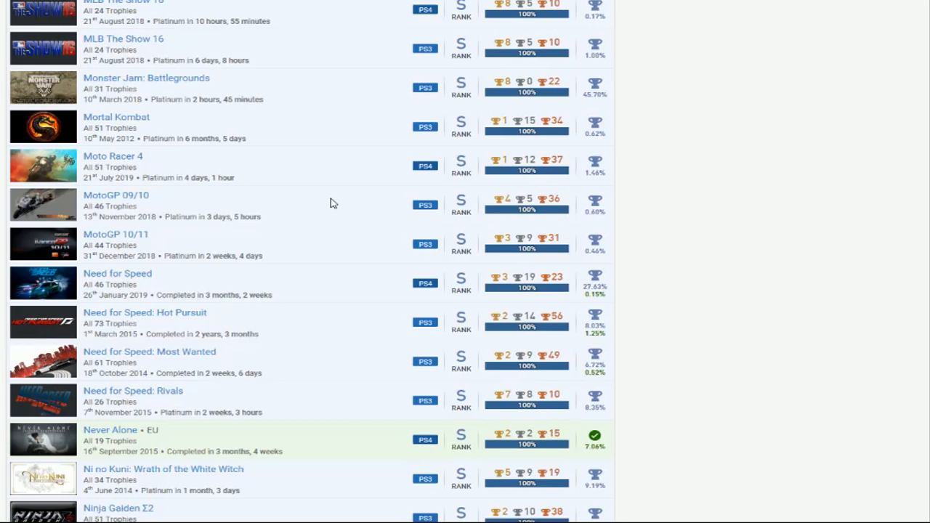
mouse_move(454, 207)
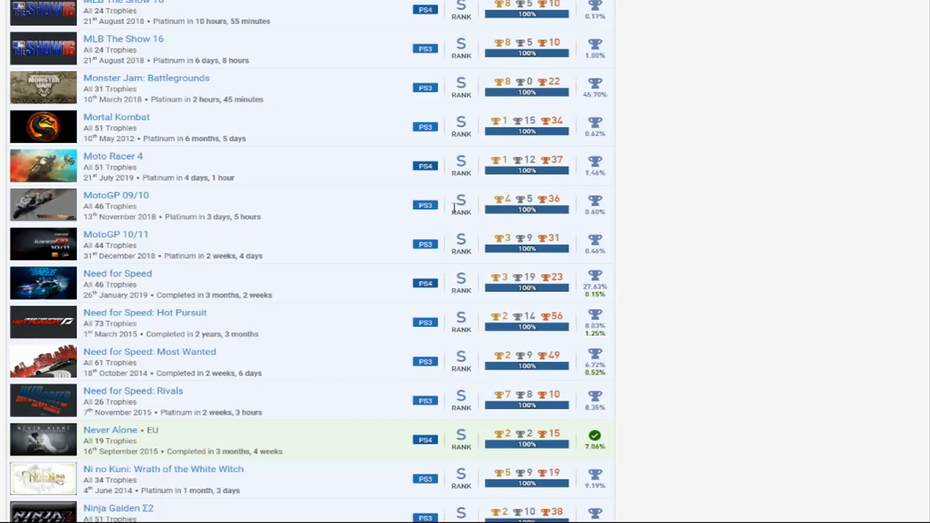
mouse_move(352, 231)
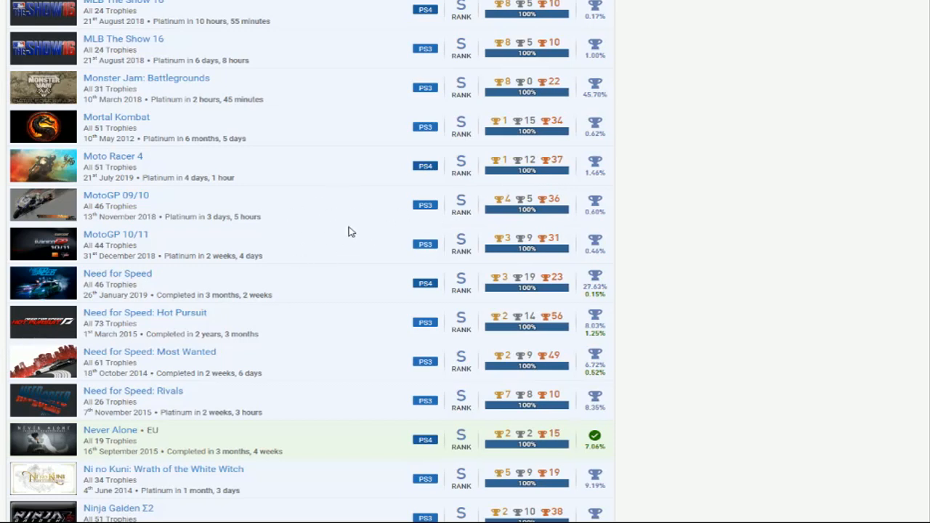
scroll(down, 3)
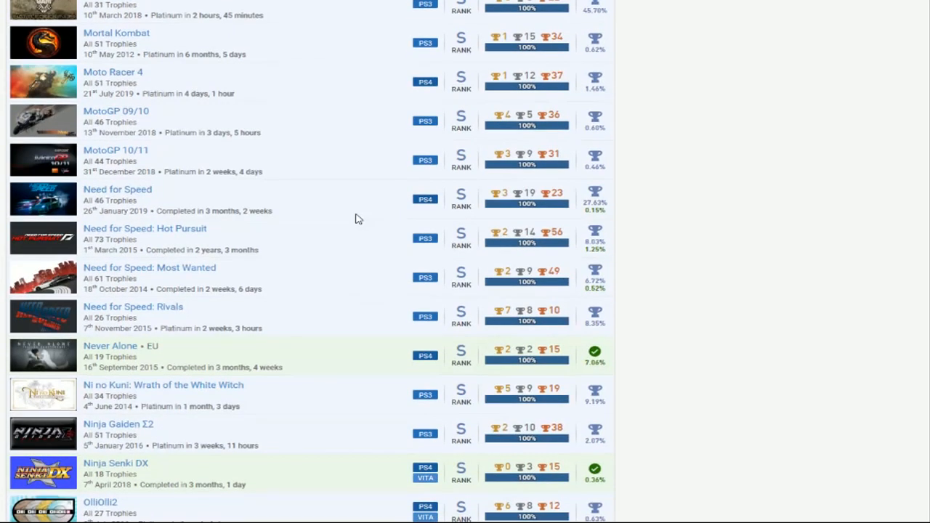
scroll(down, 3)
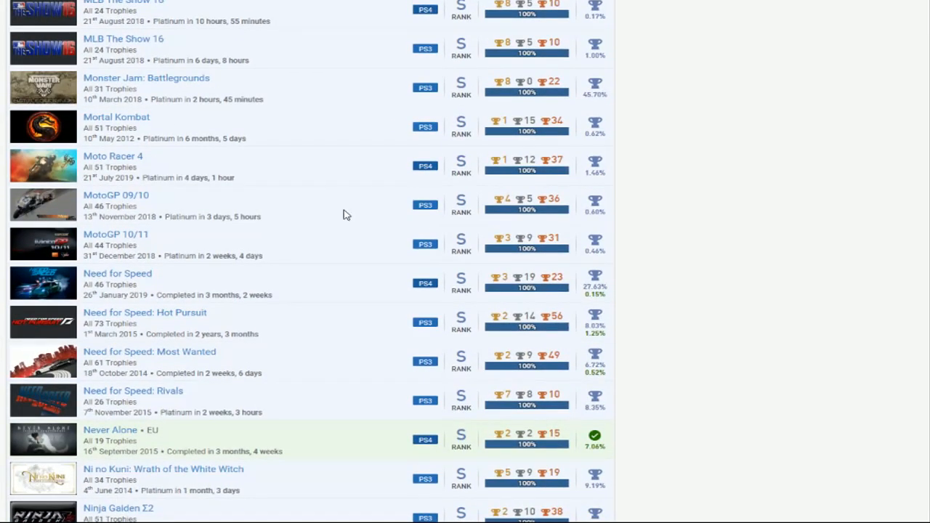
scroll(down, 3)
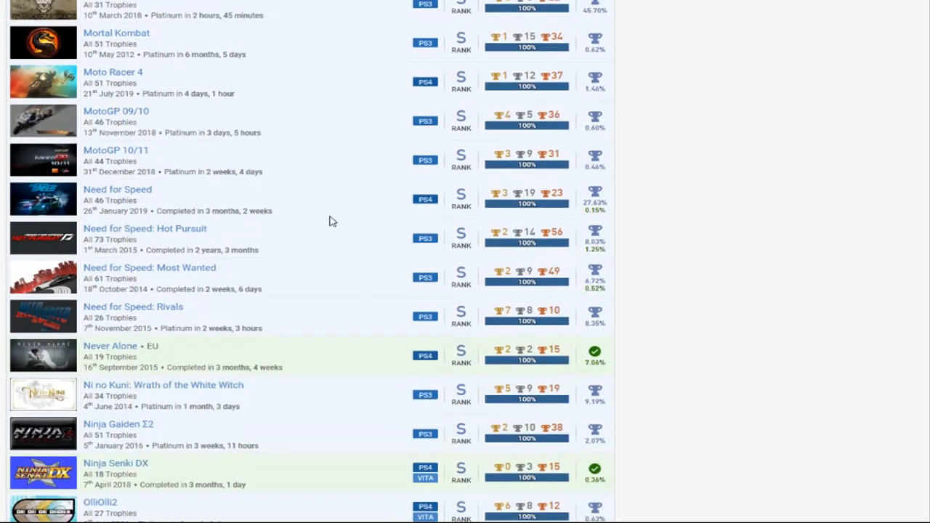
mouse_move(337, 199)
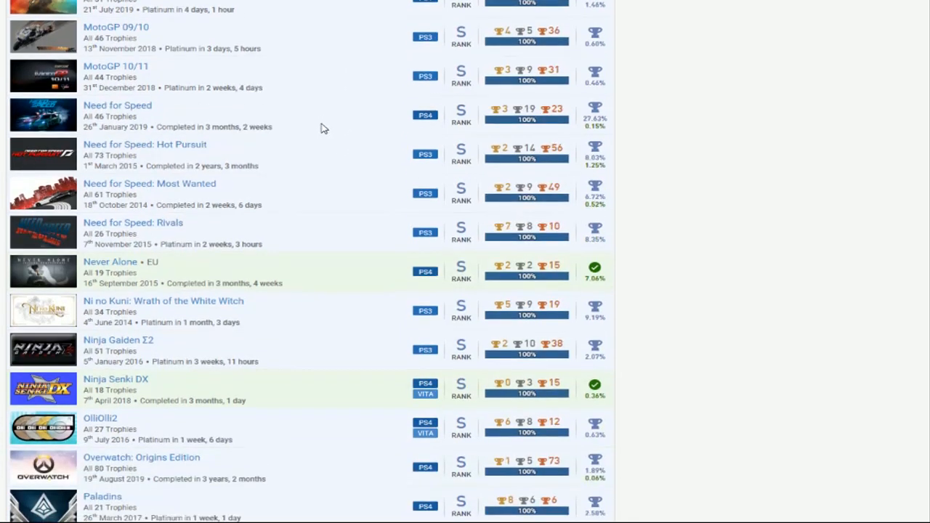
mouse_move(325, 159)
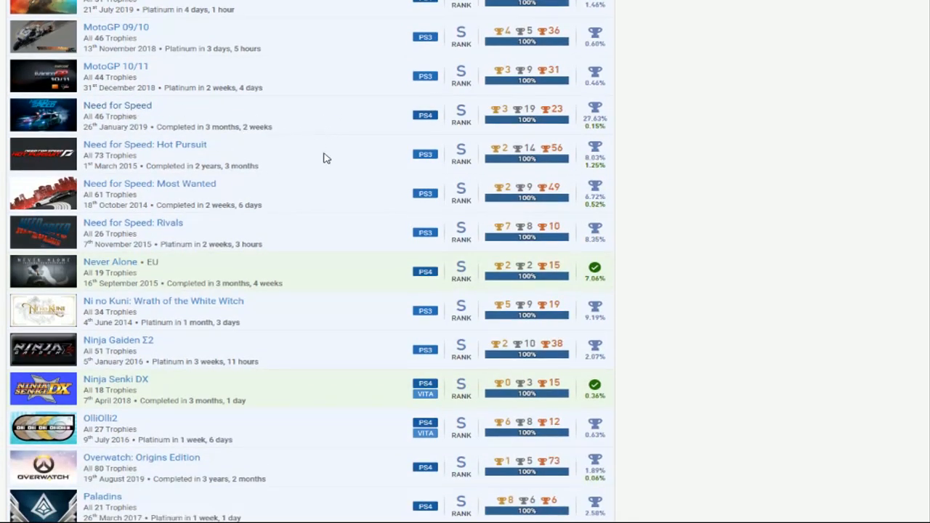
mouse_move(325, 192)
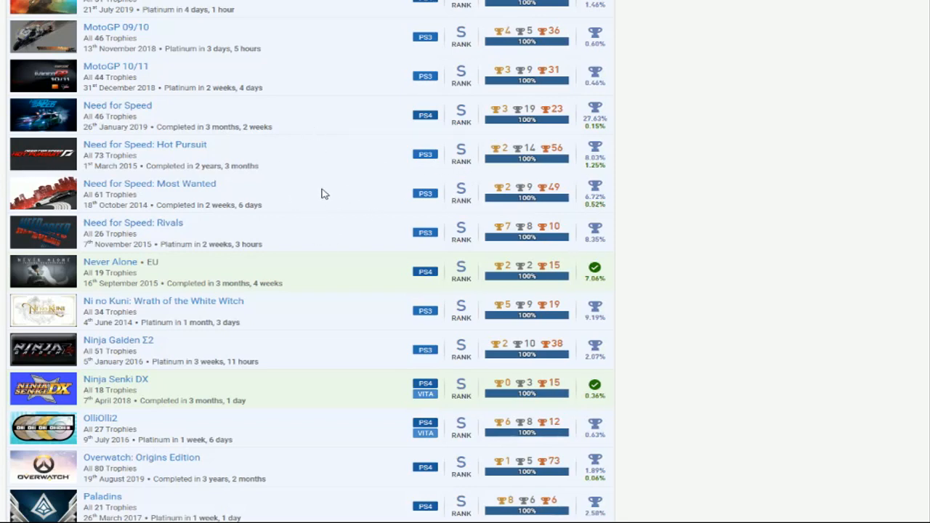
mouse_move(227, 108)
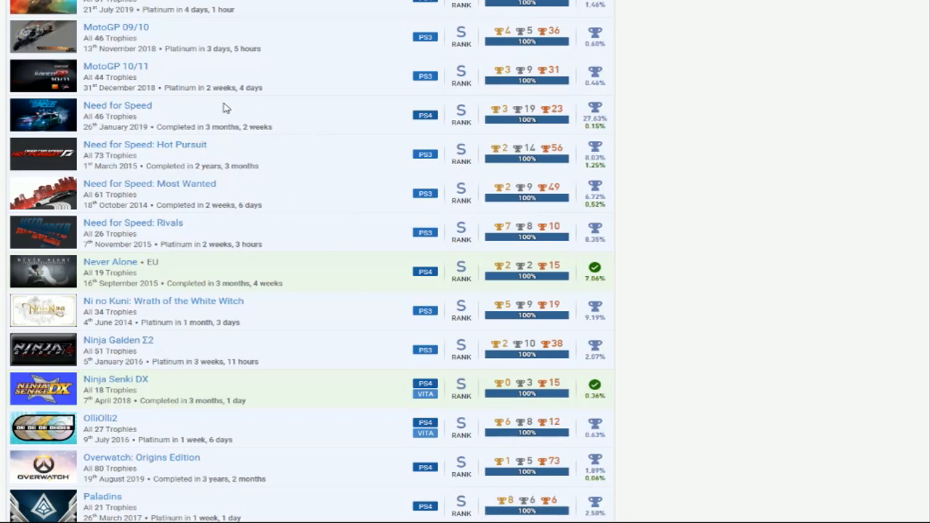
mouse_move(283, 117)
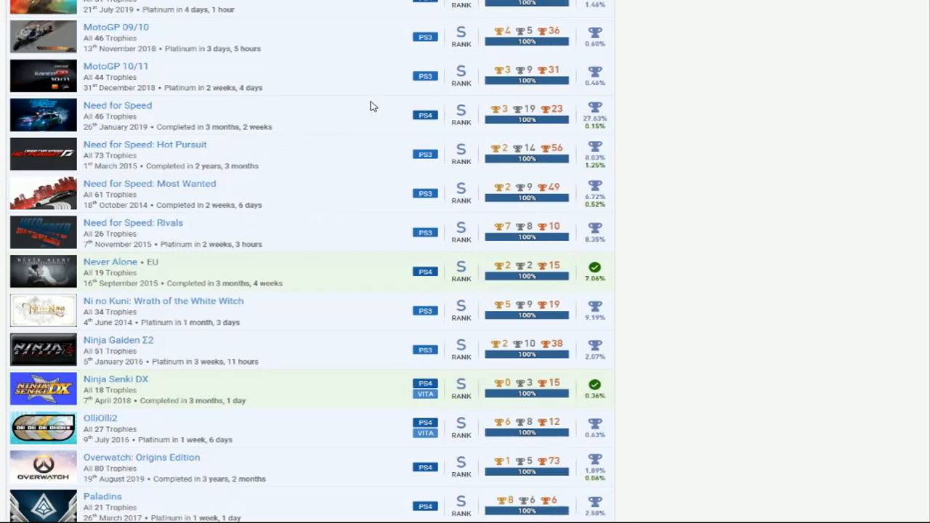
scroll(down, 3)
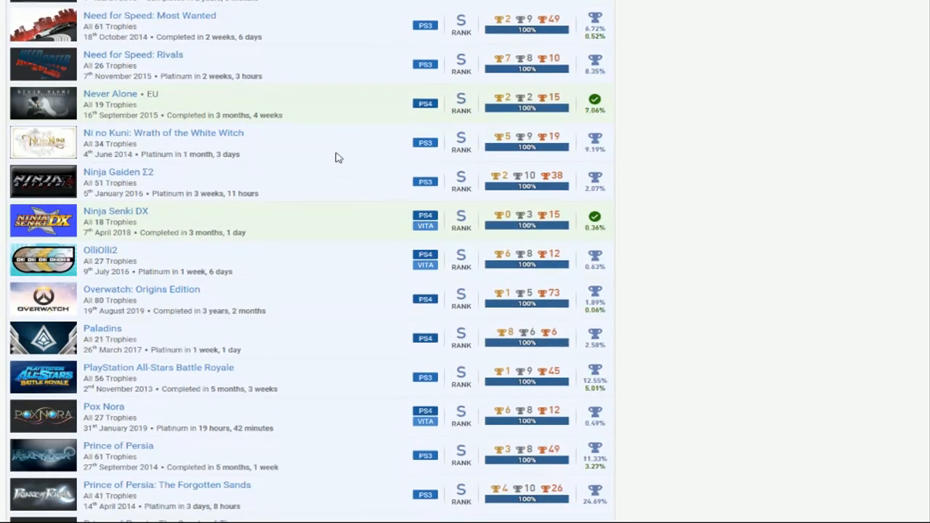
mouse_move(322, 189)
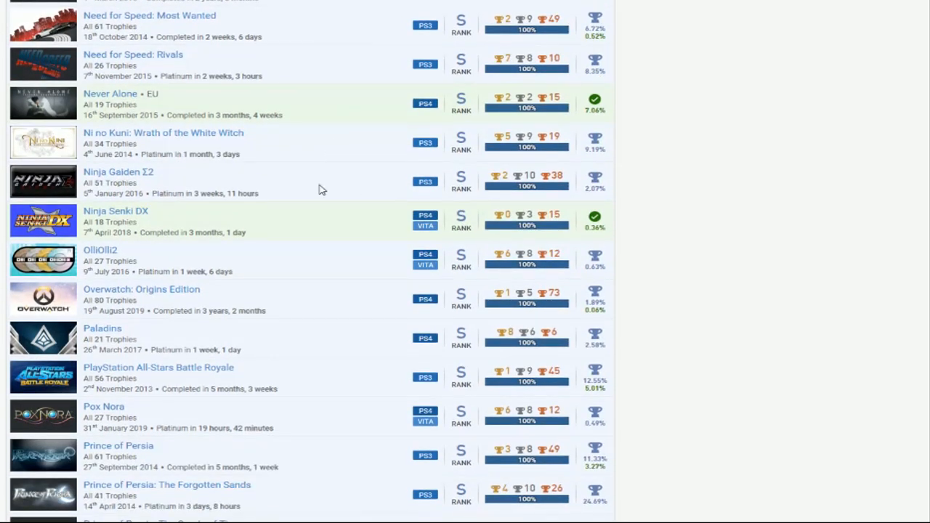
mouse_move(325, 183)
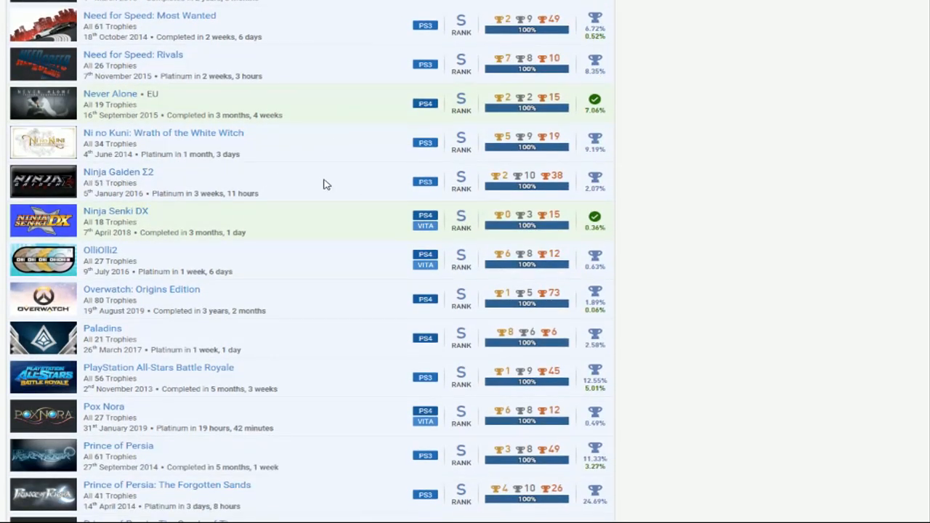
mouse_move(349, 182)
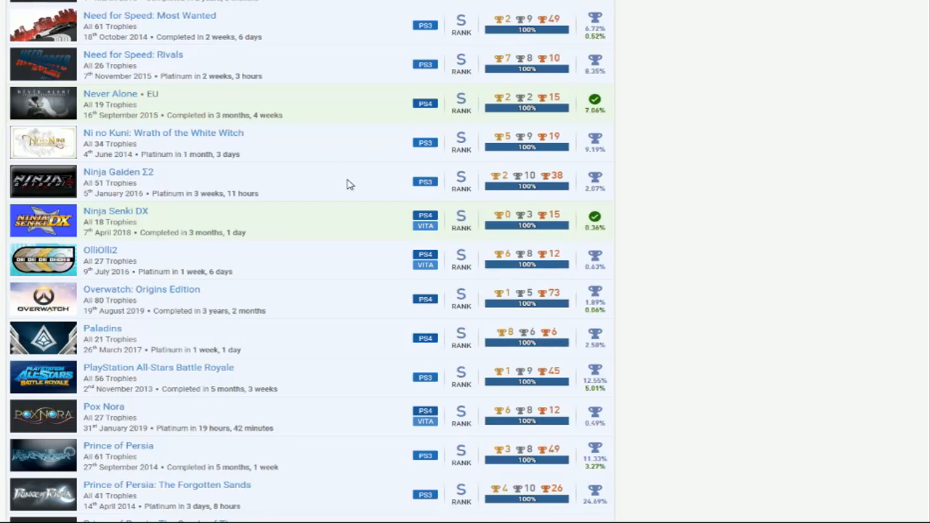
scroll(down, 3)
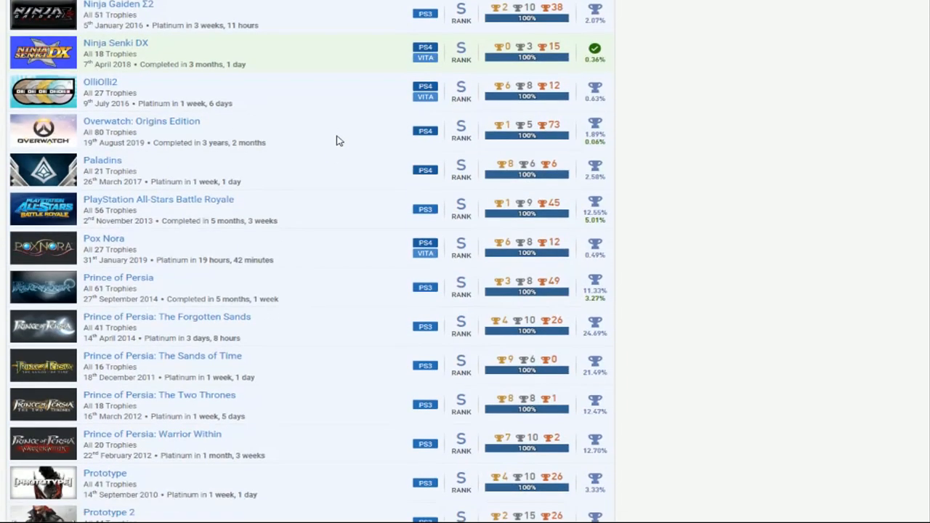
mouse_move(352, 175)
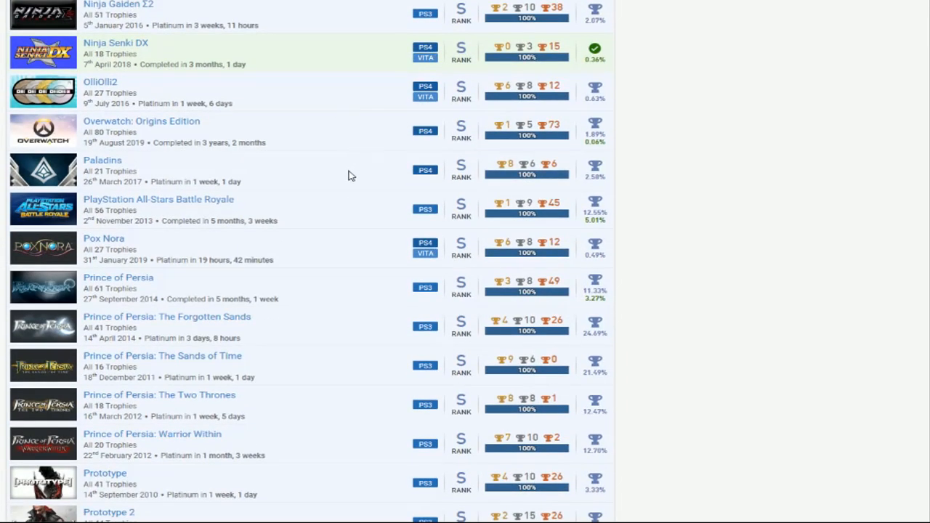
mouse_move(330, 219)
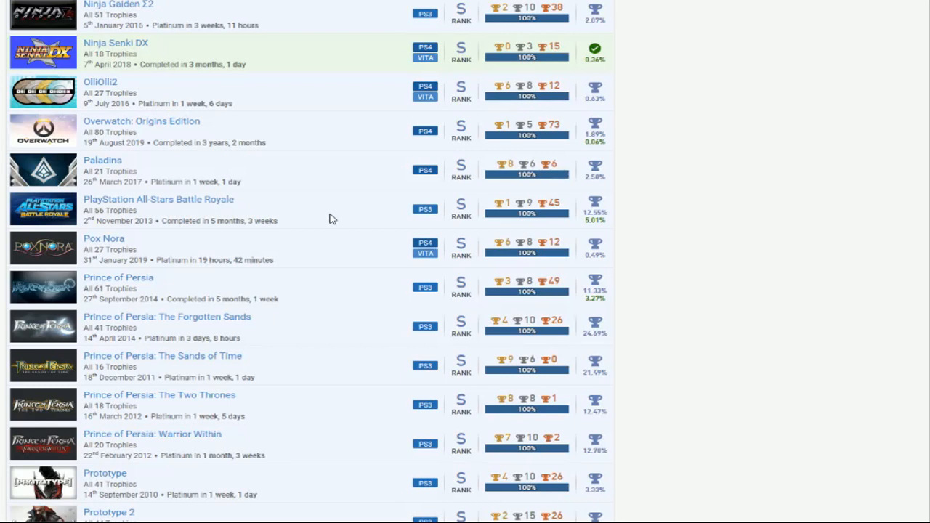
mouse_move(326, 198)
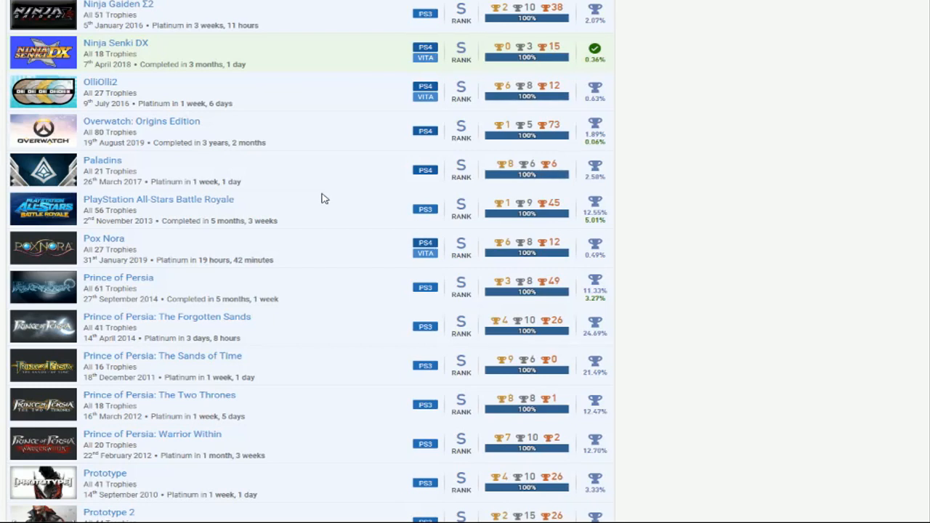
mouse_move(332, 205)
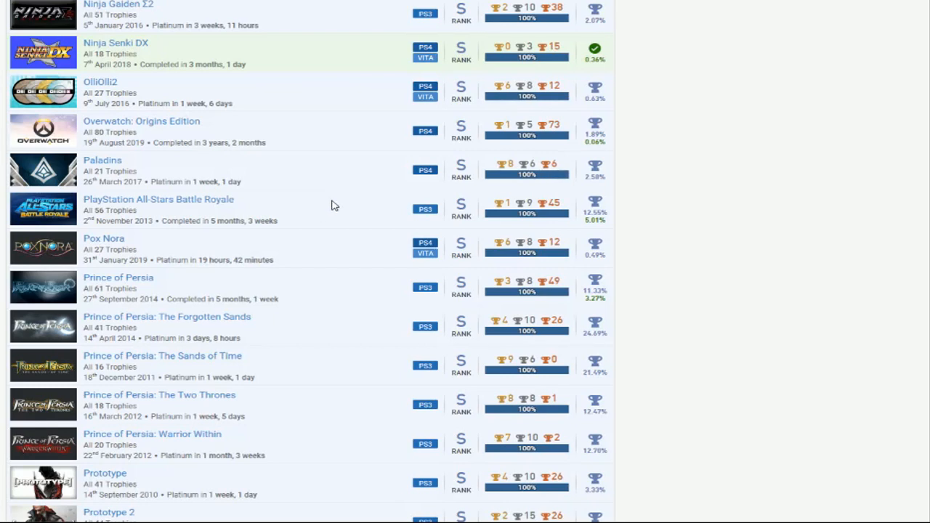
mouse_move(343, 193)
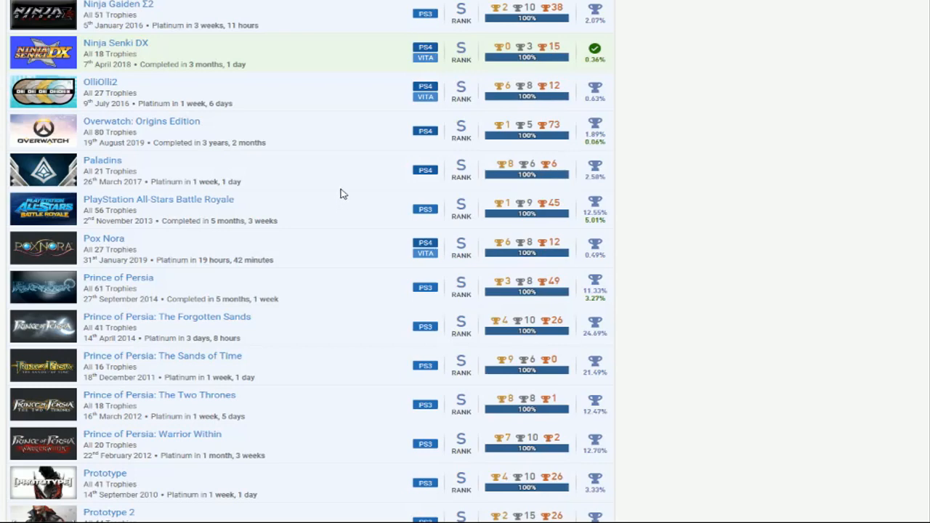
scroll(down, 3)
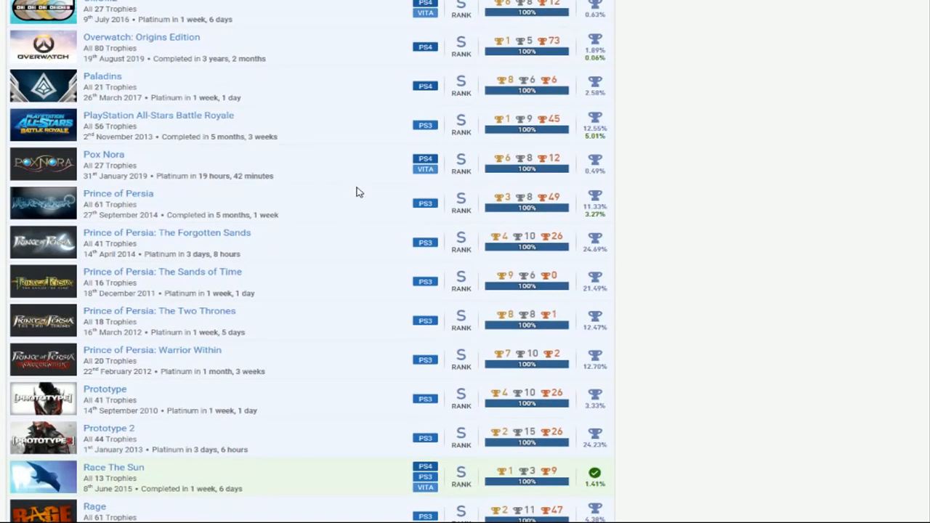
scroll(down, 3)
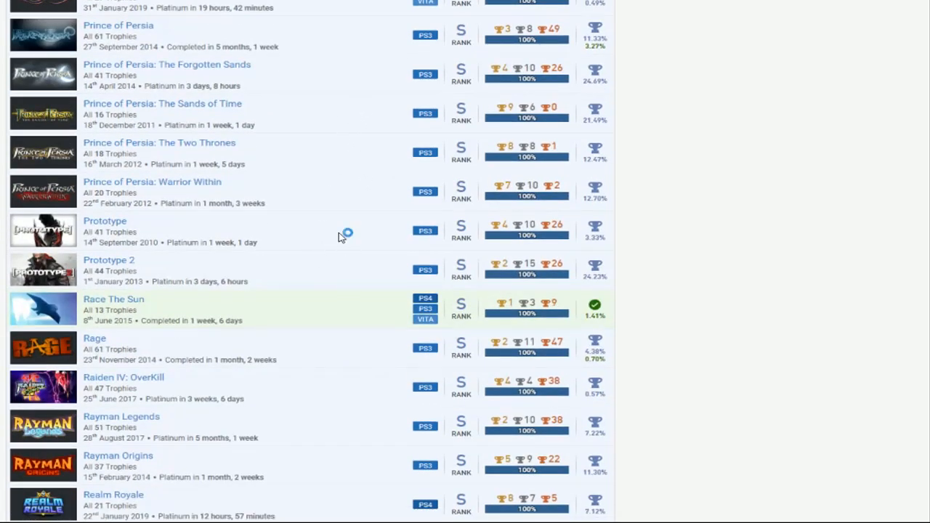
mouse_move(349, 250)
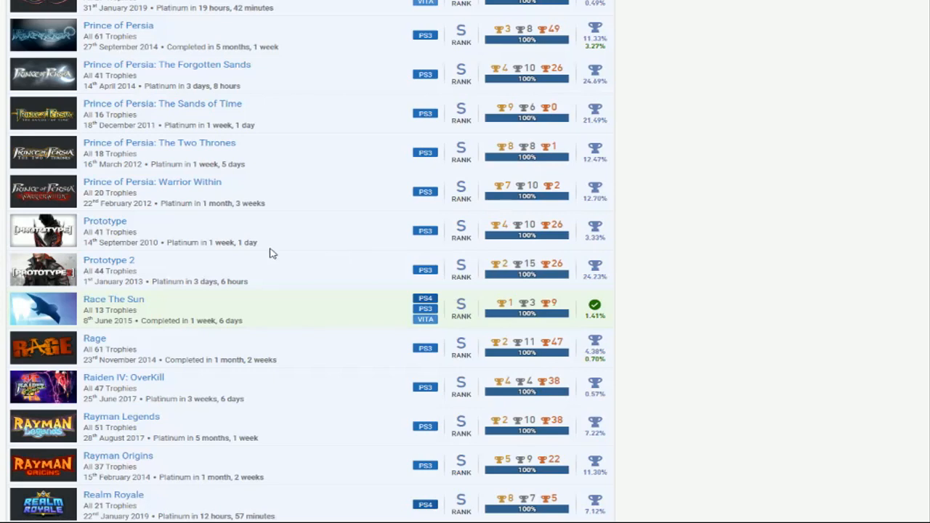
scroll(down, 3)
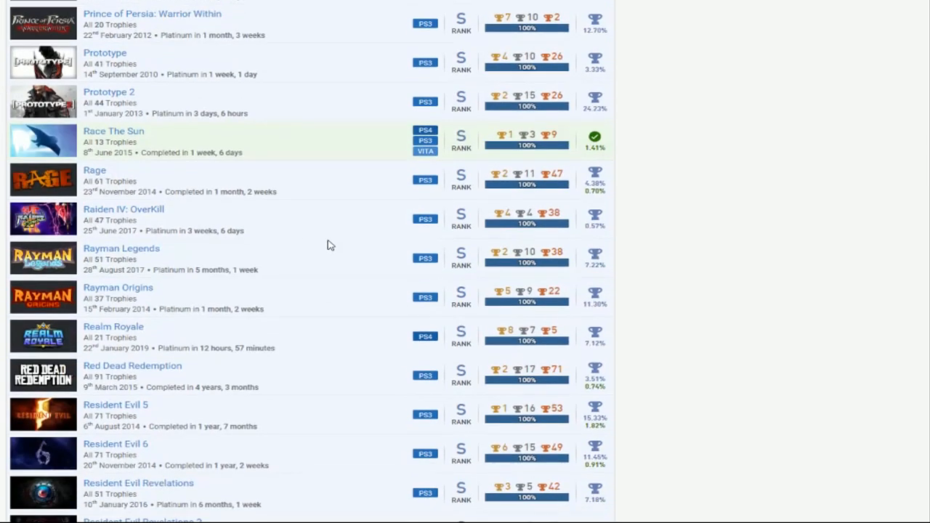
scroll(down, 3)
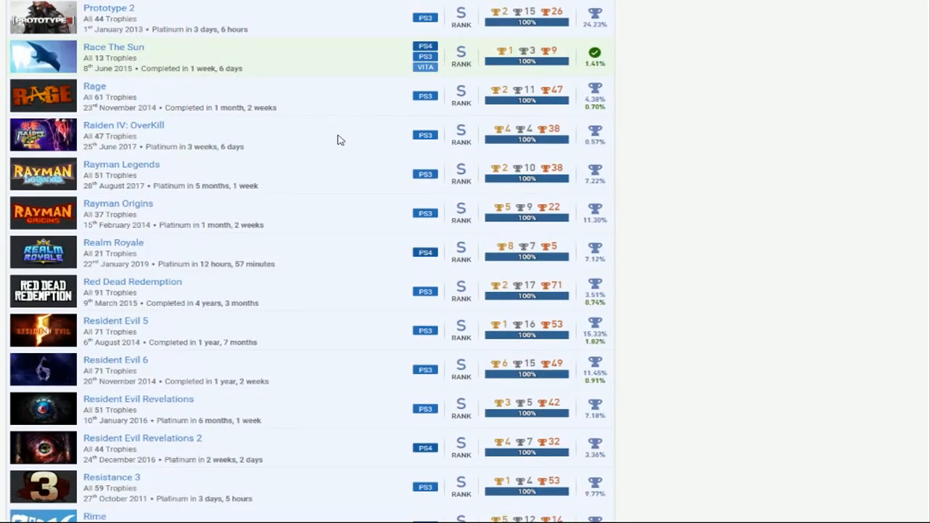
mouse_move(333, 145)
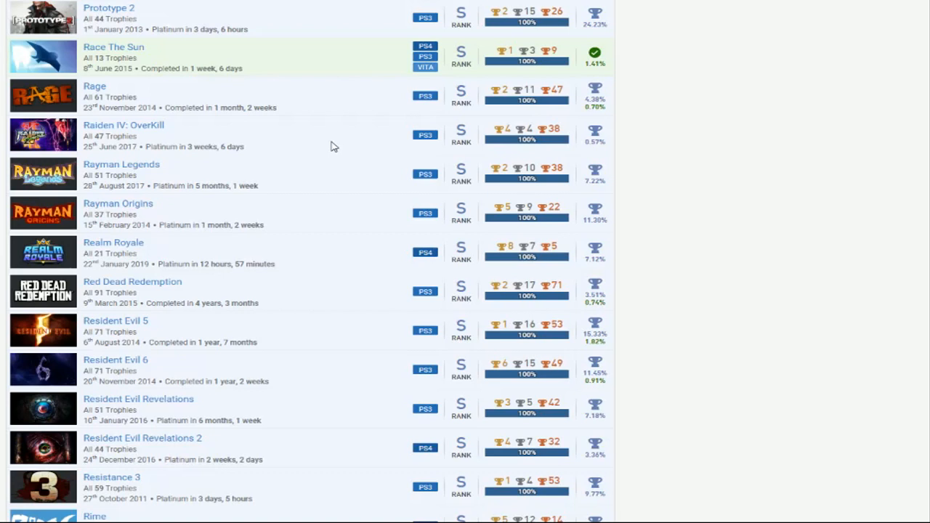
scroll(down, 3)
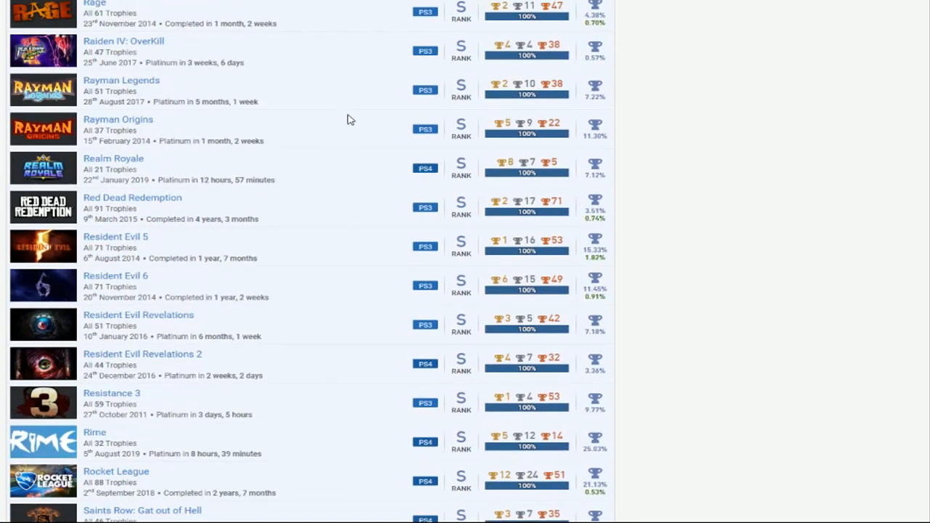
mouse_move(343, 139)
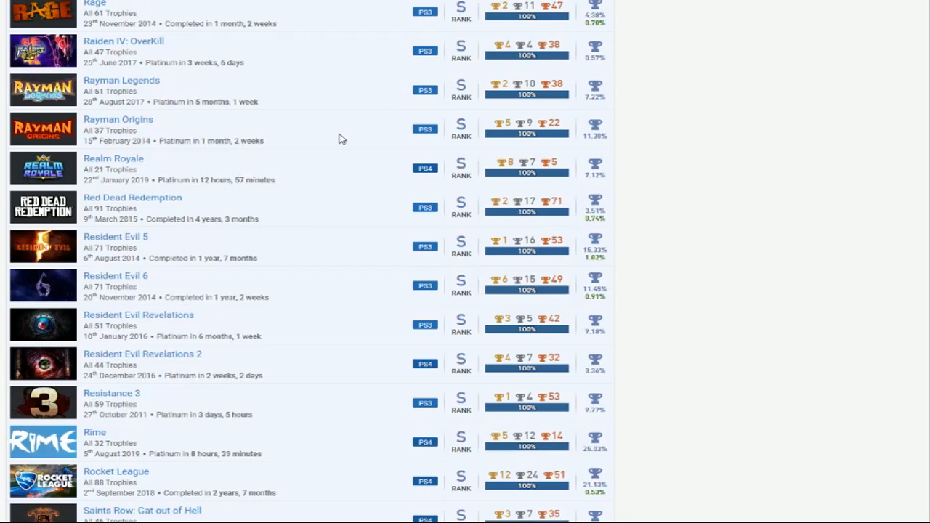
mouse_move(308, 128)
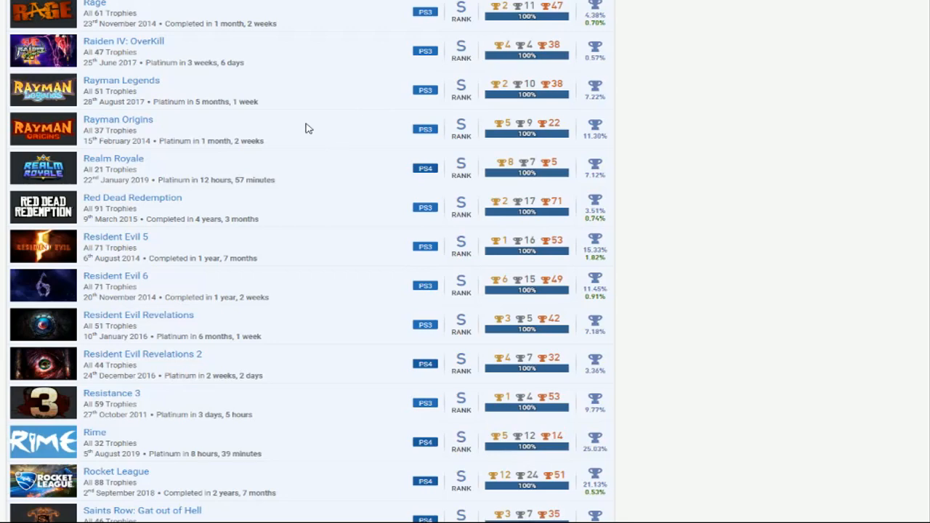
scroll(down, 3)
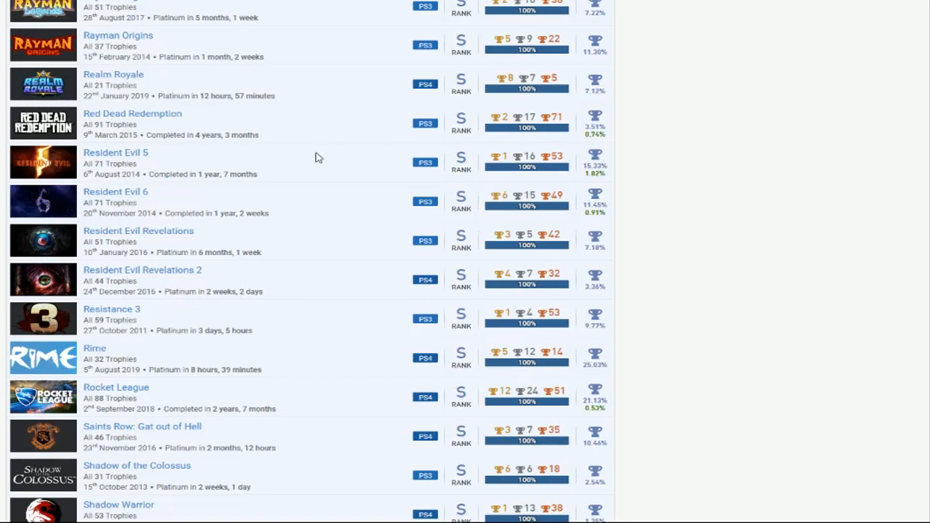
mouse_move(331, 154)
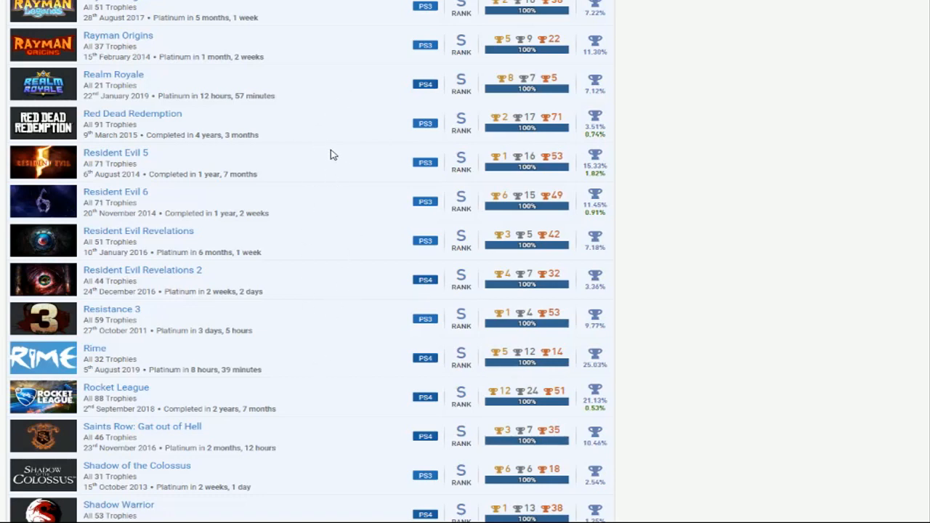
mouse_move(337, 290)
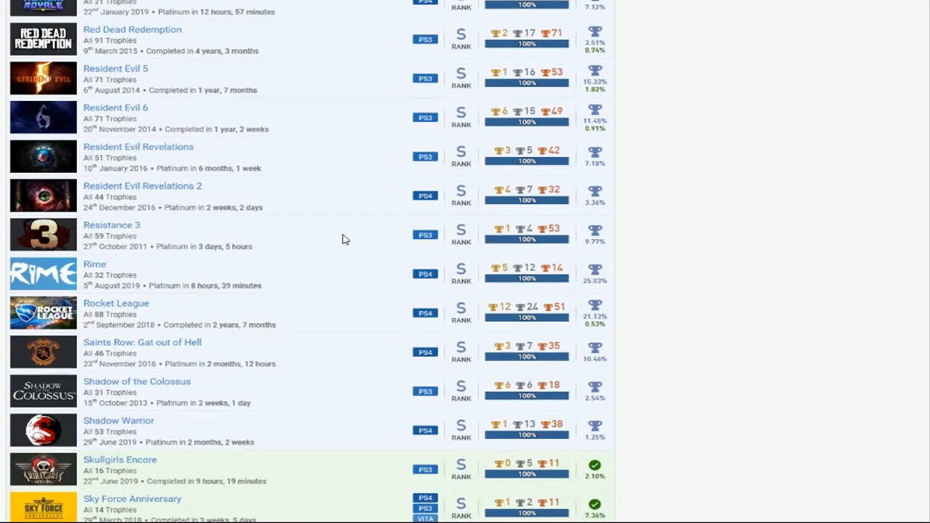
scroll(down, 3)
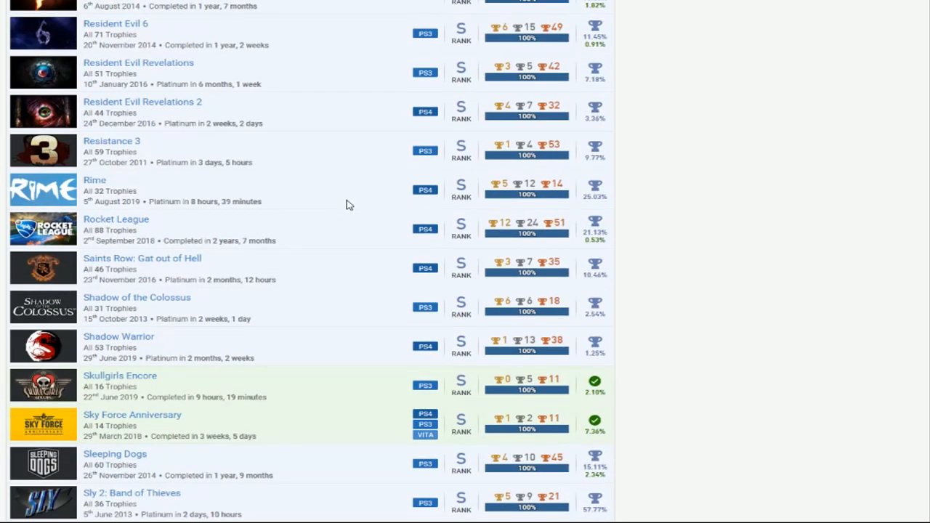
scroll(down, 3)
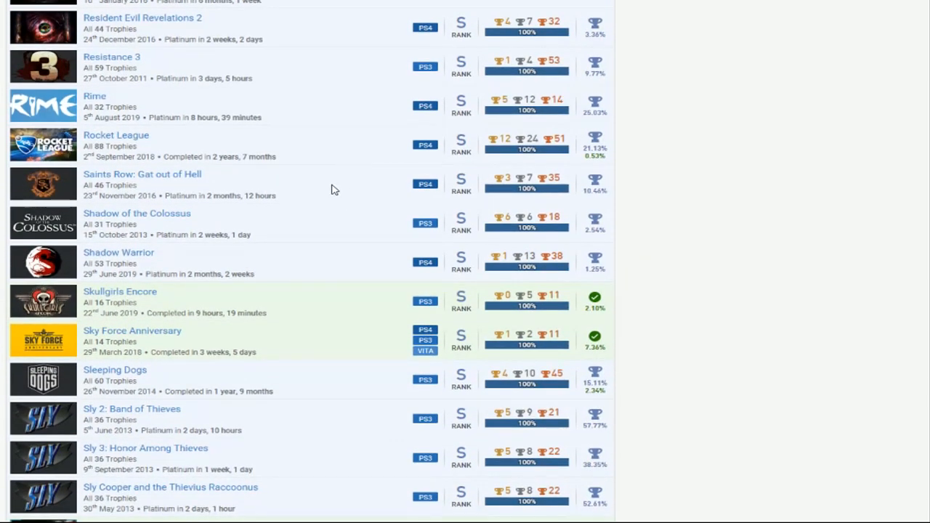
mouse_move(393, 203)
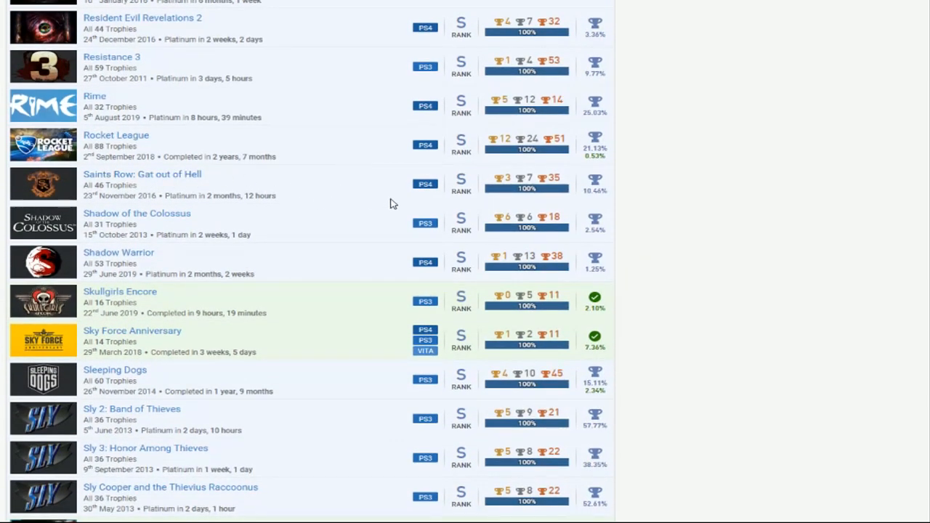
mouse_move(349, 187)
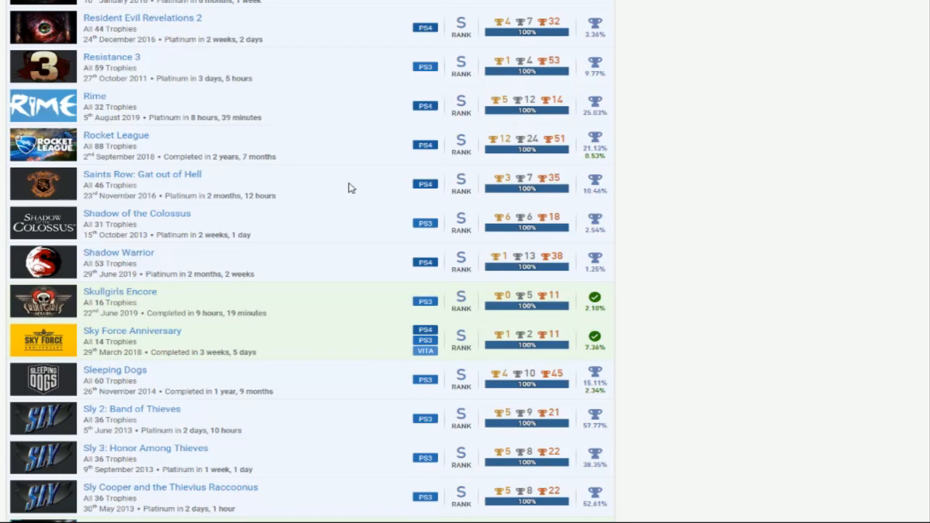
mouse_move(346, 187)
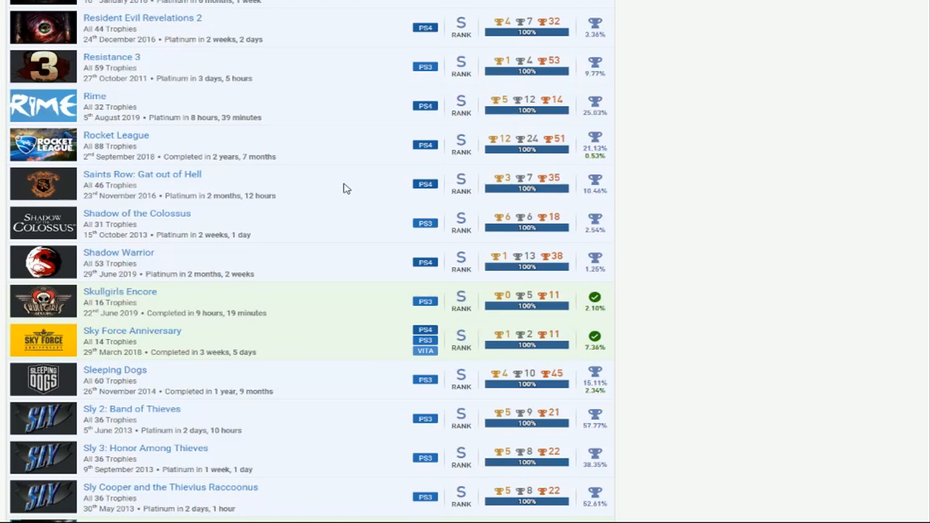
mouse_move(378, 195)
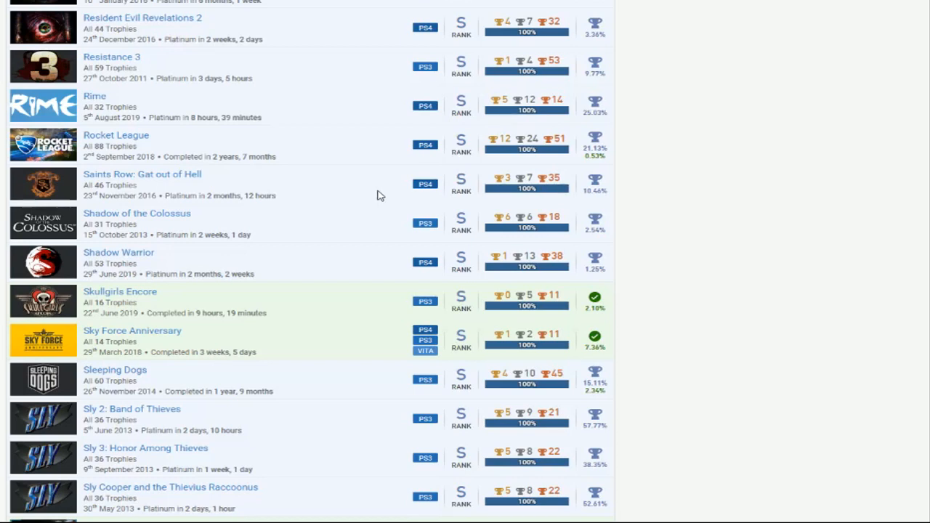
scroll(down, 3)
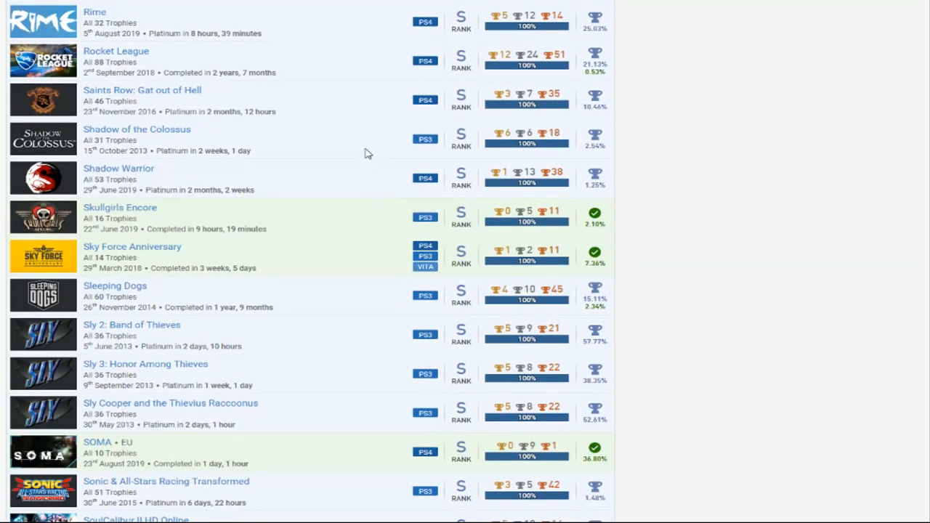
mouse_move(337, 182)
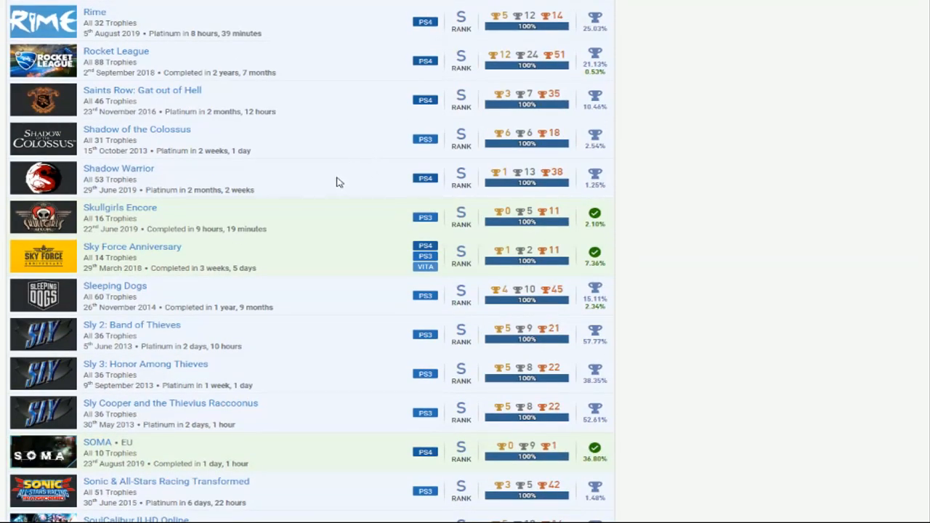
mouse_move(346, 187)
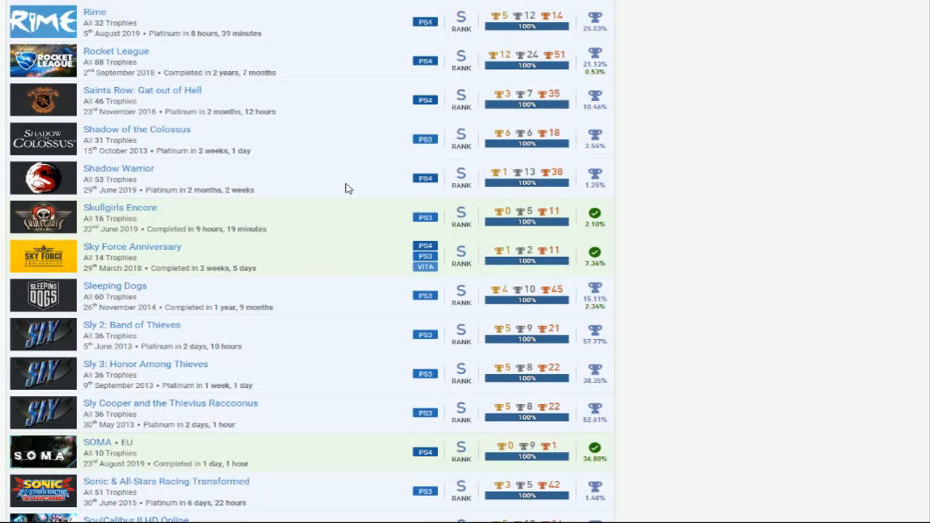
scroll(down, 3)
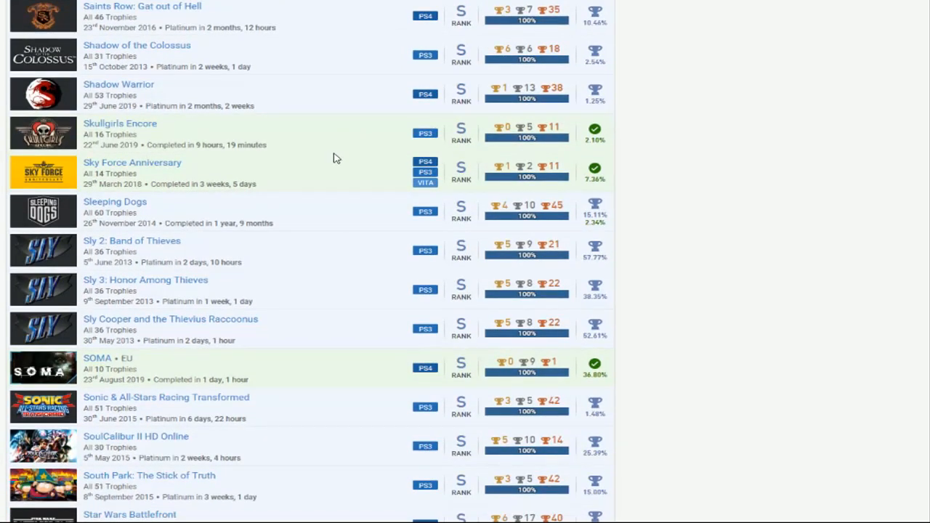
scroll(down, 3)
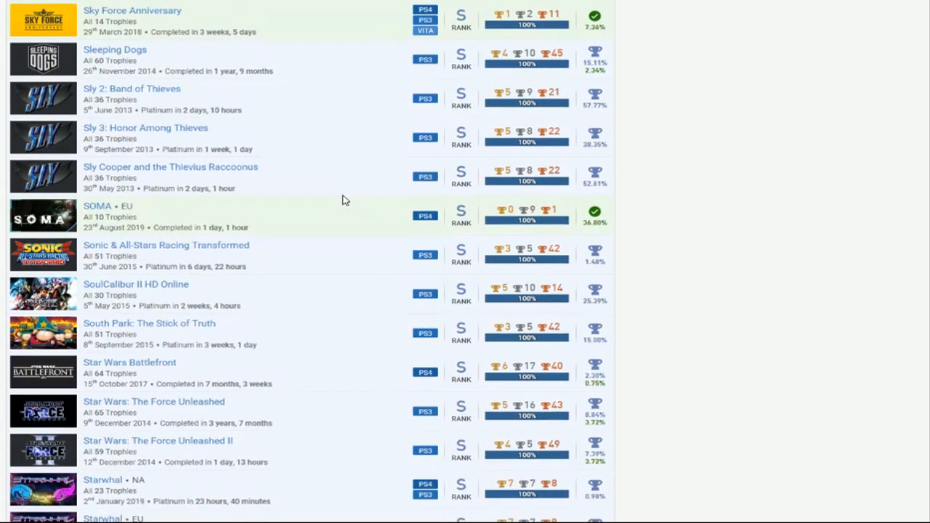
scroll(down, 3)
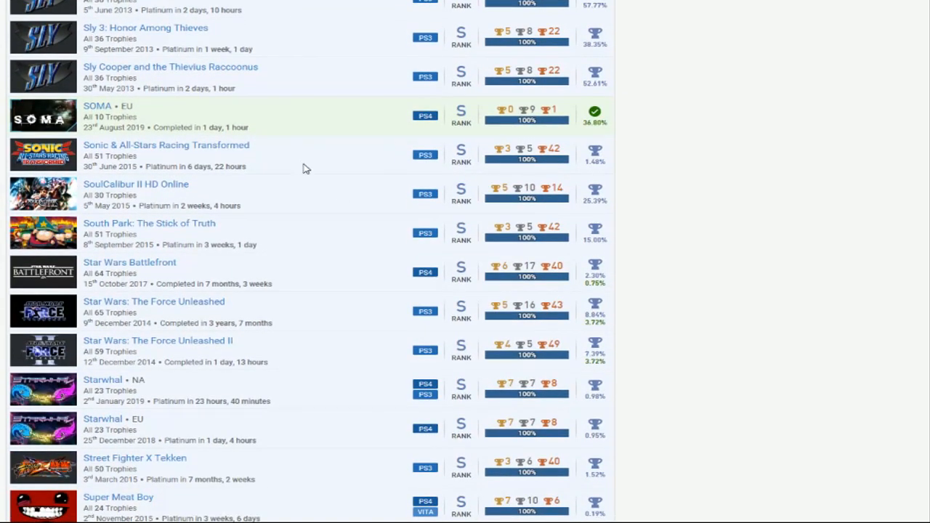
mouse_move(311, 166)
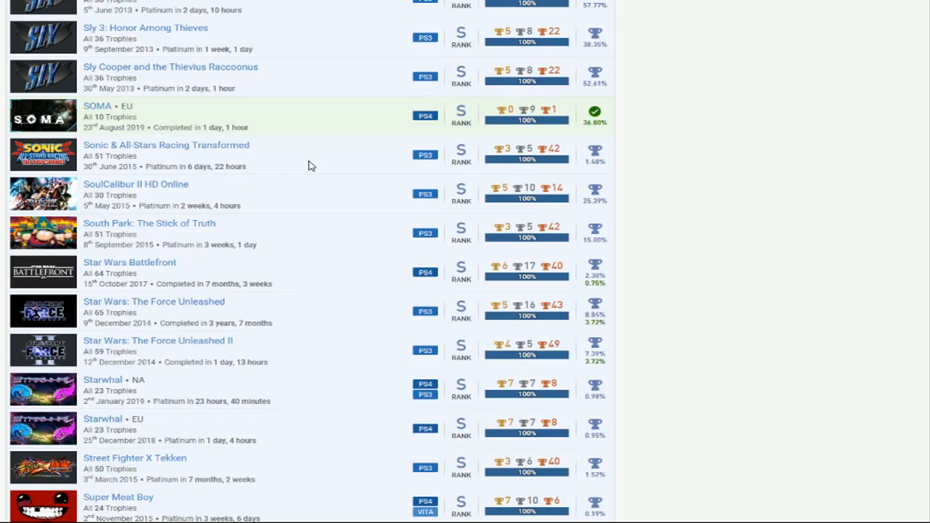
mouse_move(357, 210)
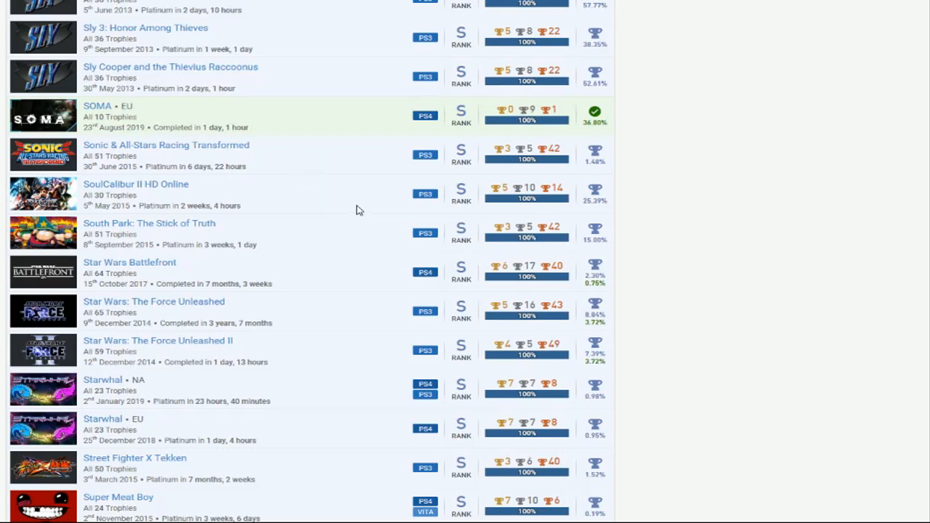
scroll(down, 3)
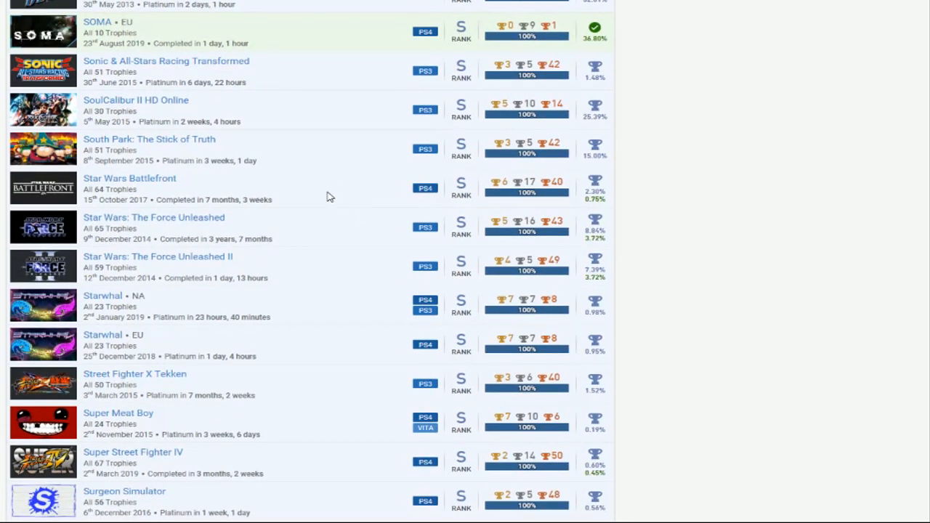
mouse_move(317, 238)
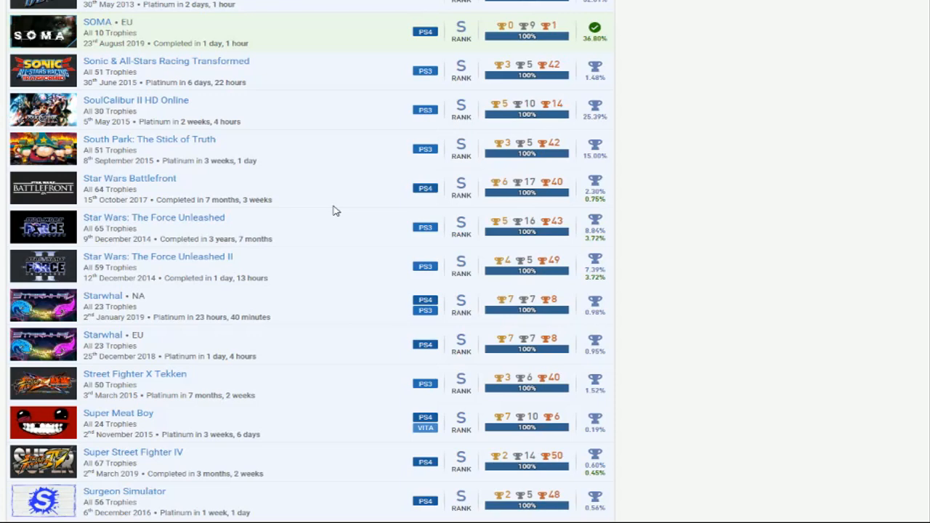
scroll(down, 3)
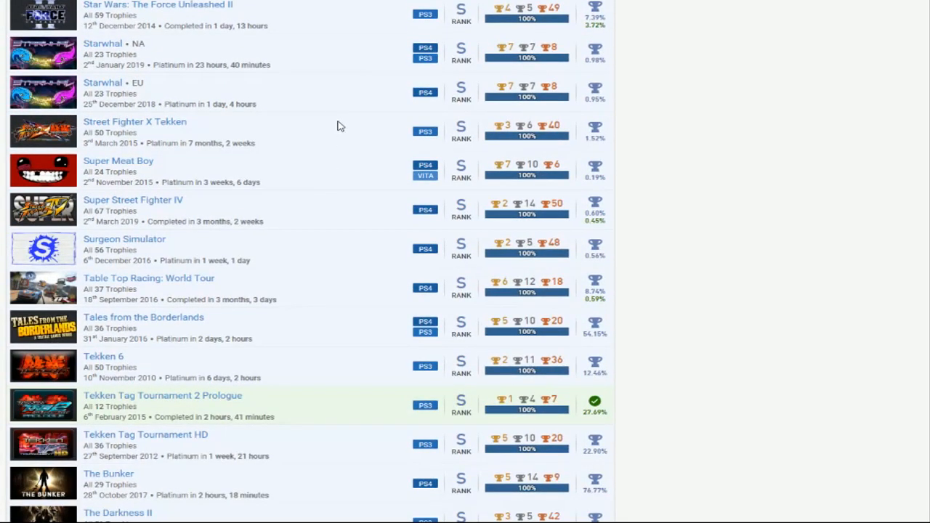
mouse_move(337, 212)
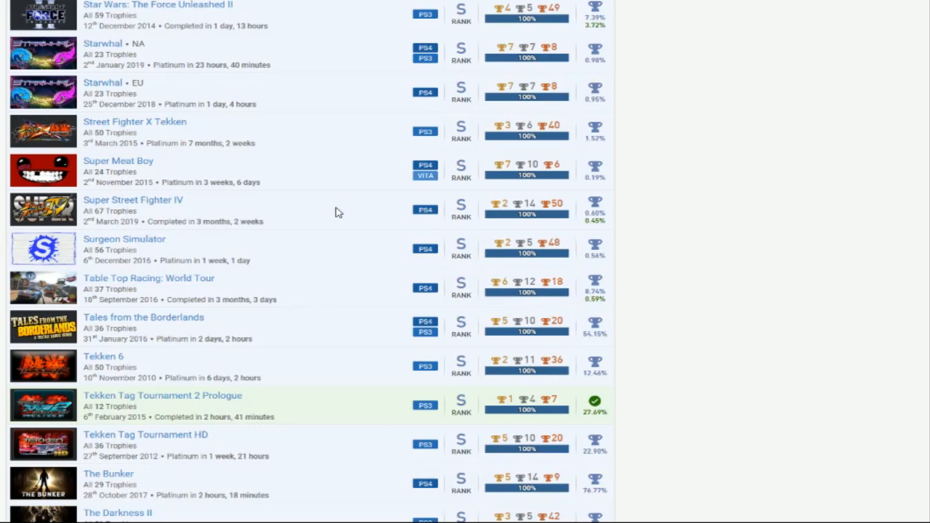
mouse_move(329, 207)
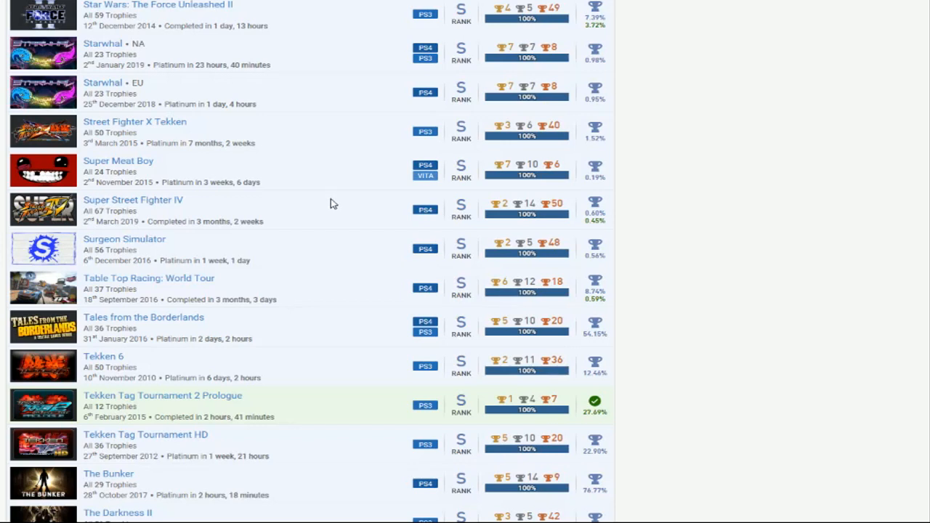
mouse_move(450, 265)
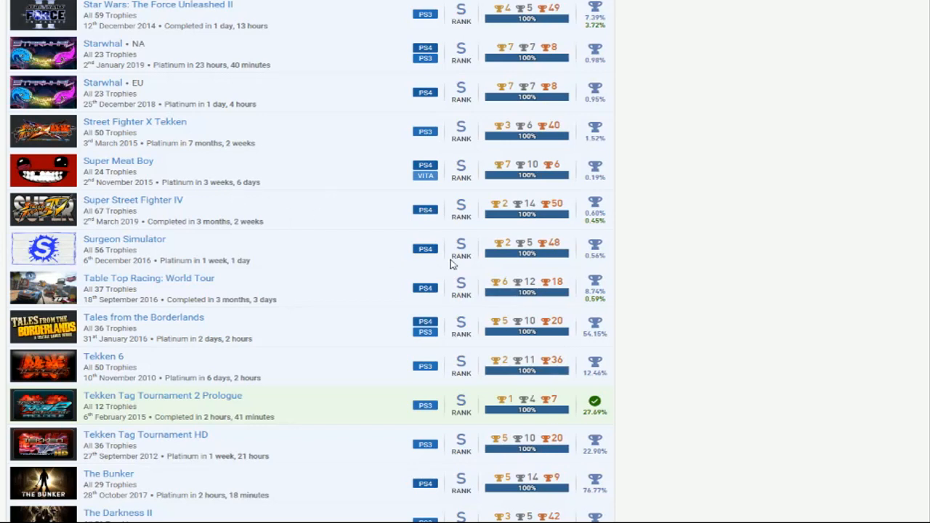
mouse_move(407, 209)
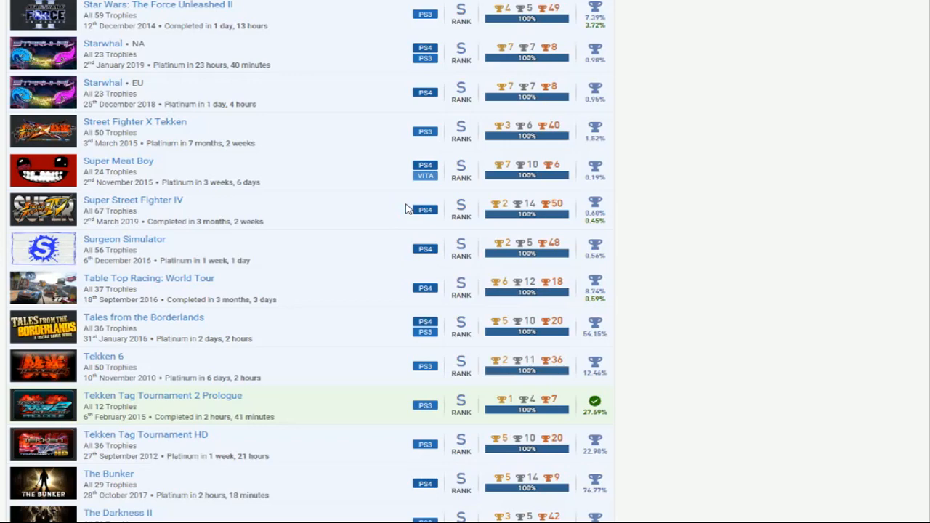
mouse_move(364, 211)
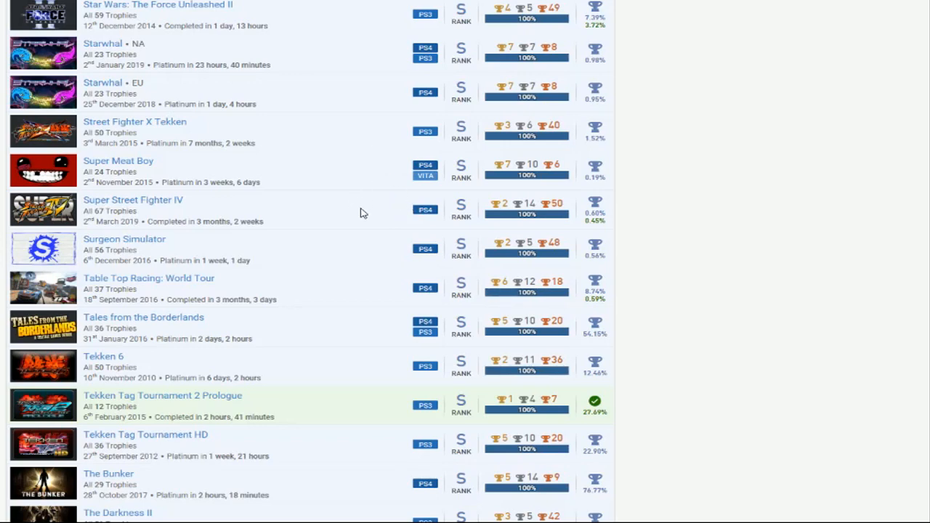
mouse_move(342, 221)
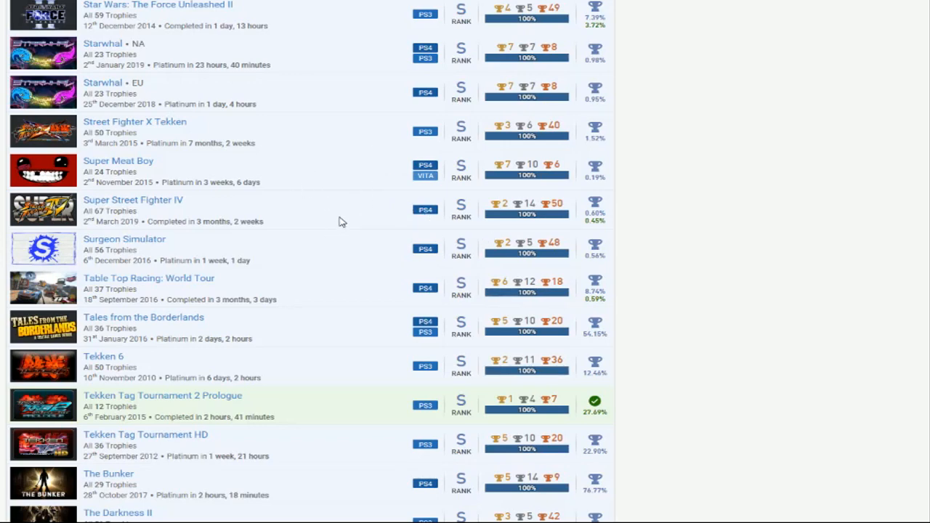
scroll(down, 3)
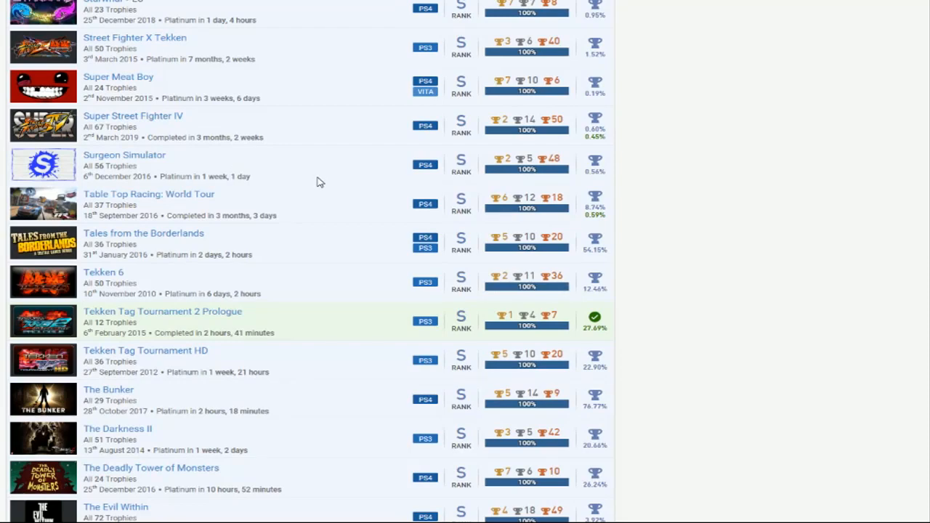
scroll(down, 3)
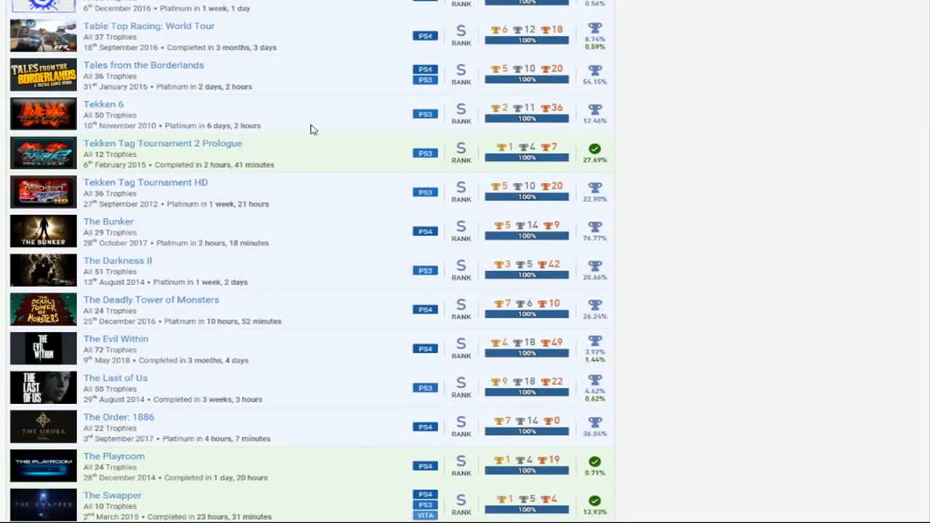
mouse_move(349, 119)
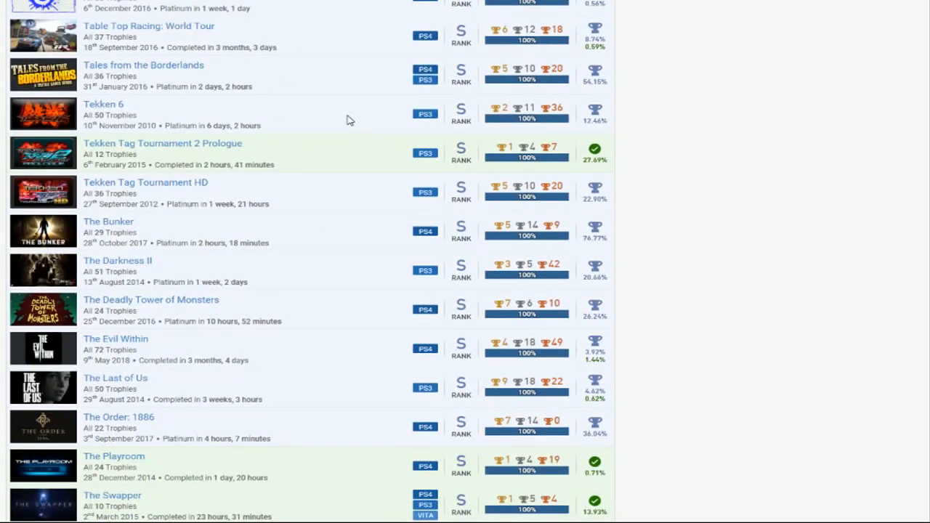
mouse_move(329, 120)
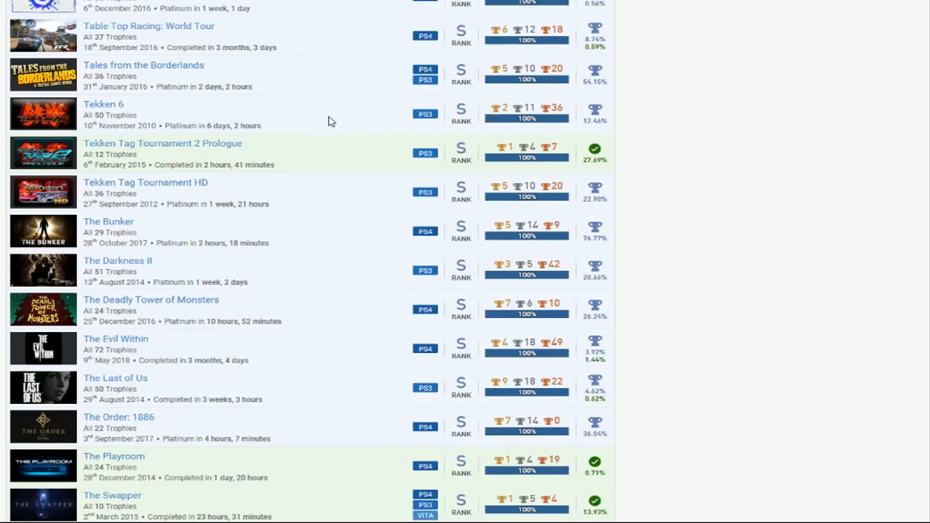
mouse_move(335, 166)
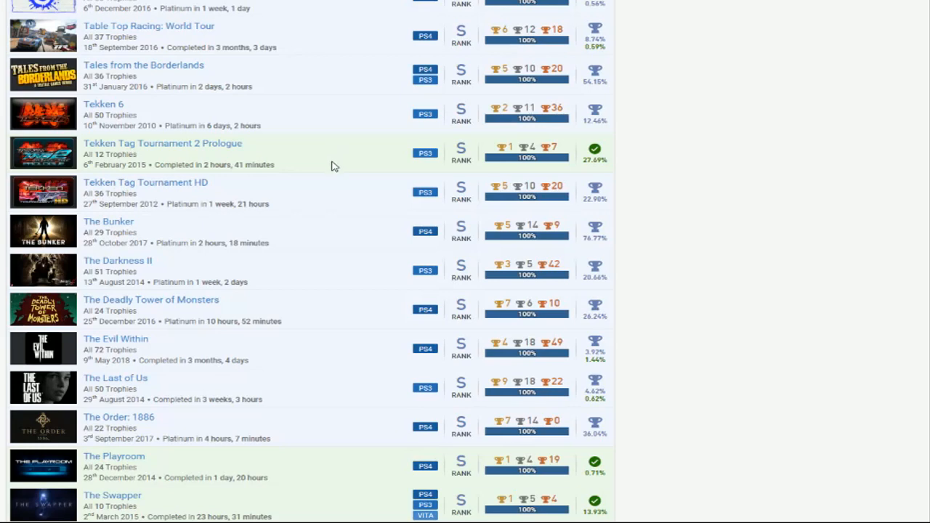
scroll(down, 3)
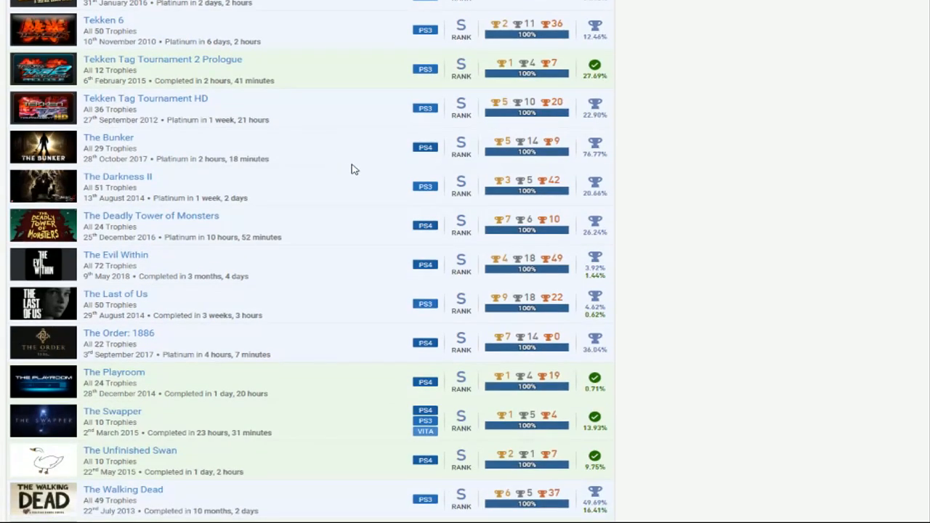
scroll(down, 3)
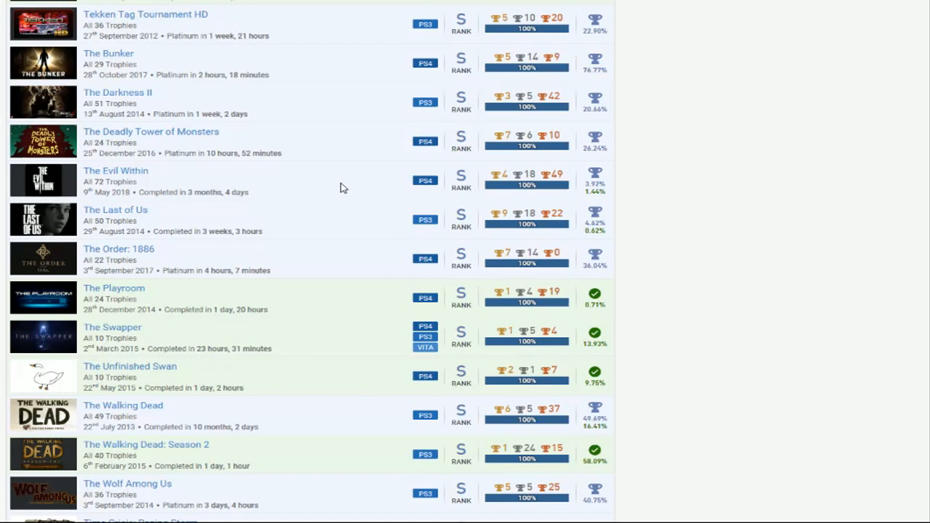
mouse_move(327, 224)
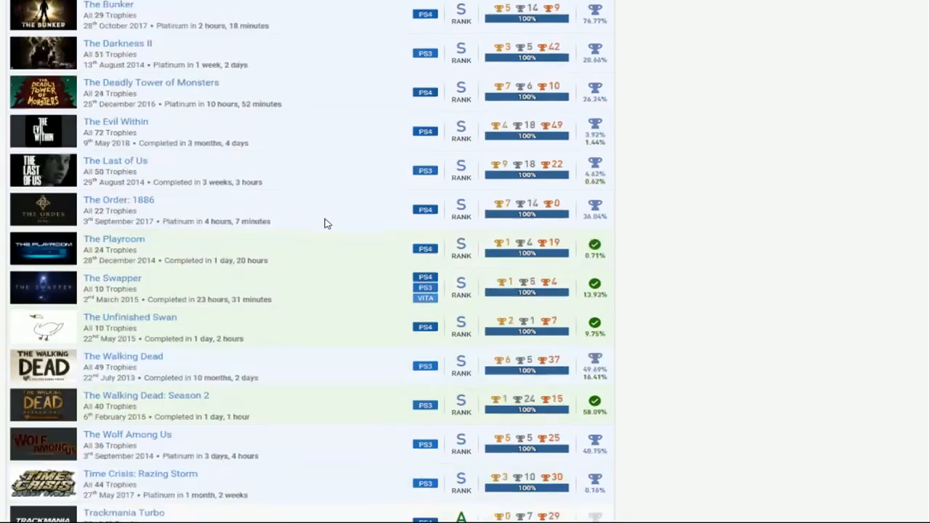
scroll(down, 3)
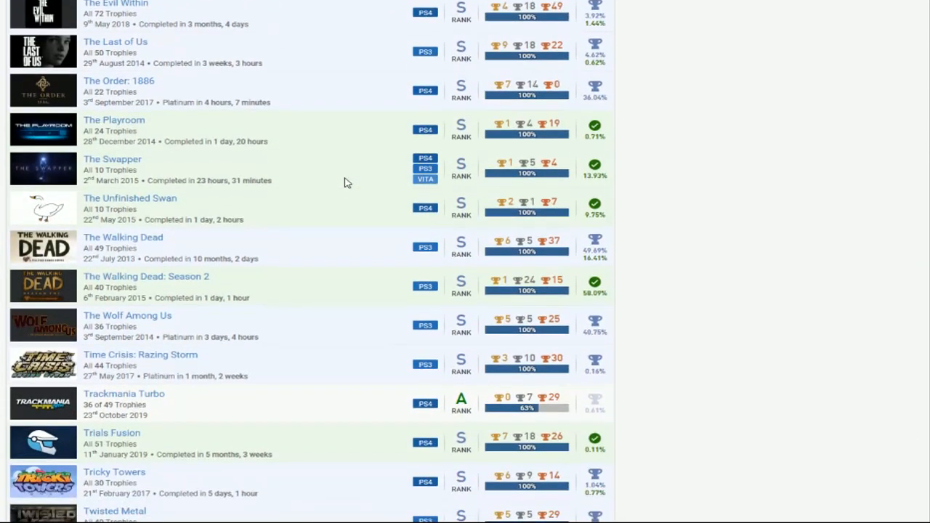
scroll(down, 3)
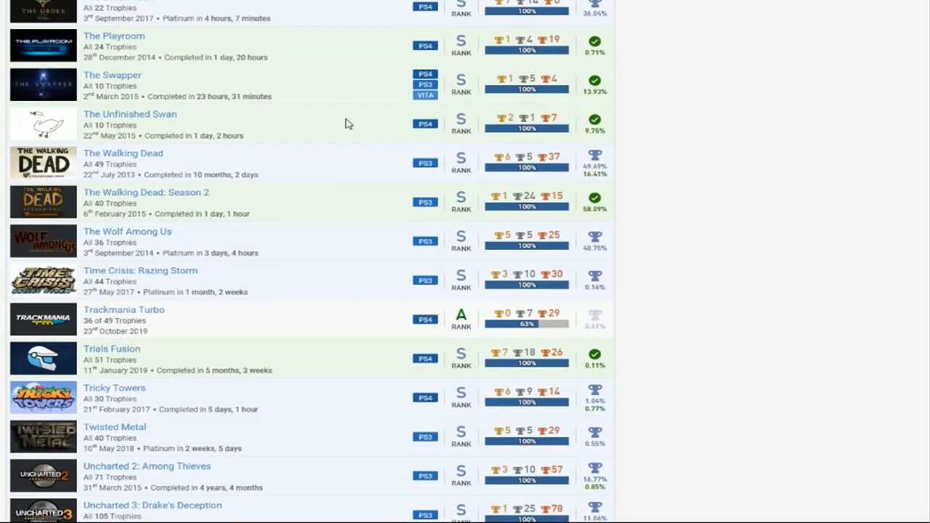
scroll(down, 3)
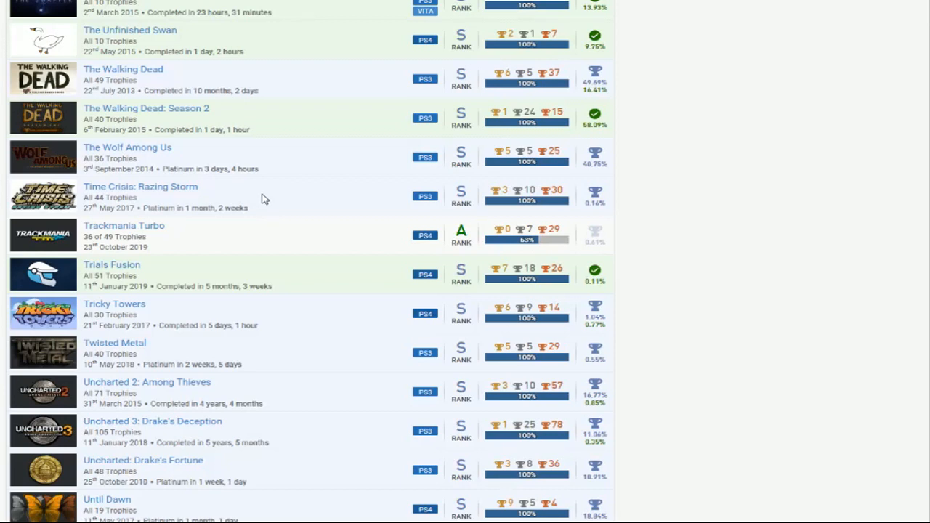
mouse_move(326, 238)
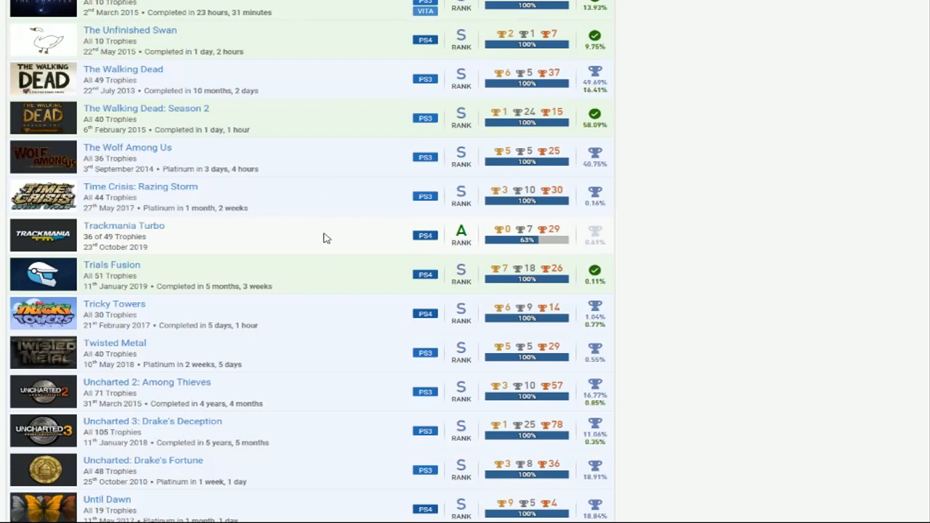
mouse_move(313, 239)
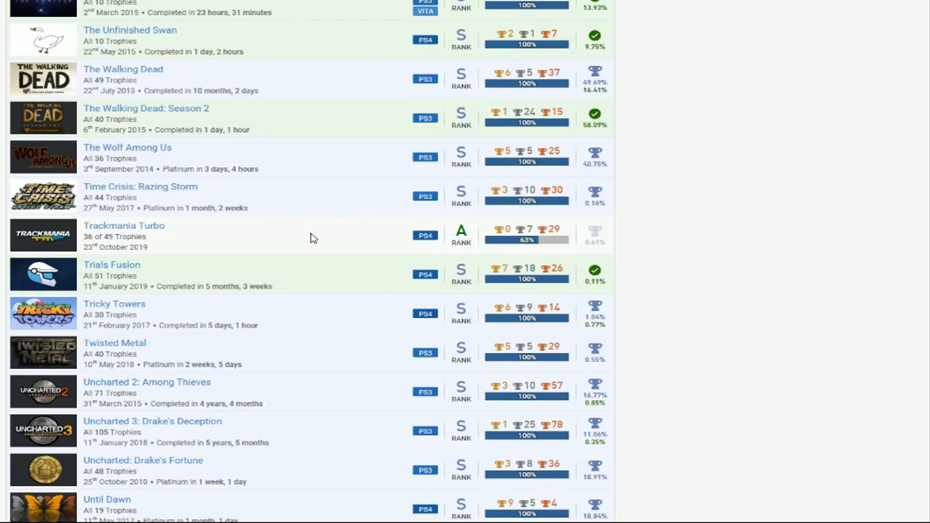
scroll(down, 3)
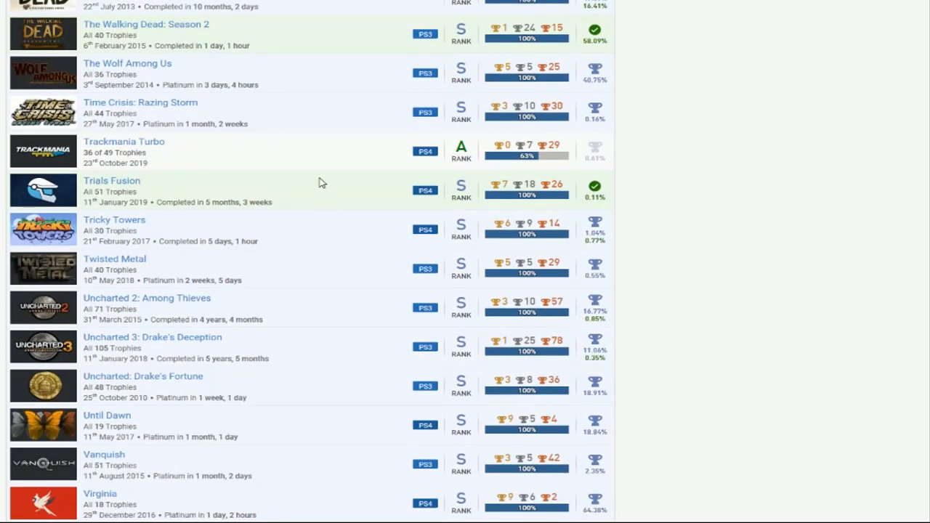
mouse_move(358, 182)
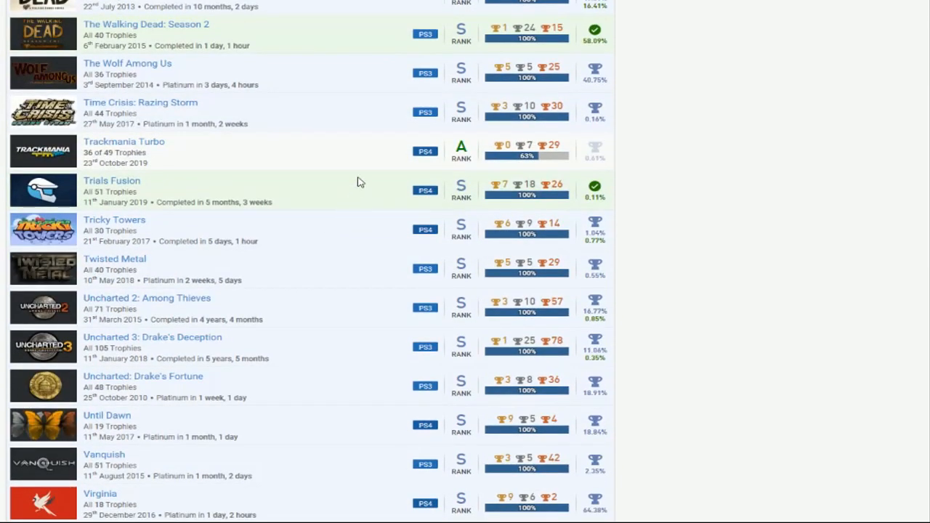
mouse_move(340, 195)
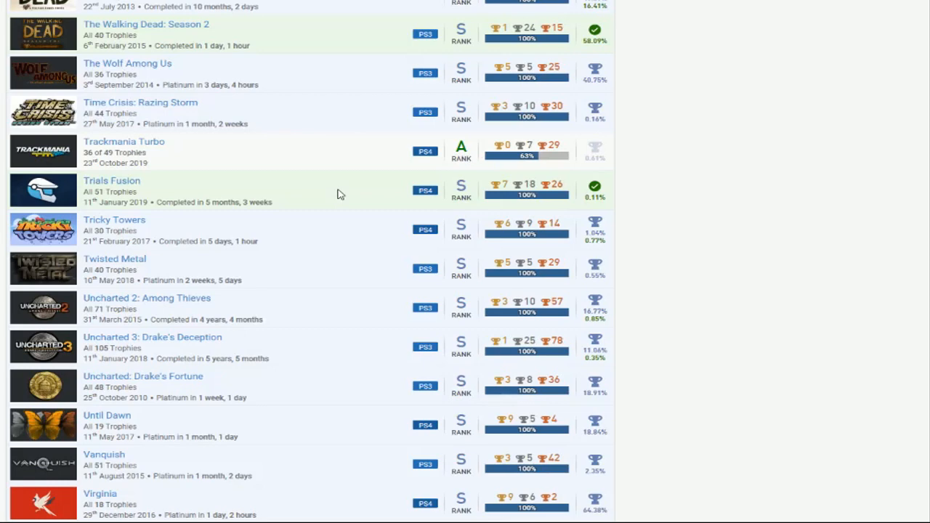
mouse_move(328, 201)
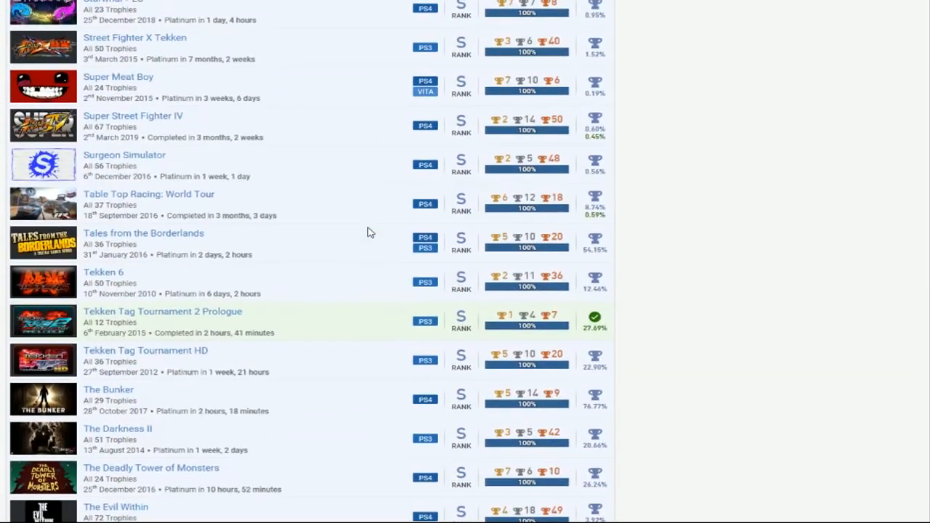
scroll(down, 3)
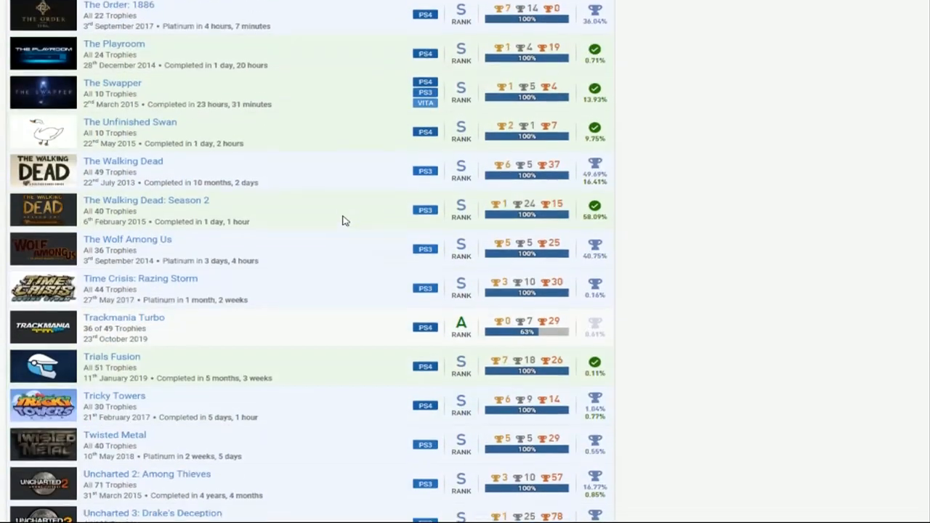
scroll(down, 3)
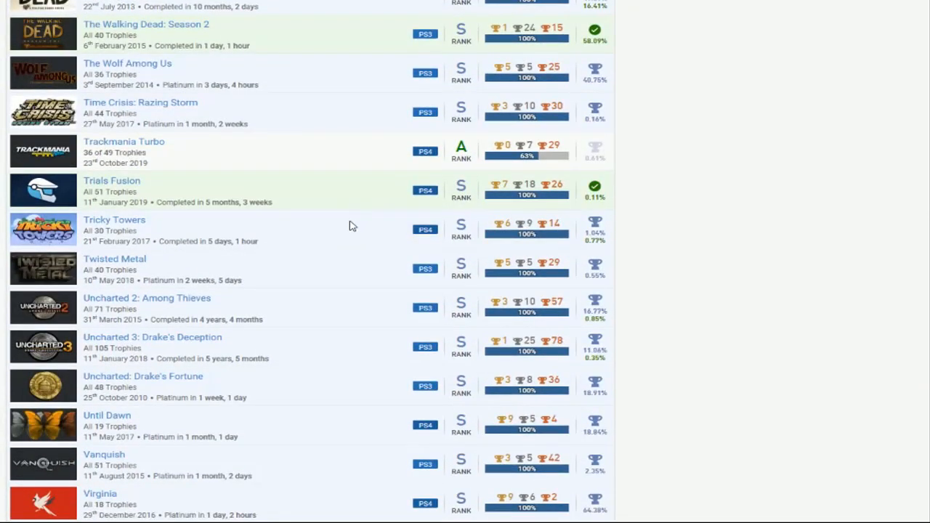
mouse_move(343, 229)
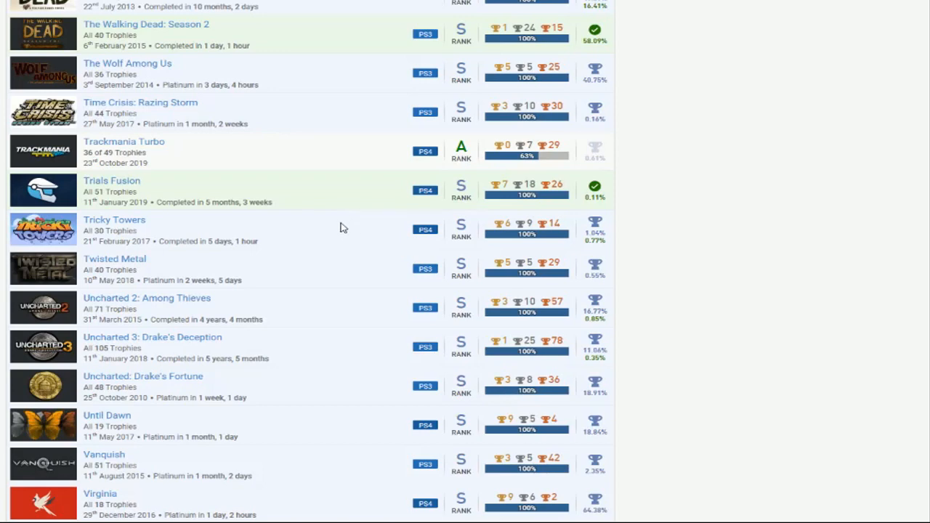
scroll(down, 3)
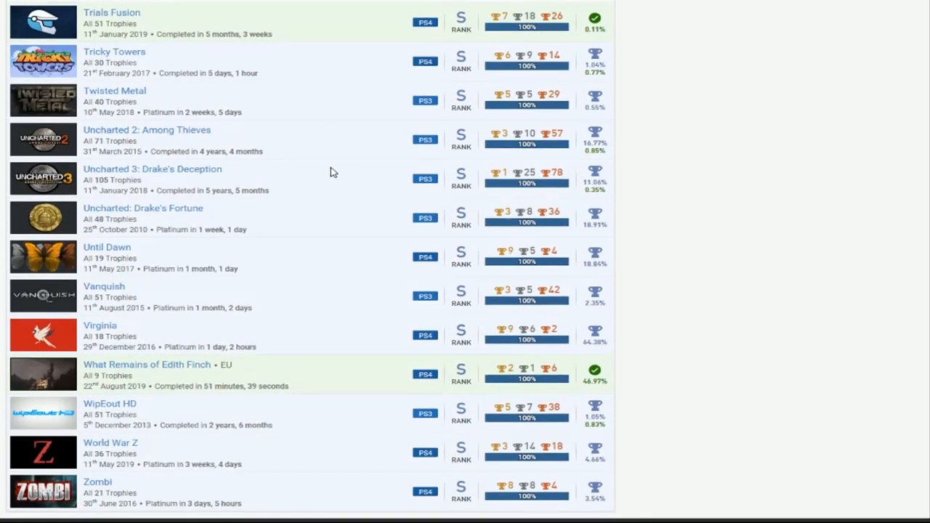
mouse_move(341, 180)
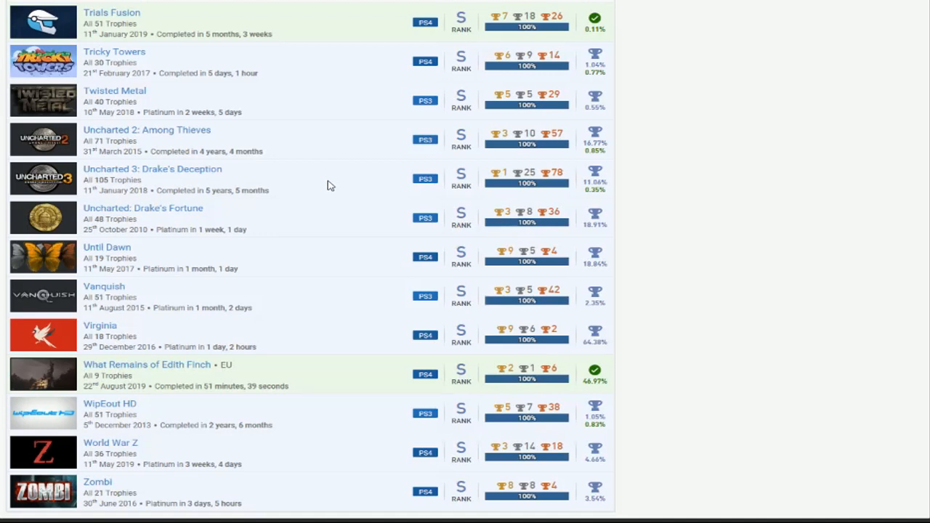
scroll(down, 3)
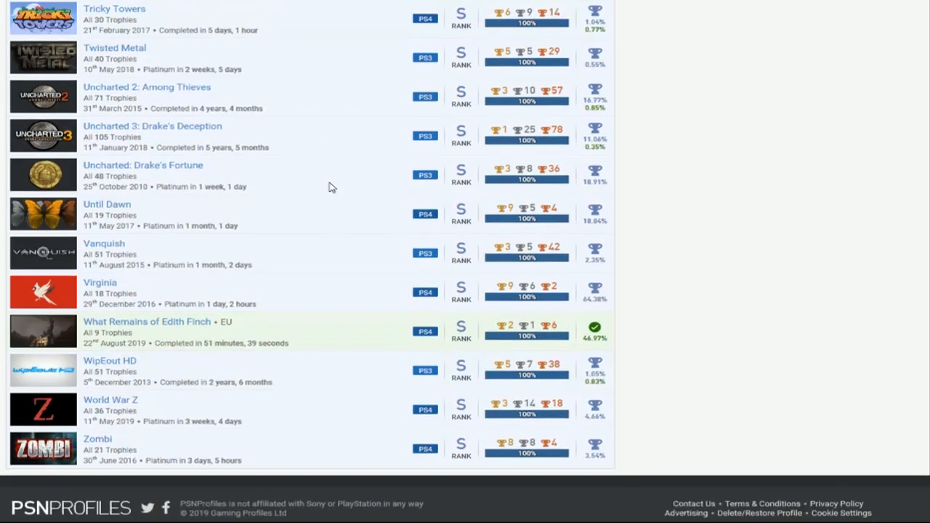
scroll(up, 3)
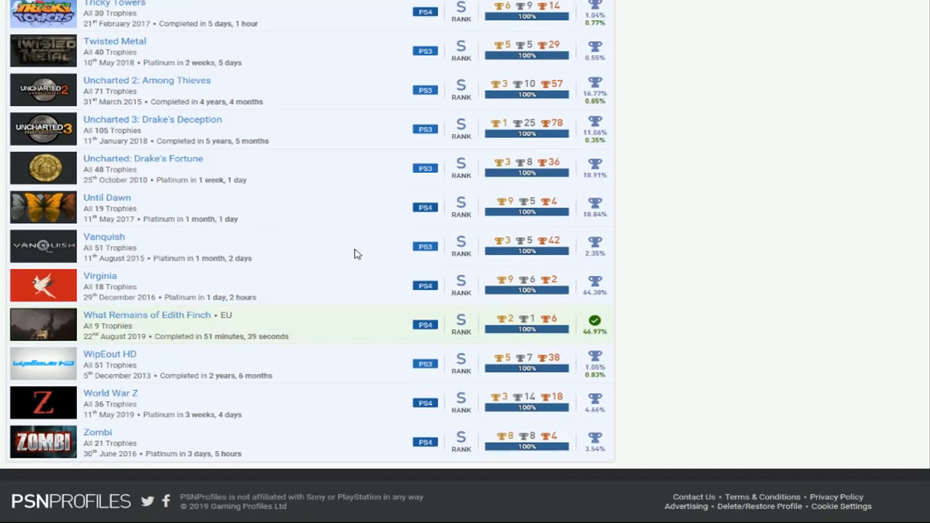
mouse_move(341, 299)
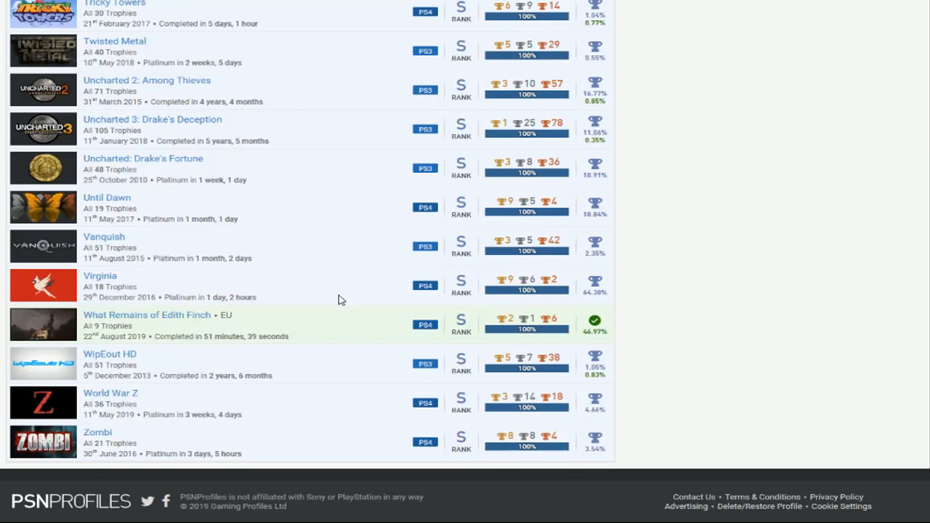
mouse_move(264, 350)
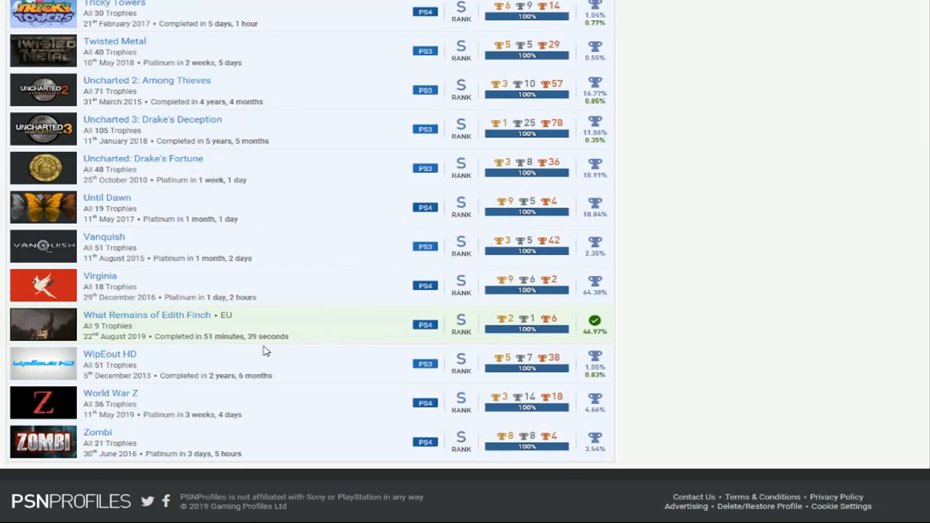
mouse_move(325, 363)
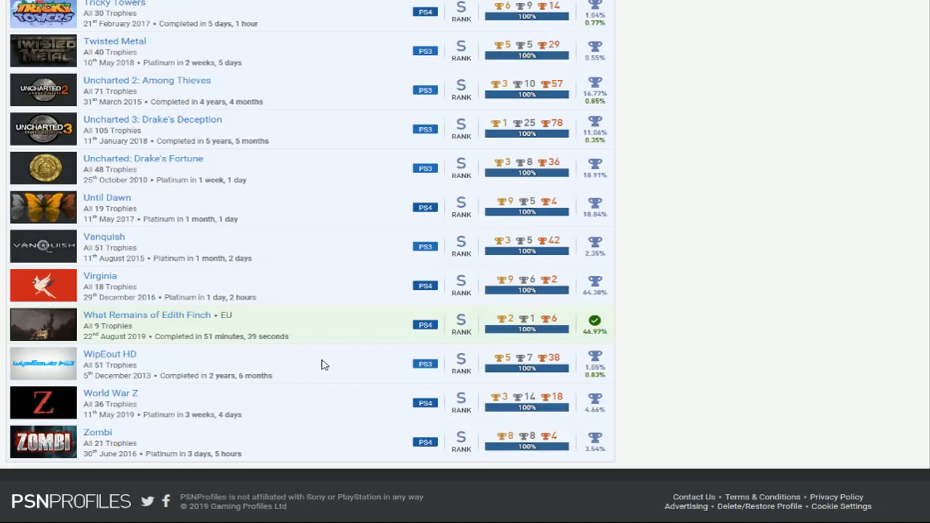
mouse_move(375, 351)
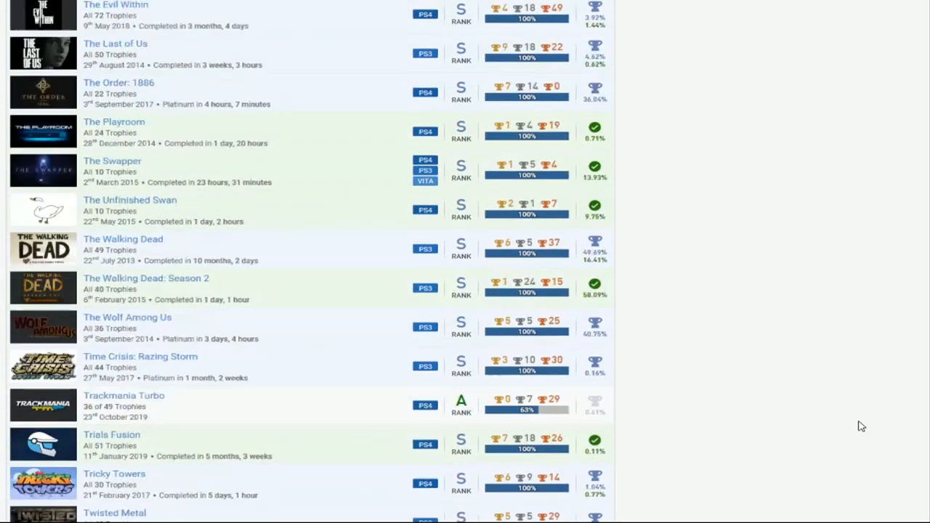
scroll(down, 3)
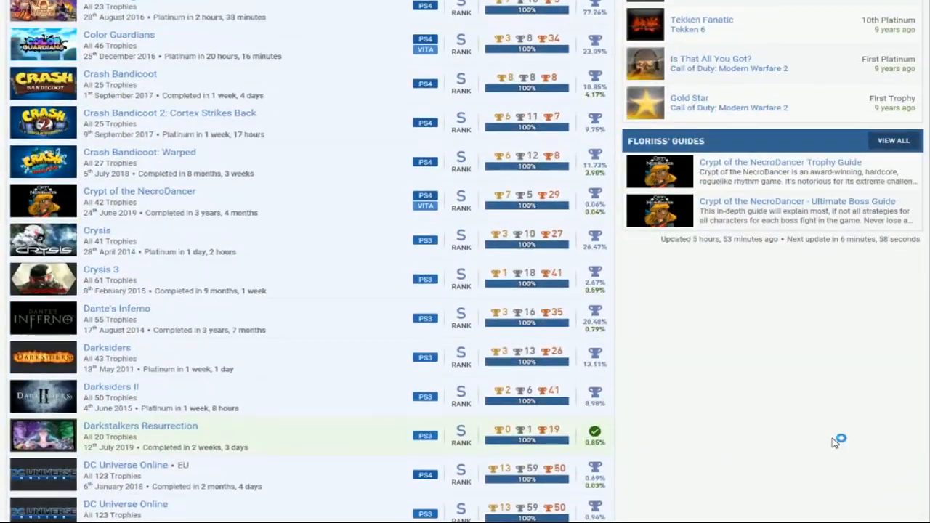
scroll(down, 3)
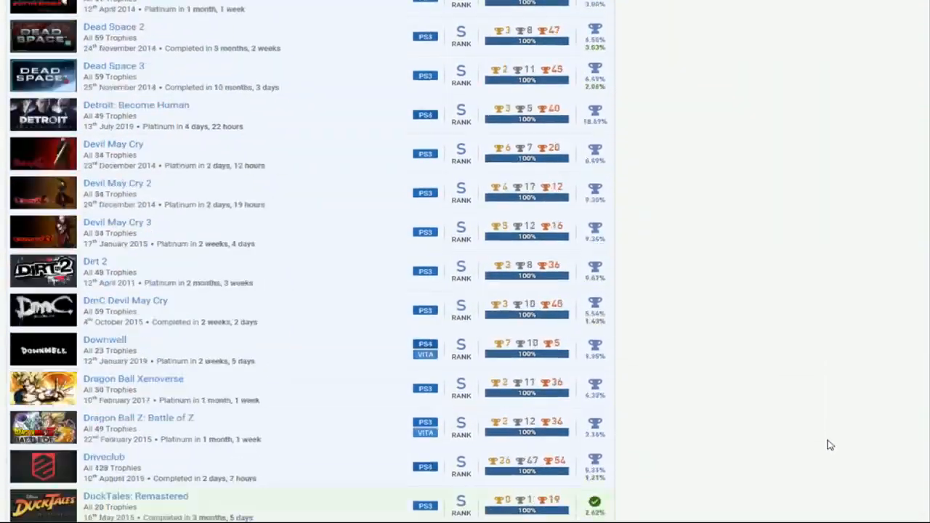
scroll(down, 3)
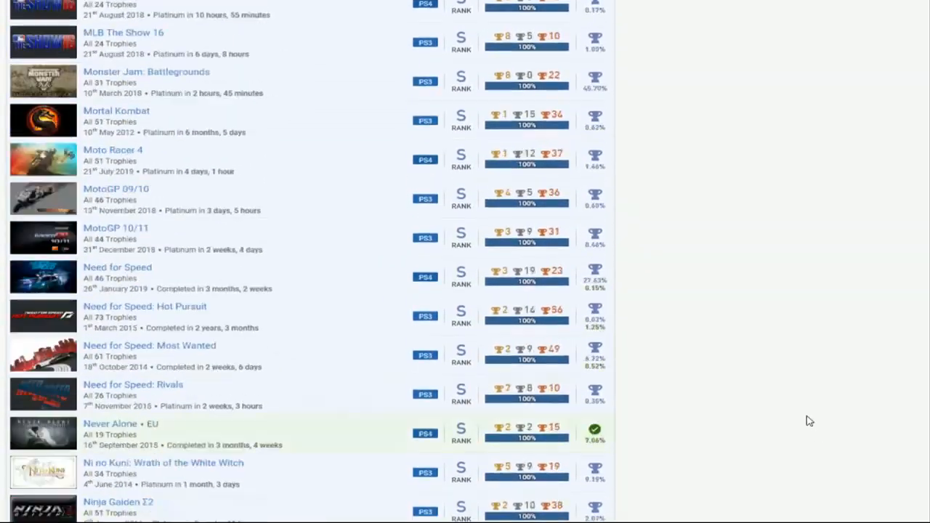
scroll(up, 3)
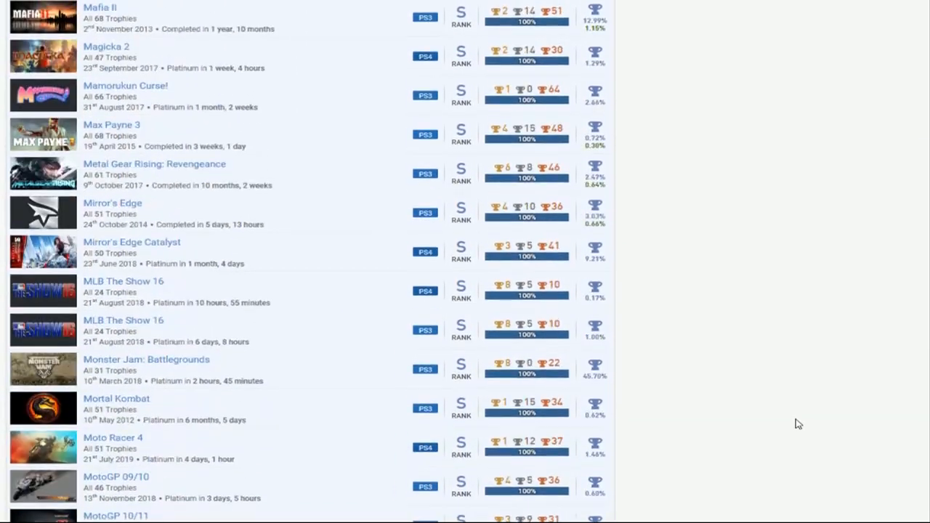
scroll(down, 3)
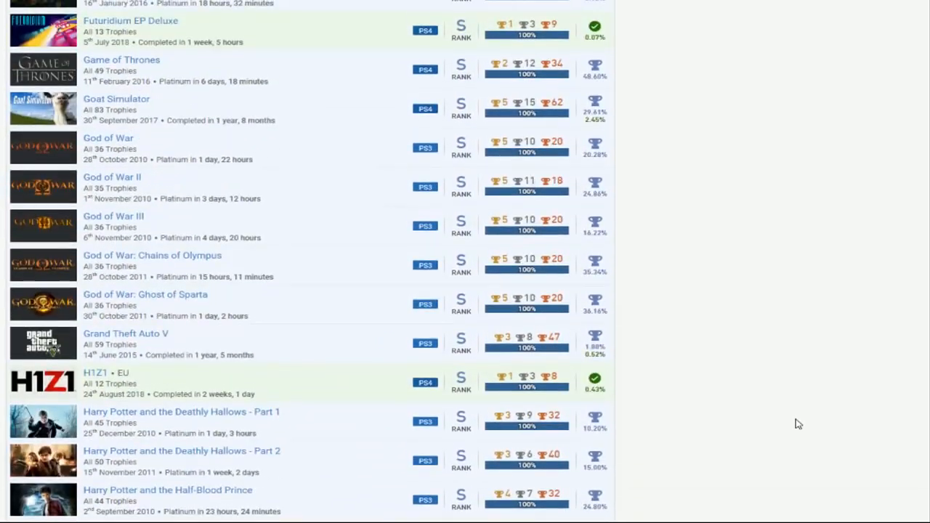
scroll(down, 3)
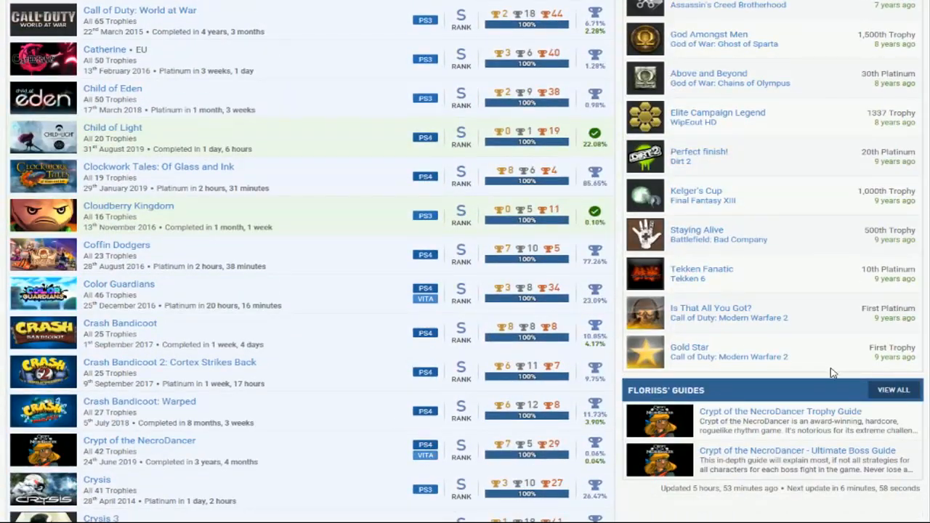
scroll(down, 3)
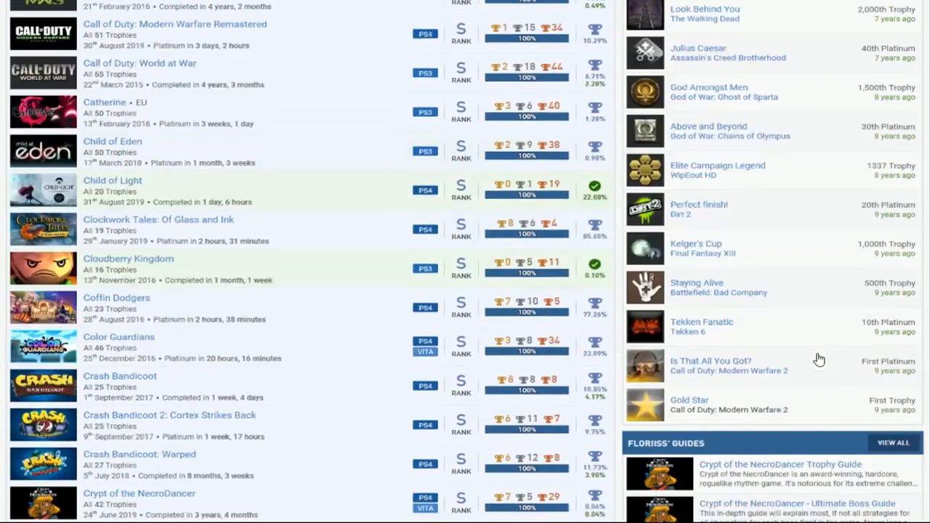
scroll(down, 3)
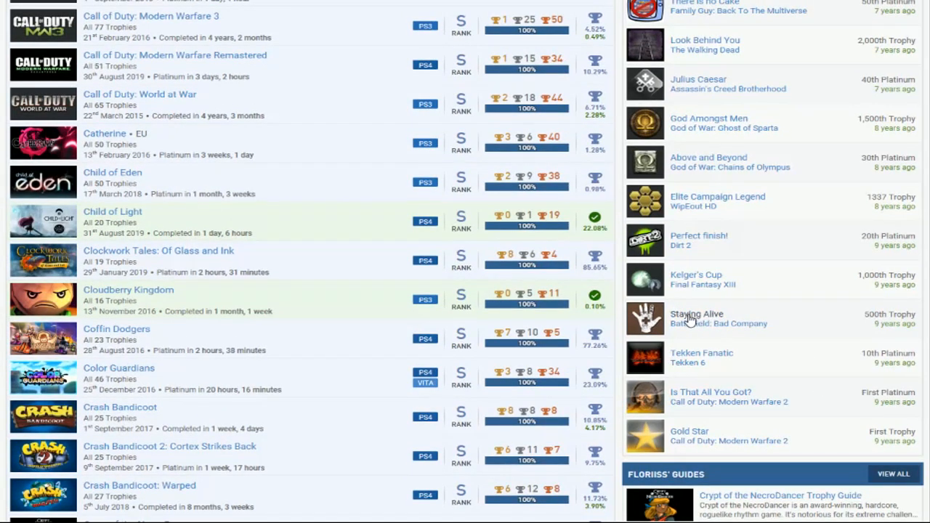
mouse_move(753, 323)
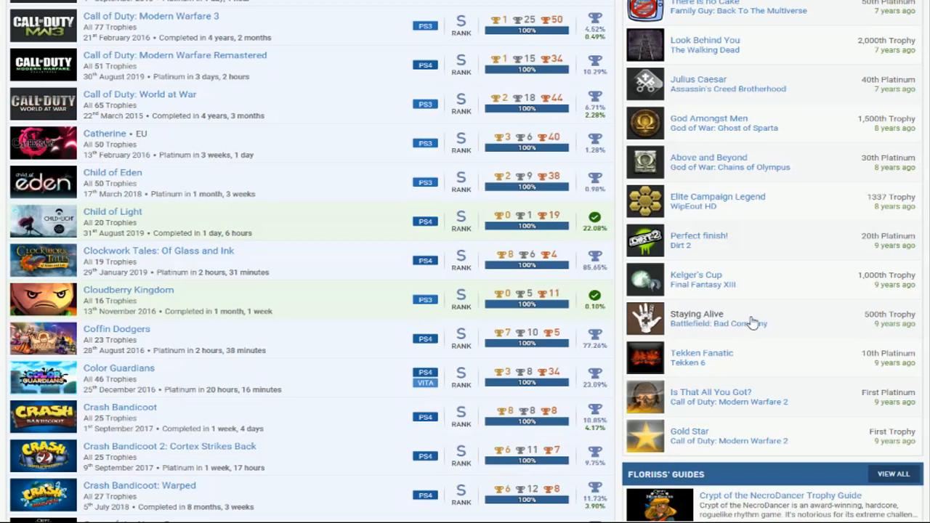
mouse_move(730, 390)
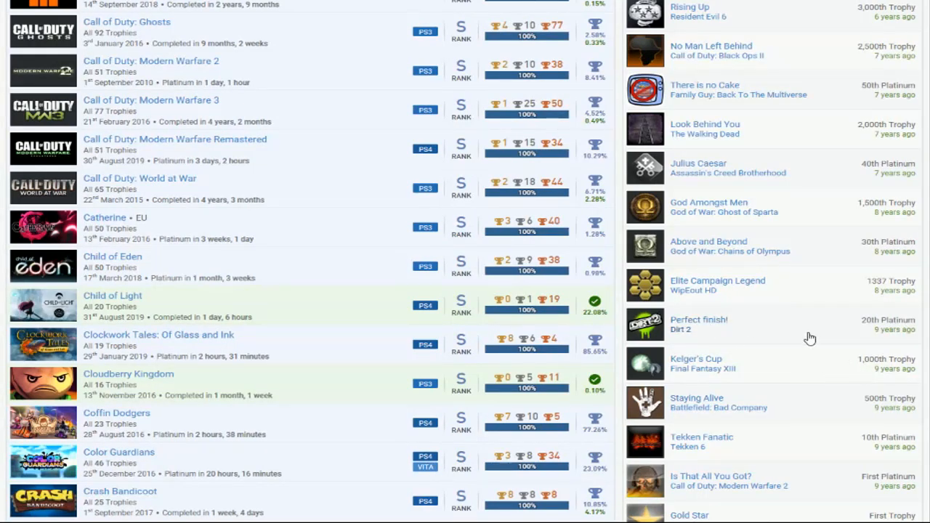
scroll(down, 3)
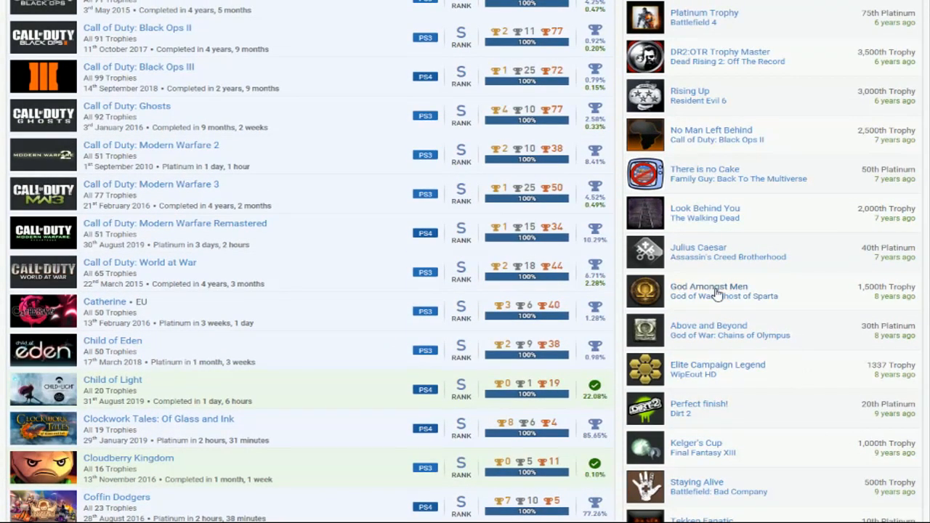
mouse_move(265, 342)
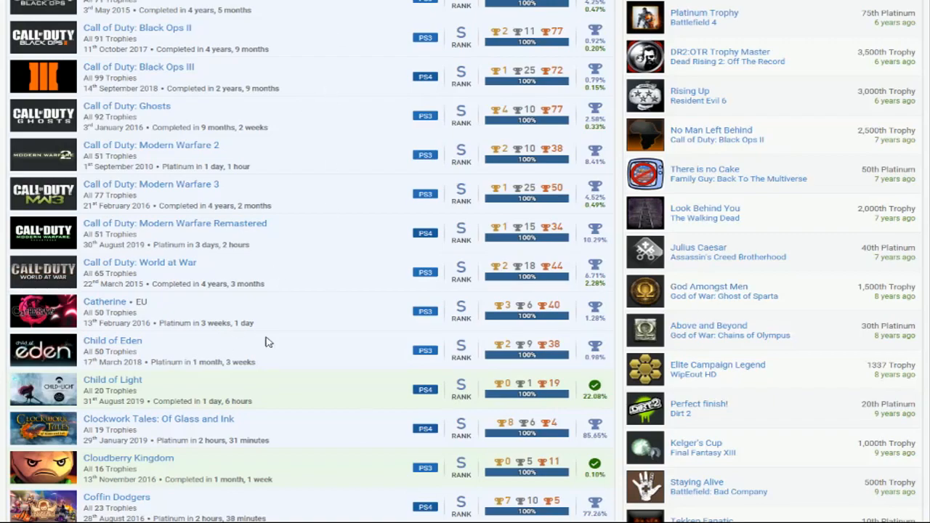
scroll(down, 3)
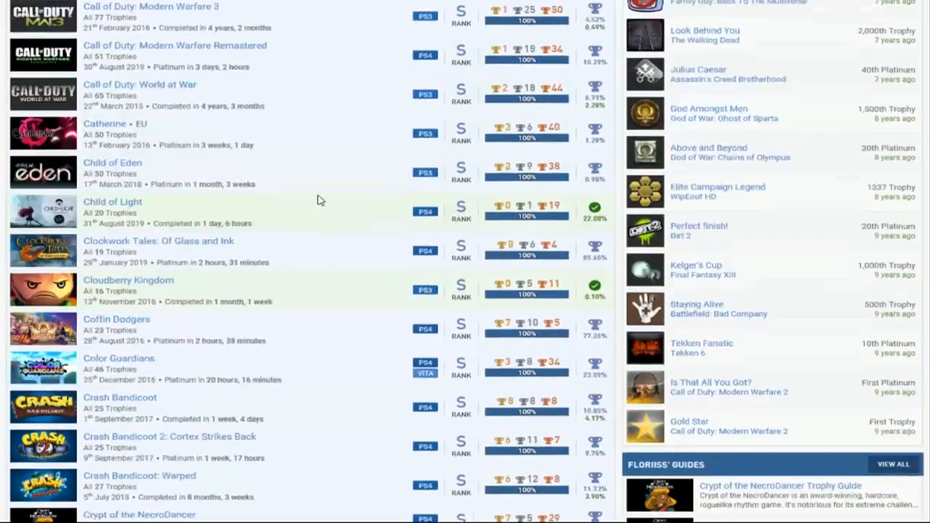
scroll(up, 3)
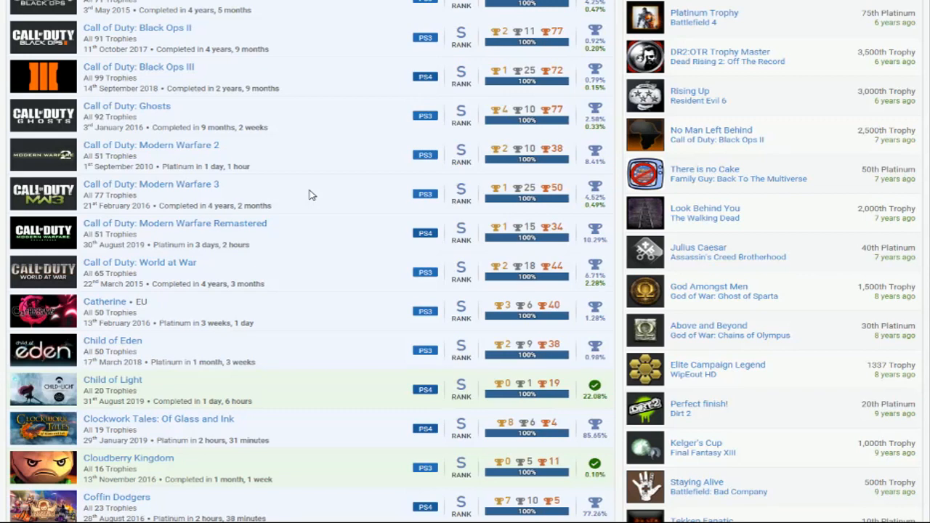
mouse_move(849, 305)
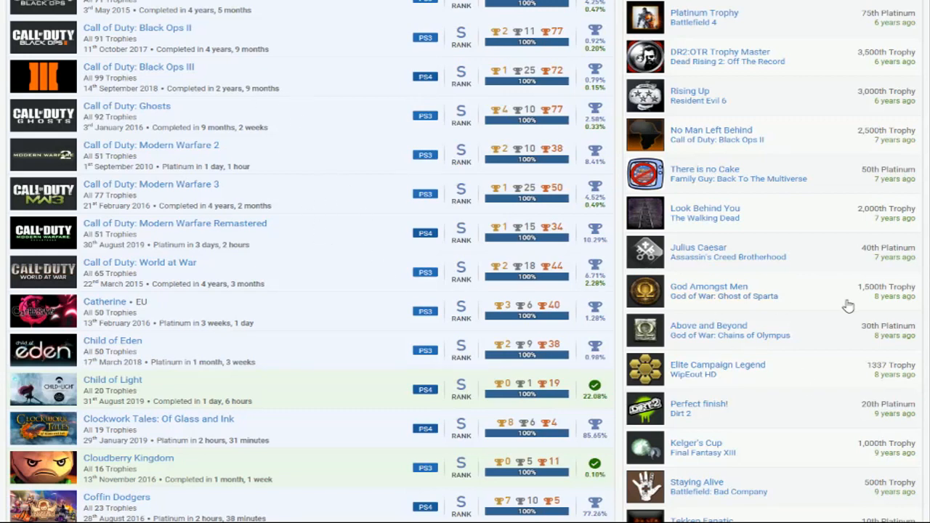
scroll(down, 3)
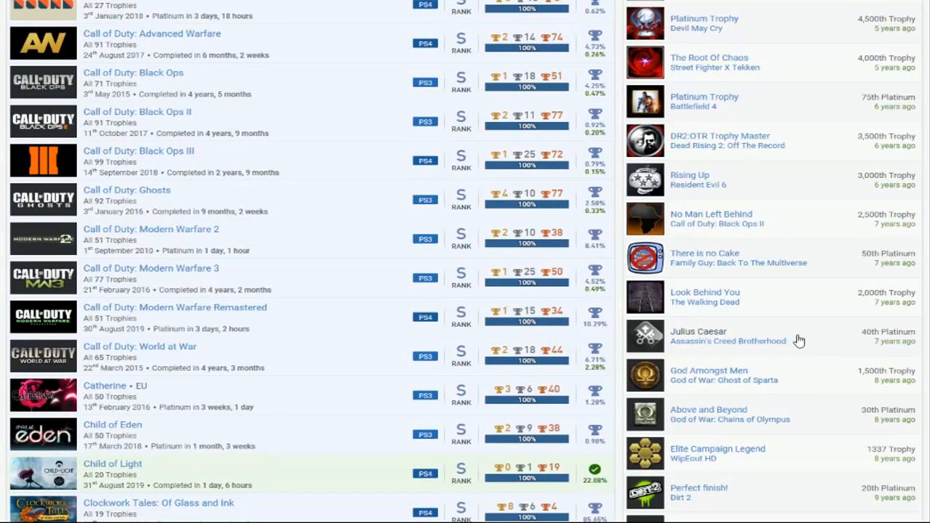
mouse_move(823, 358)
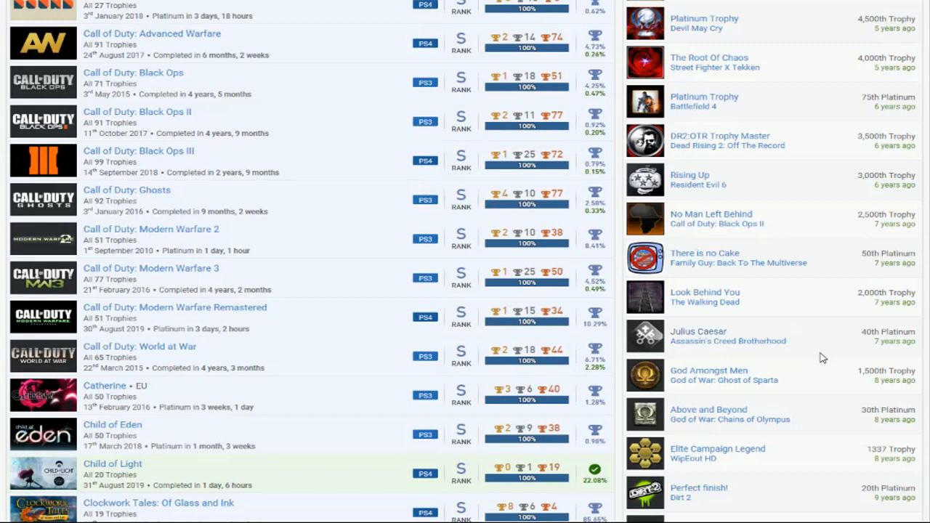
mouse_move(705, 338)
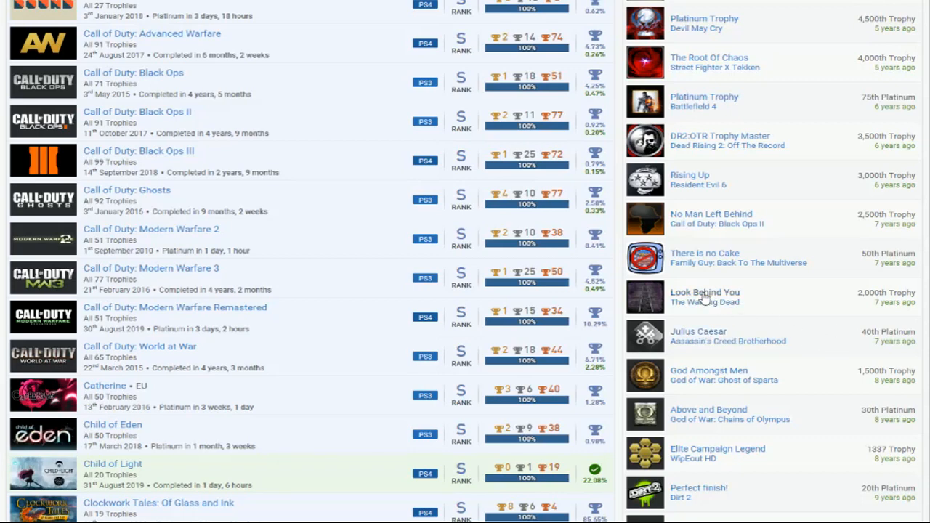
scroll(down, 3)
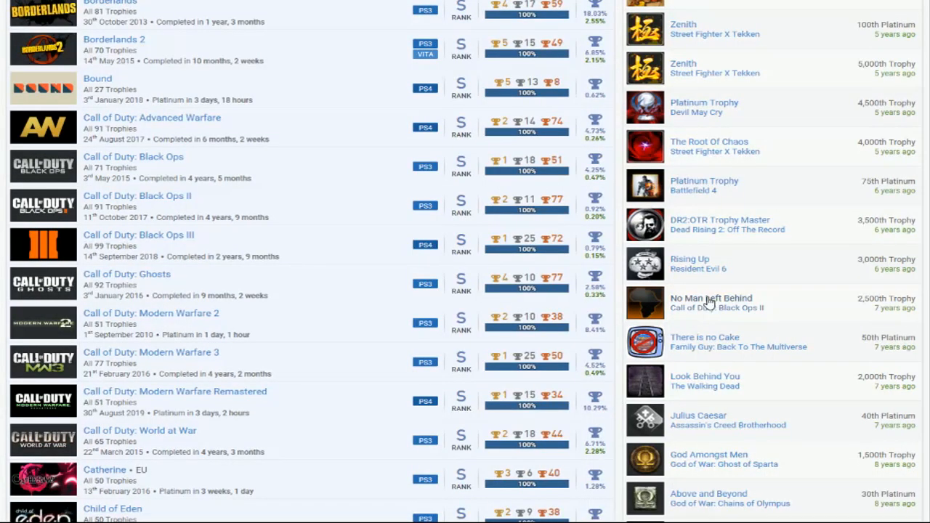
mouse_move(772, 294)
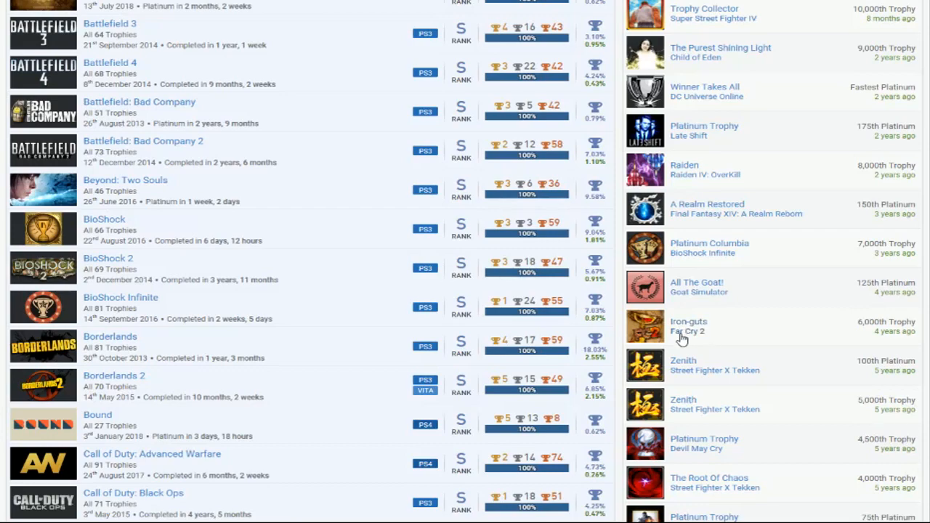
scroll(up, 3)
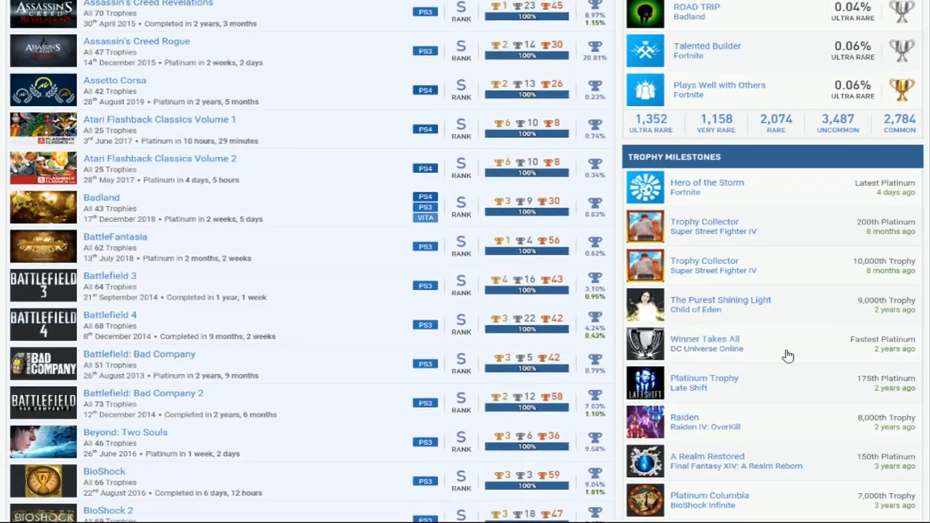
scroll(down, 3)
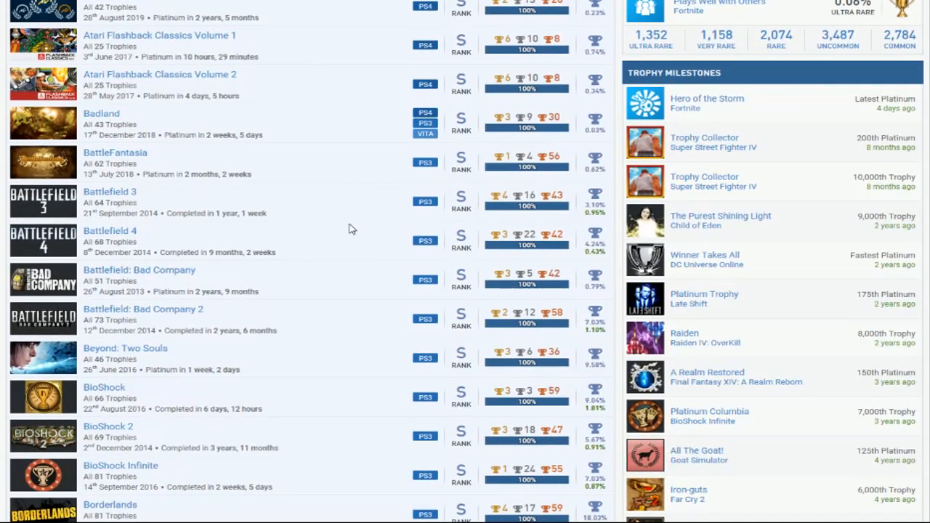
scroll(down, 3)
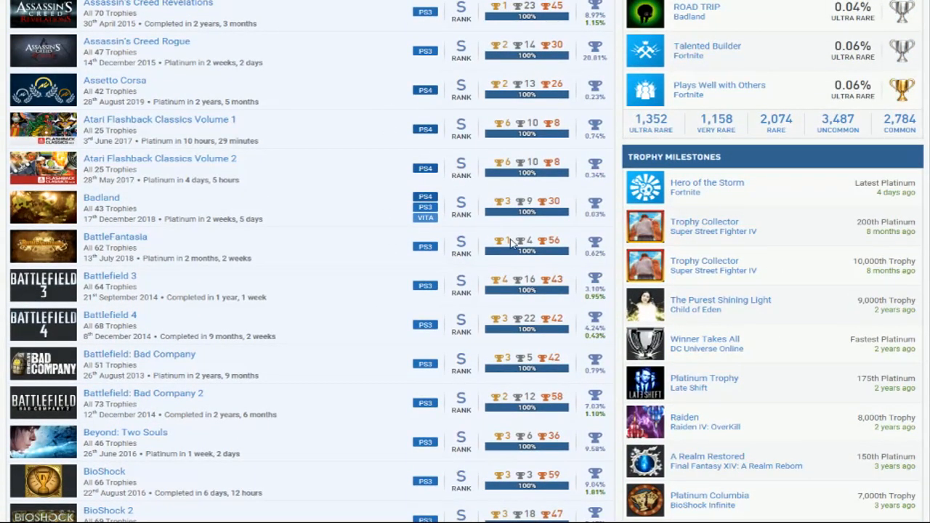
mouse_move(718, 214)
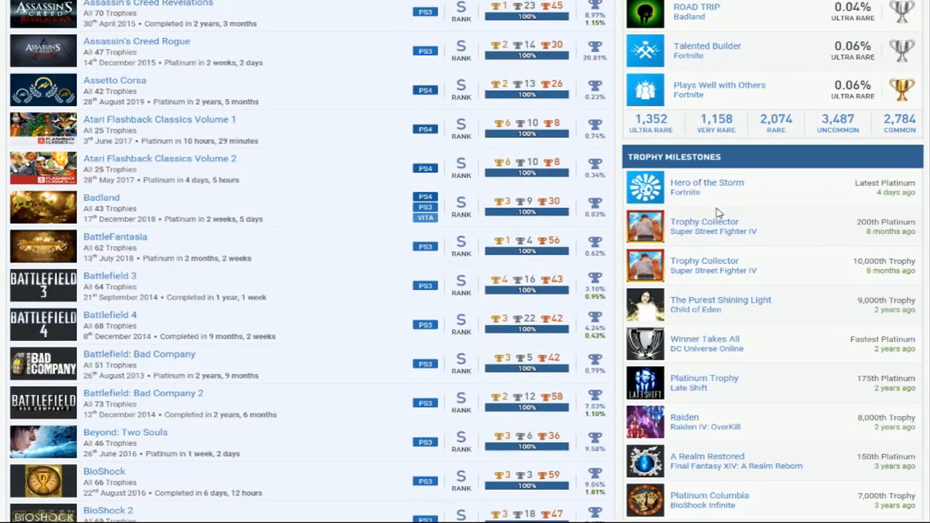
scroll(down, 3)
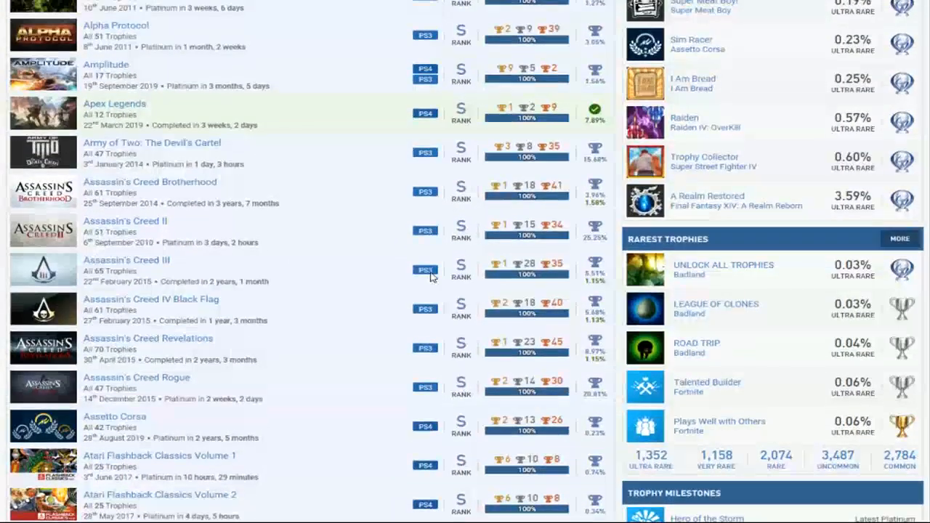
scroll(up, 3)
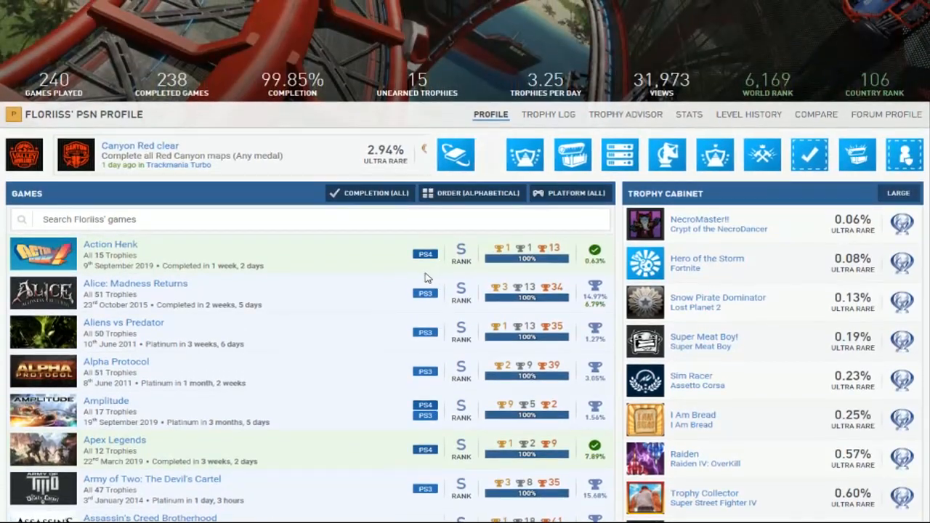